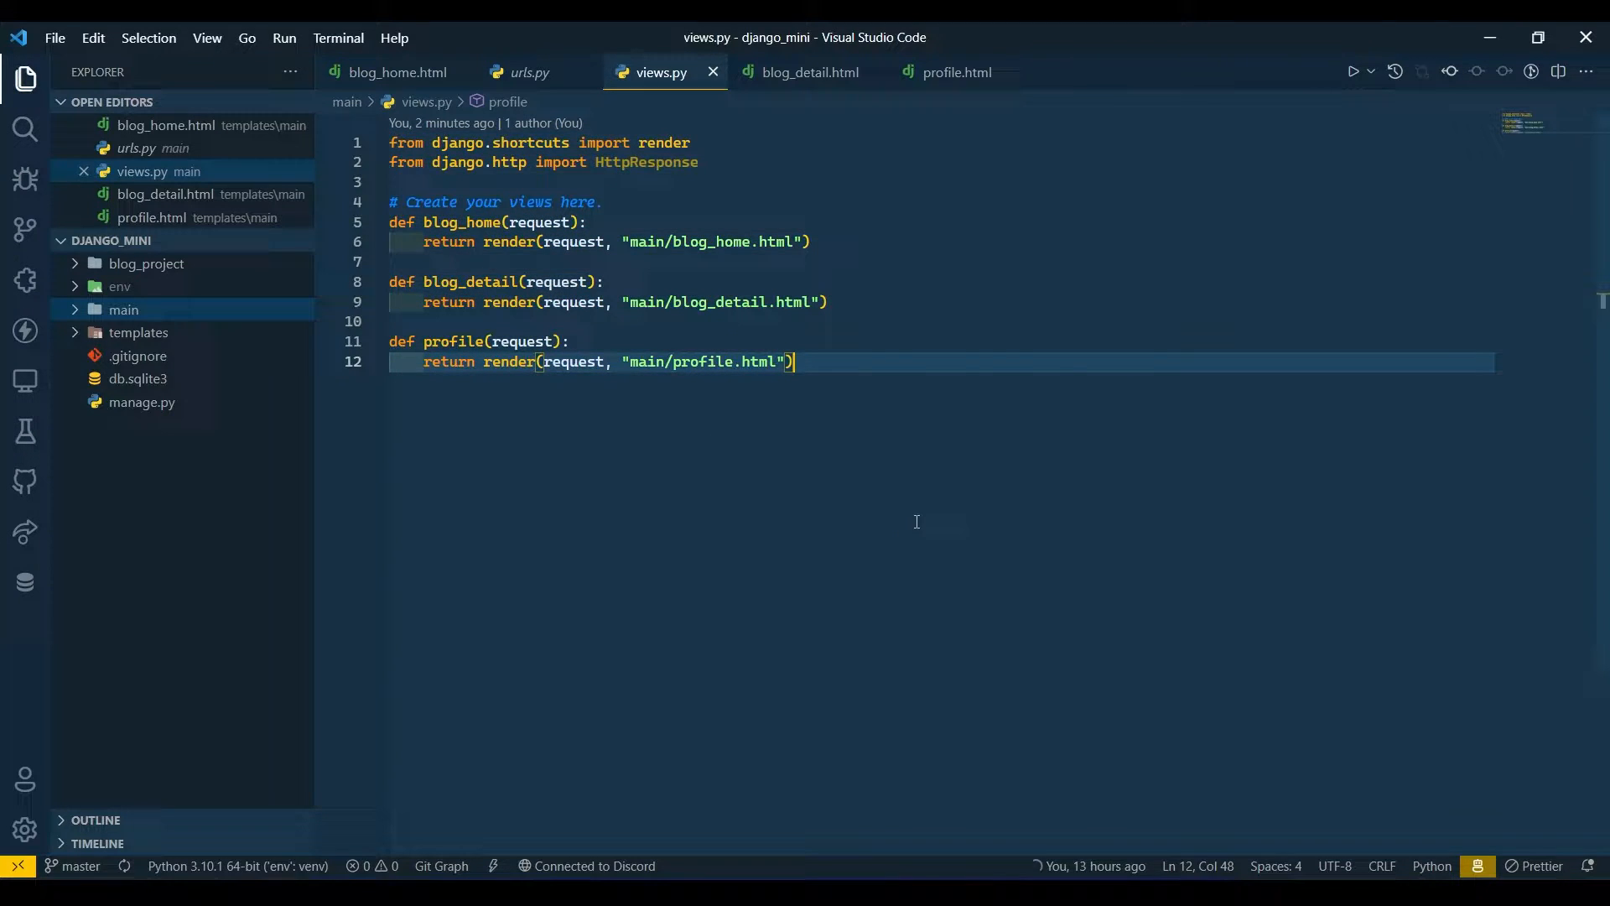
Find the Quick start CSS link on getbootstrap.com and clear the old navigation links from the page
double_click(690, 242)
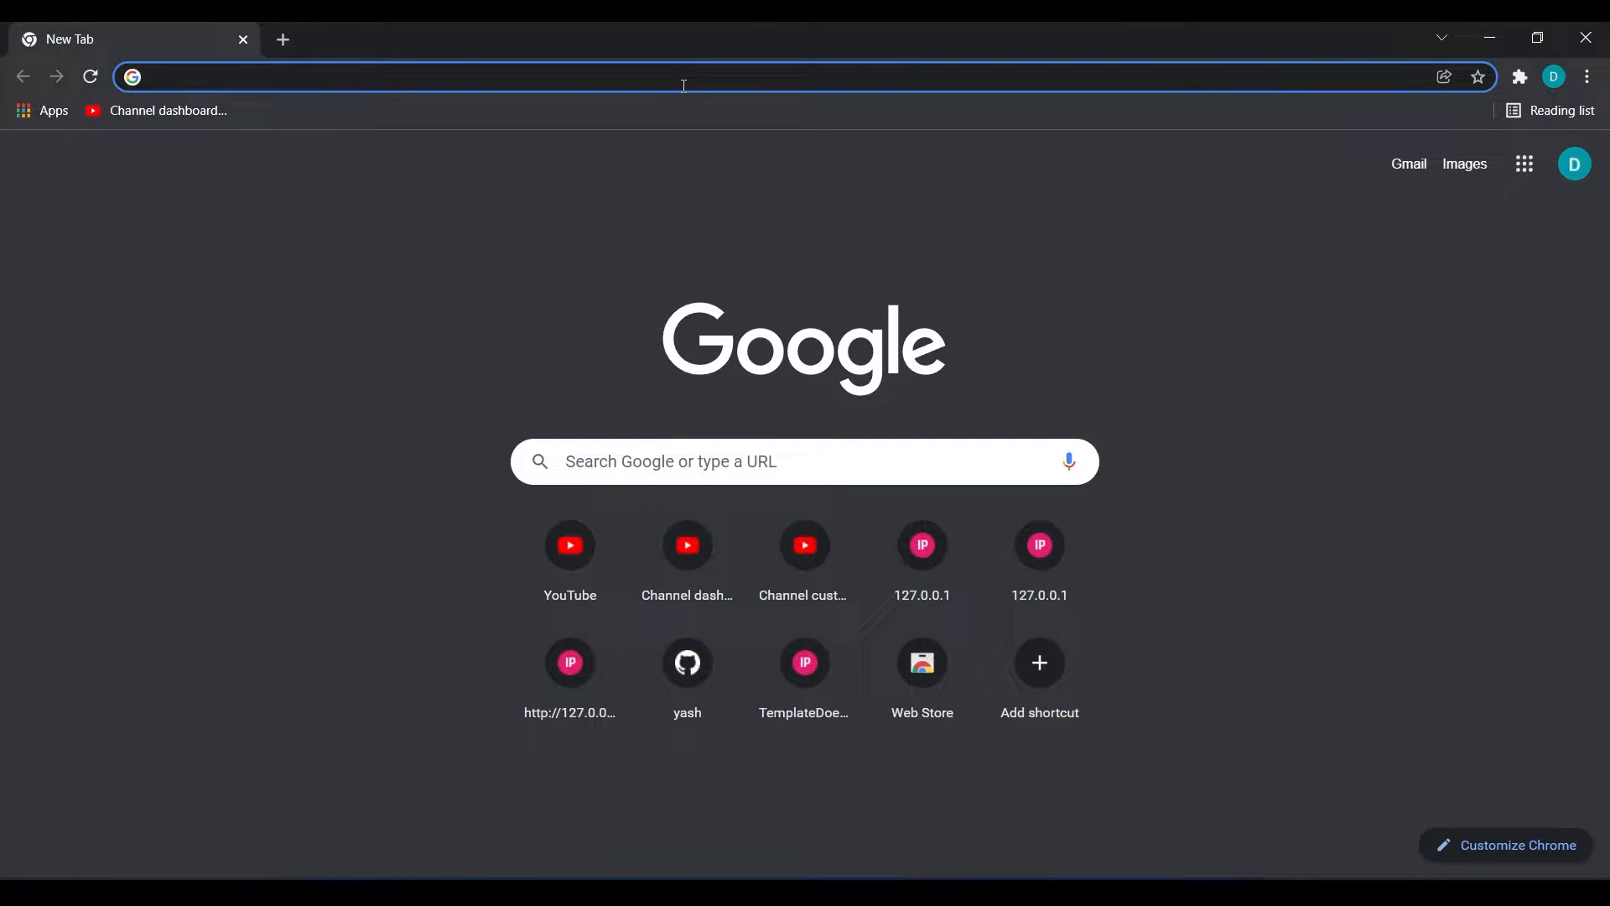
type("gey")
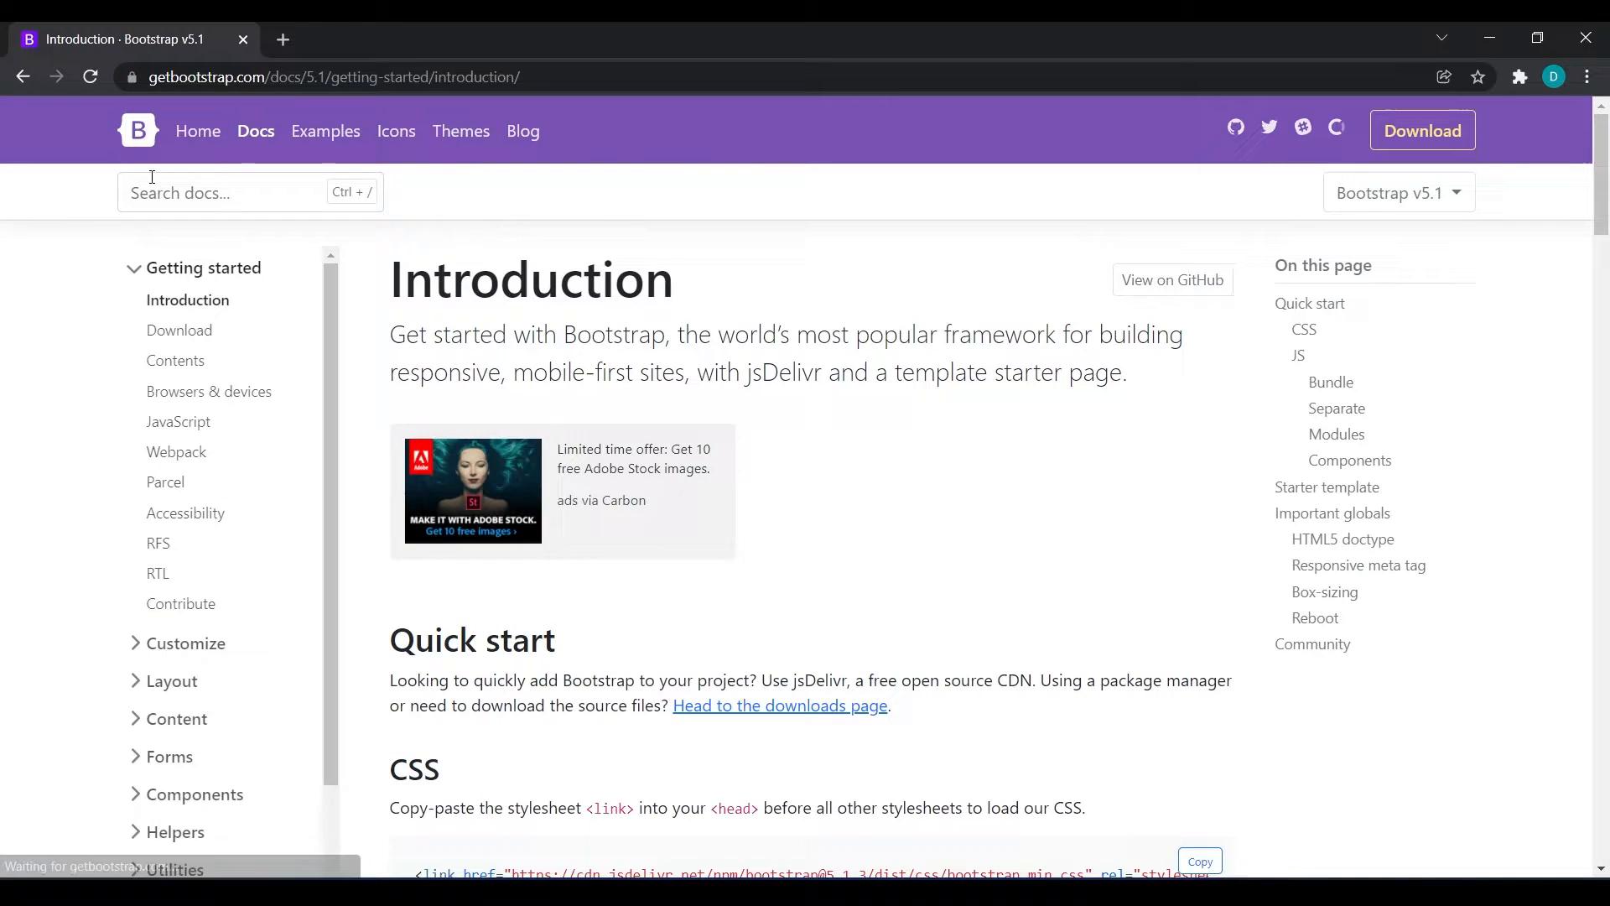
scroll("down", 3)
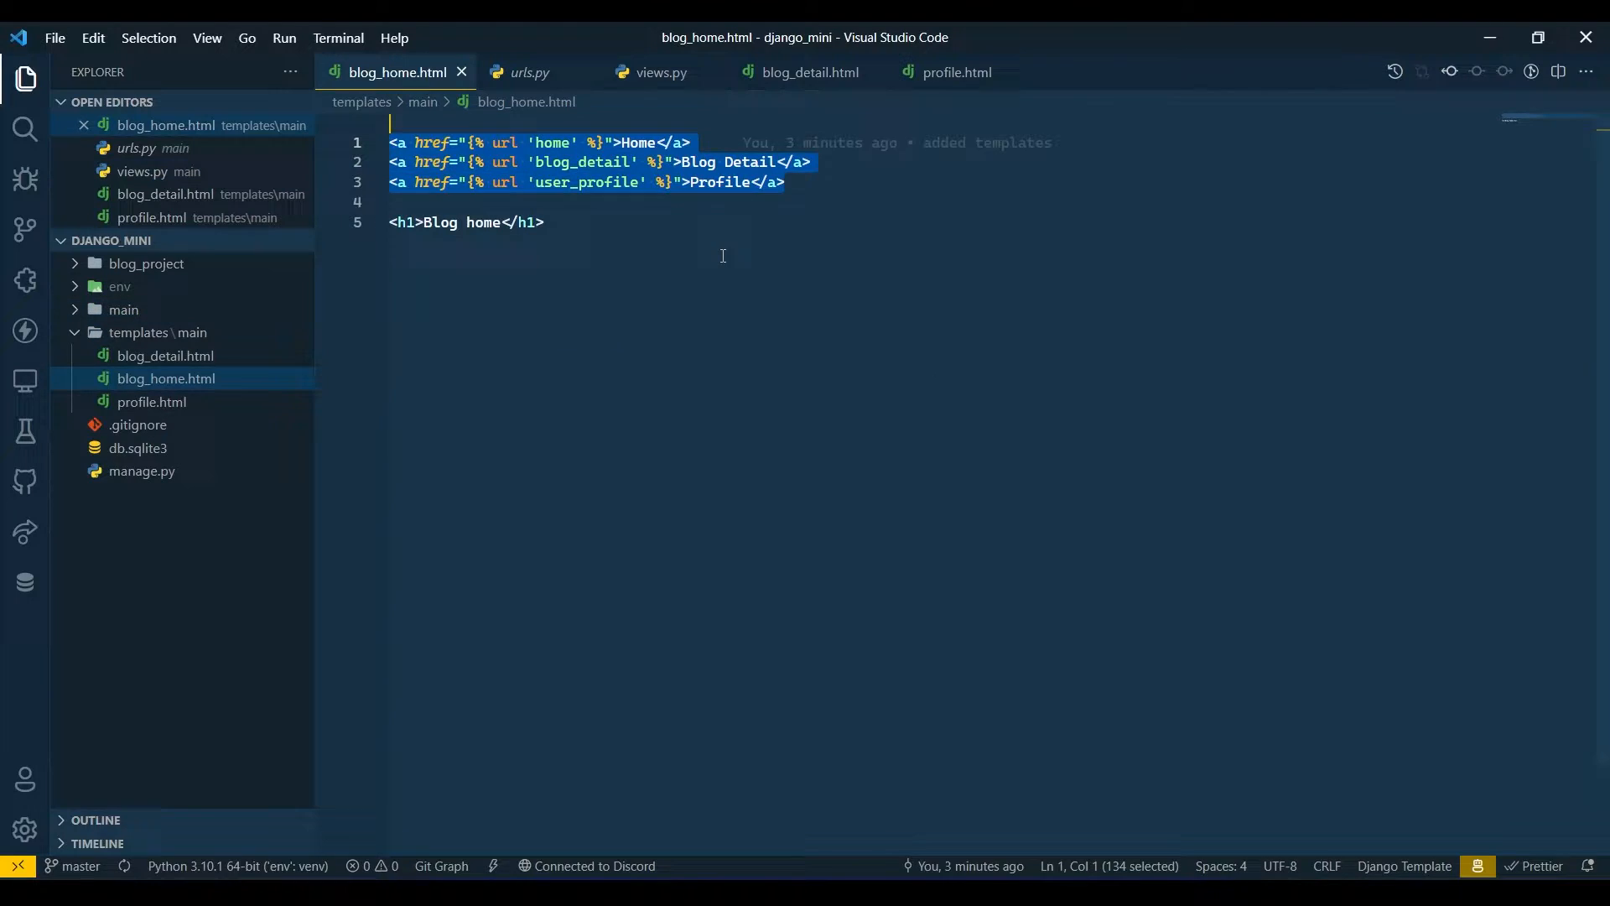
key("Delete")
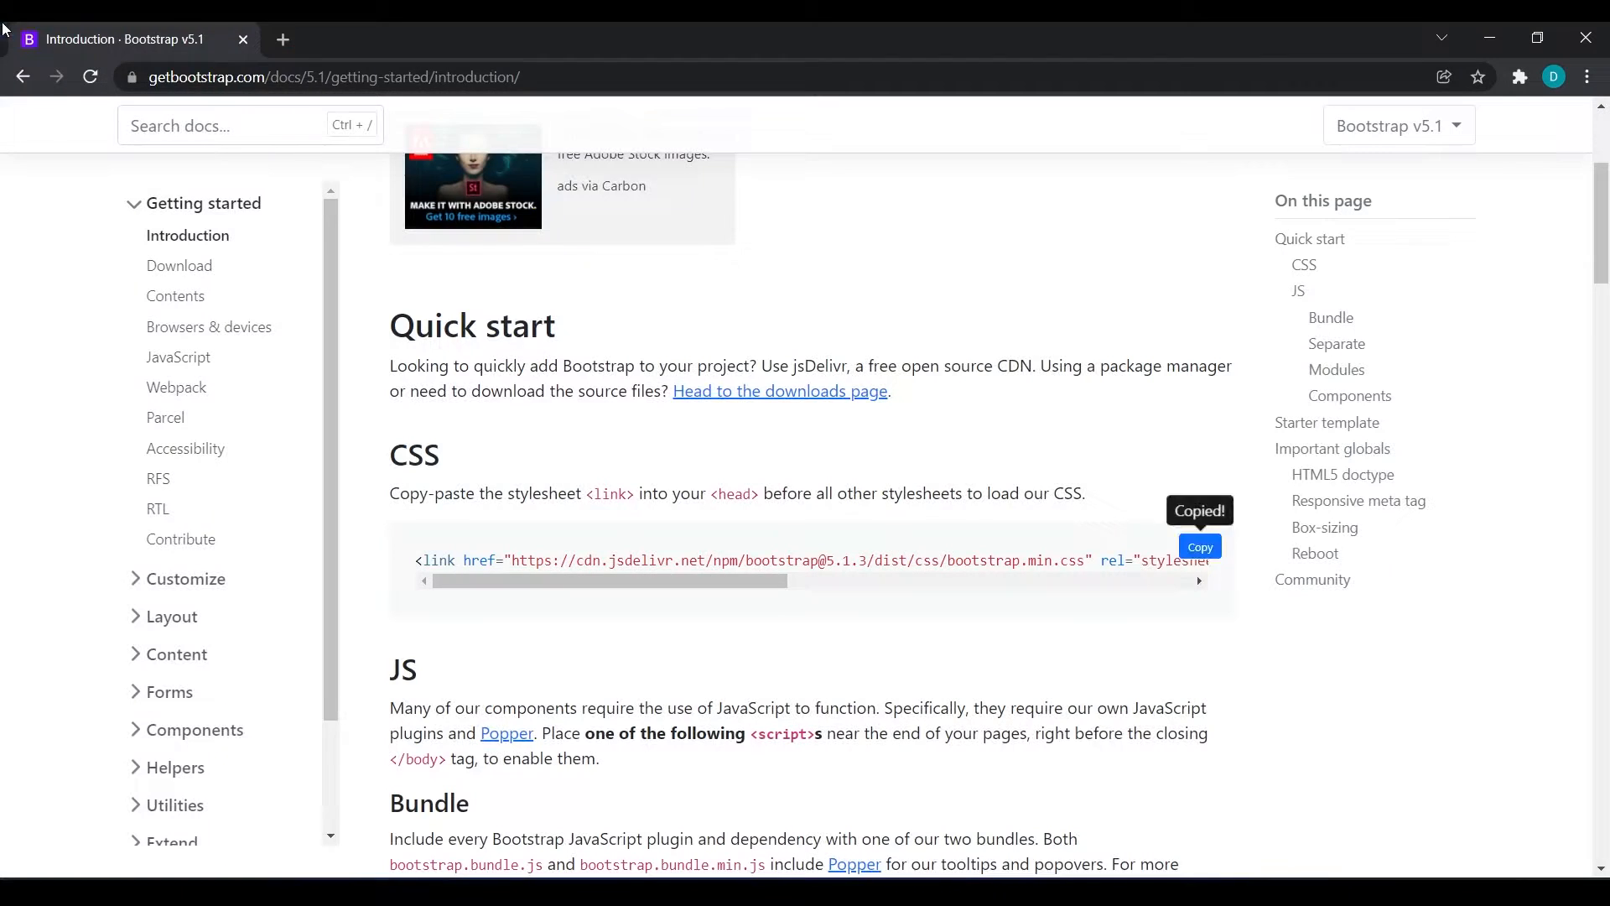
scroll("down", 3)
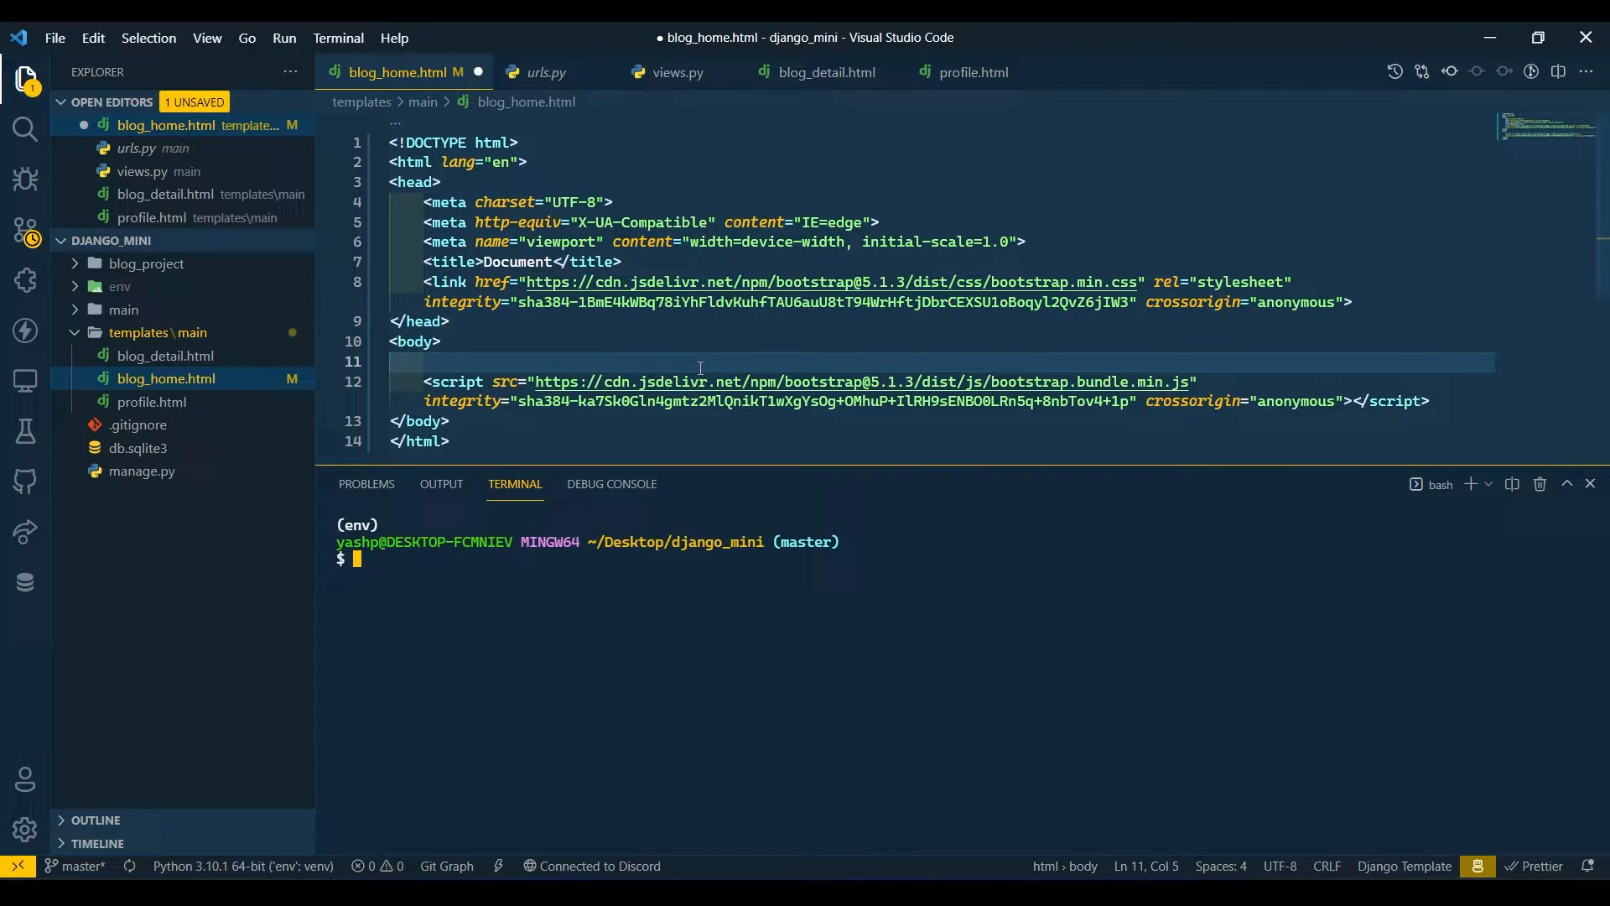
Start the Django development server with python manage.py runserver
type("python m")
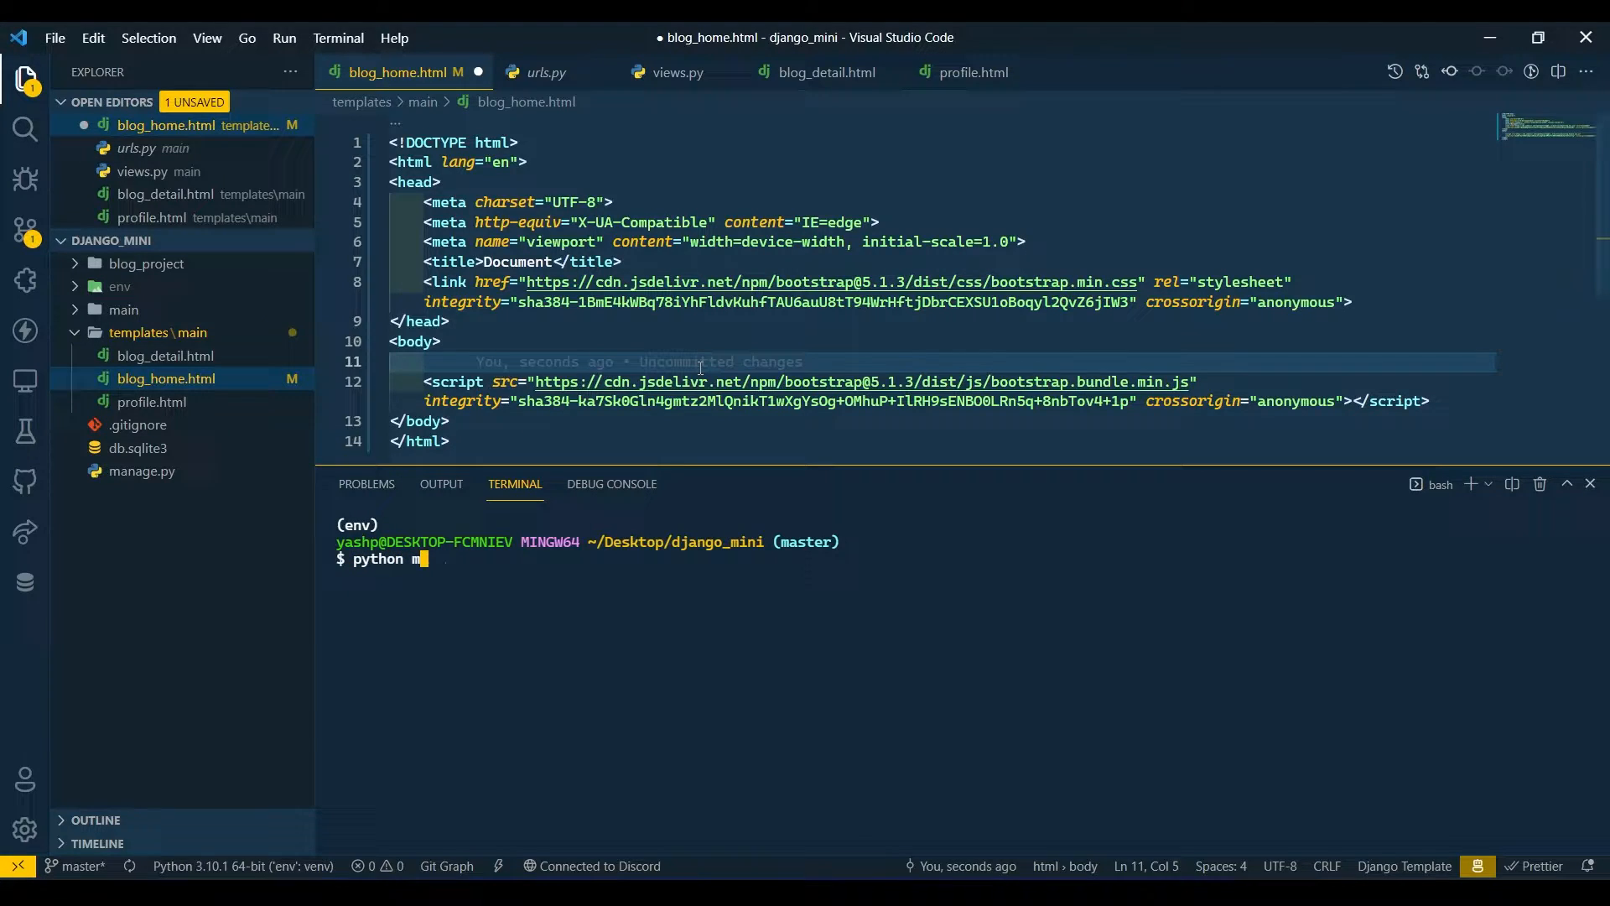
type("anage")
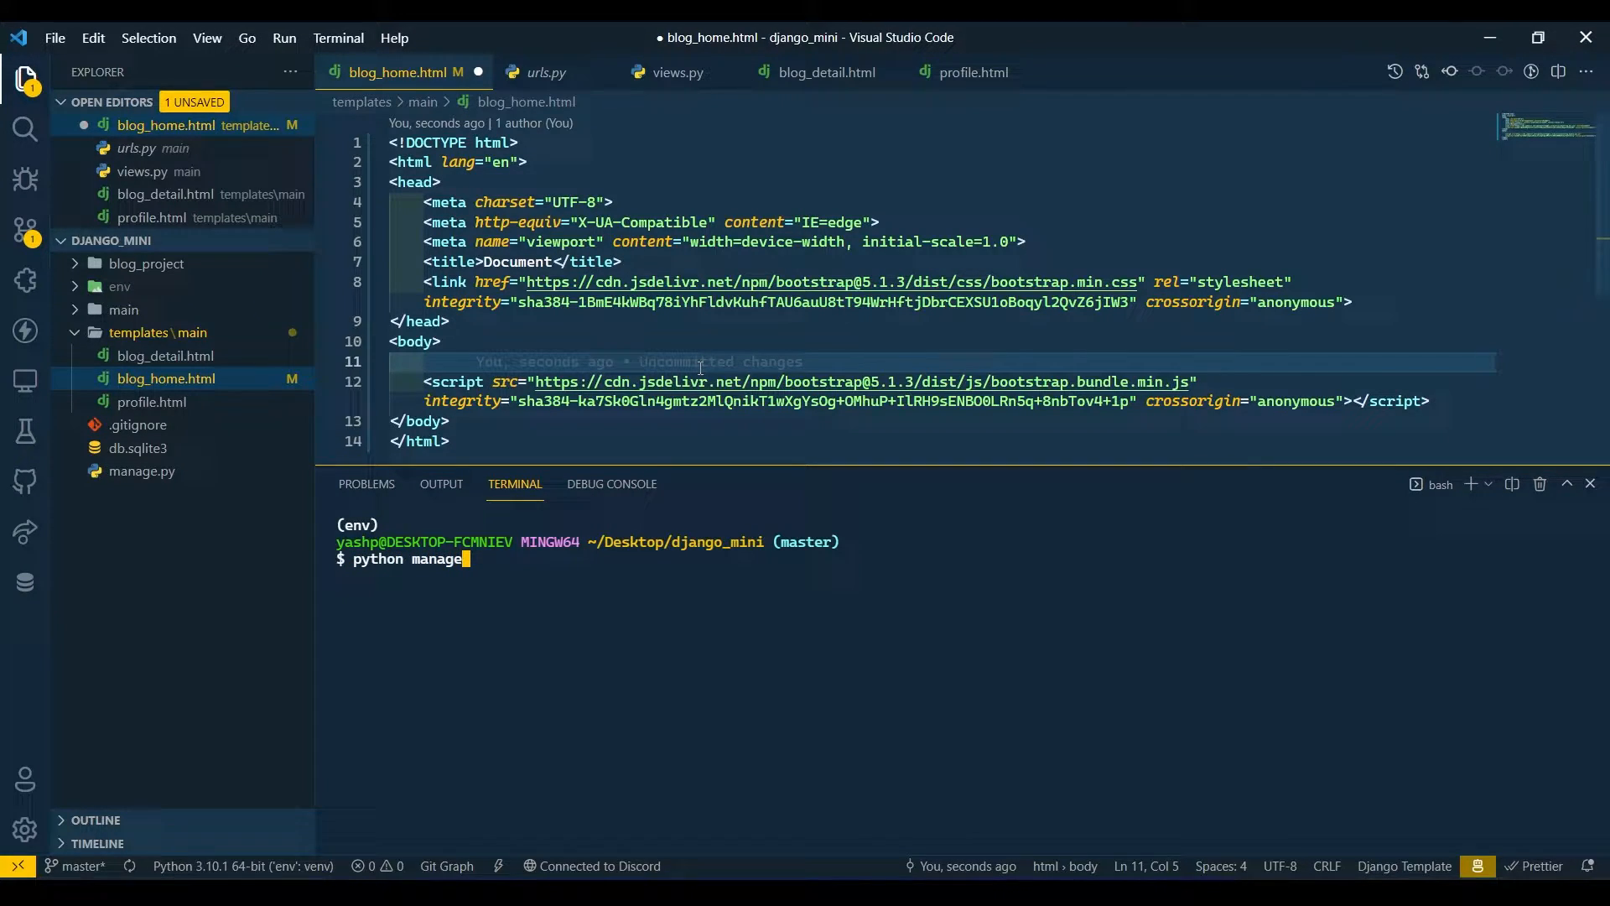
type(".py runserver")
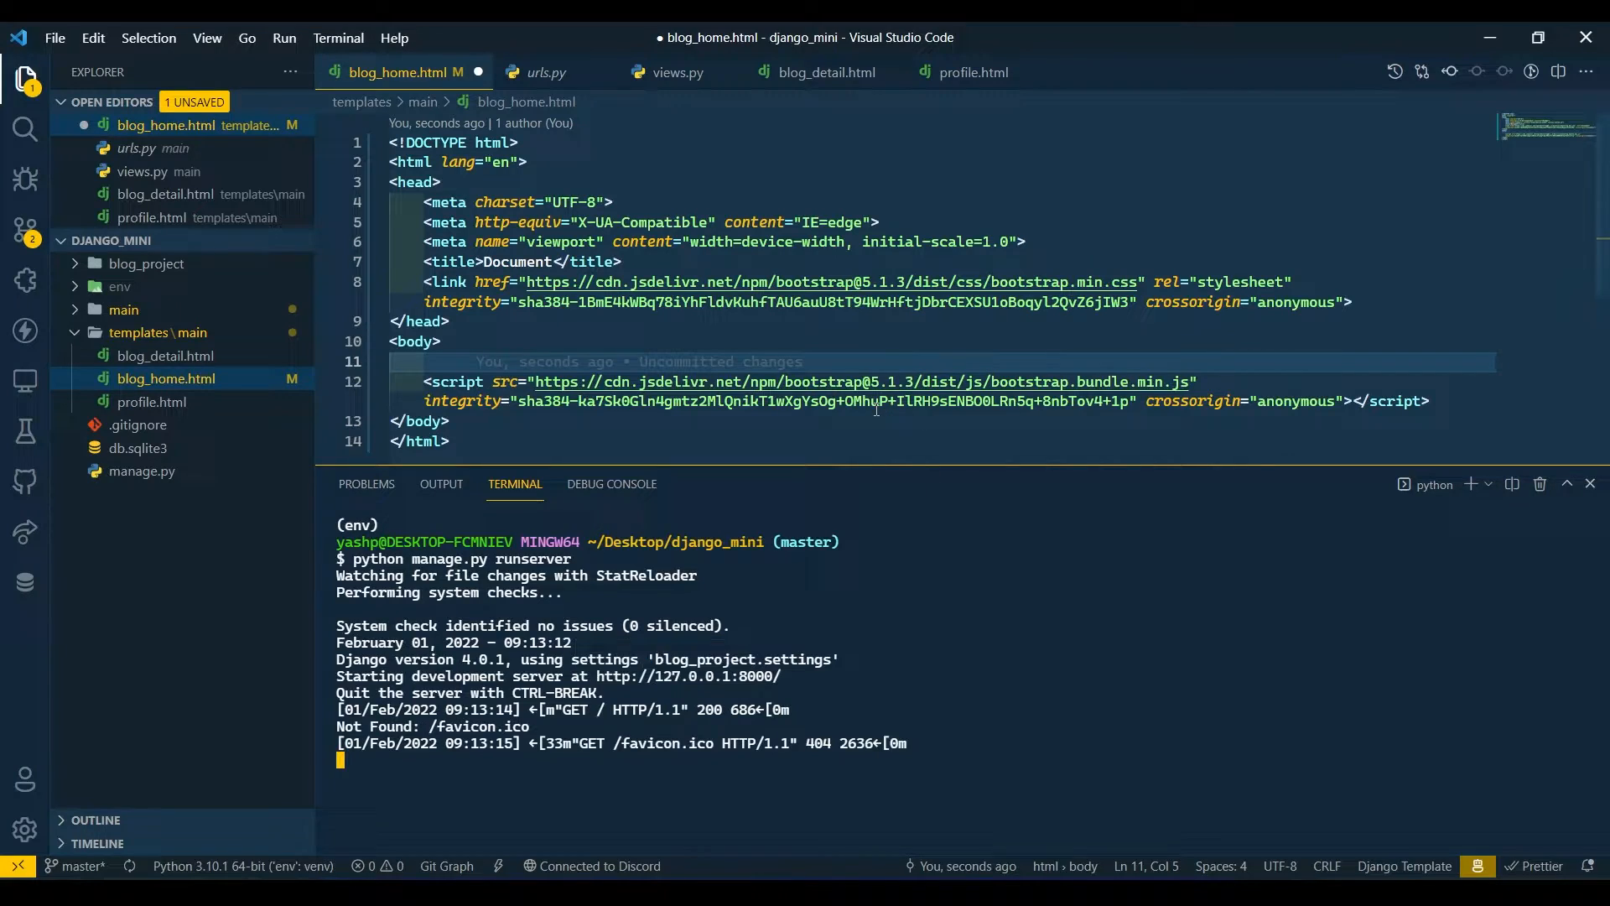
Add an h1 heading reading Hello world inside the page body
left_click(1590, 483)
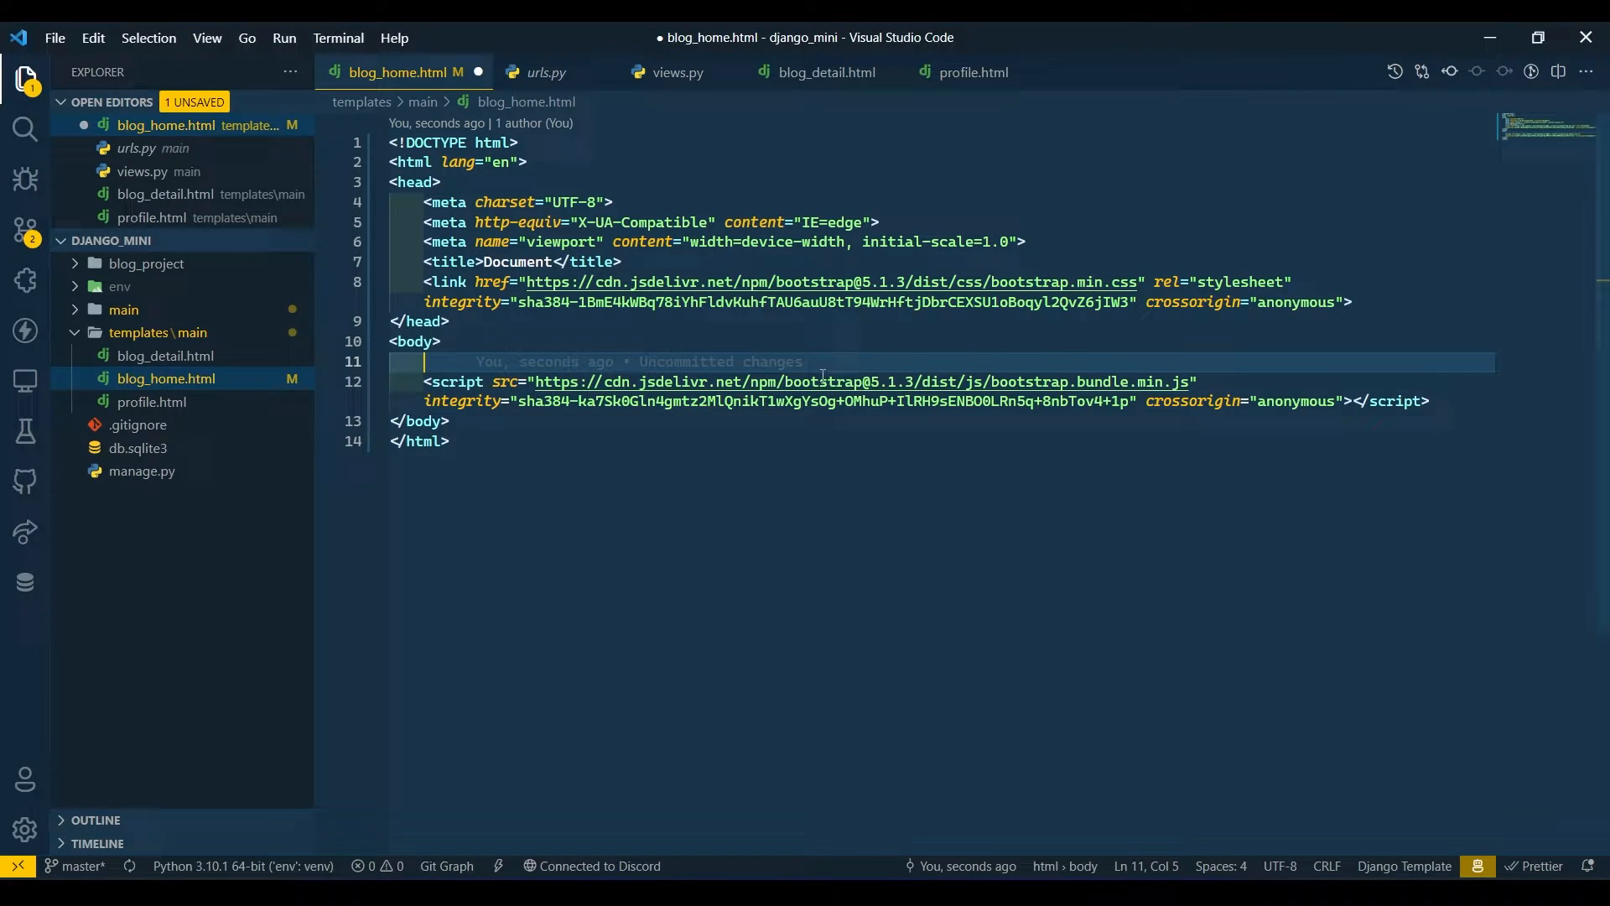
type("h")
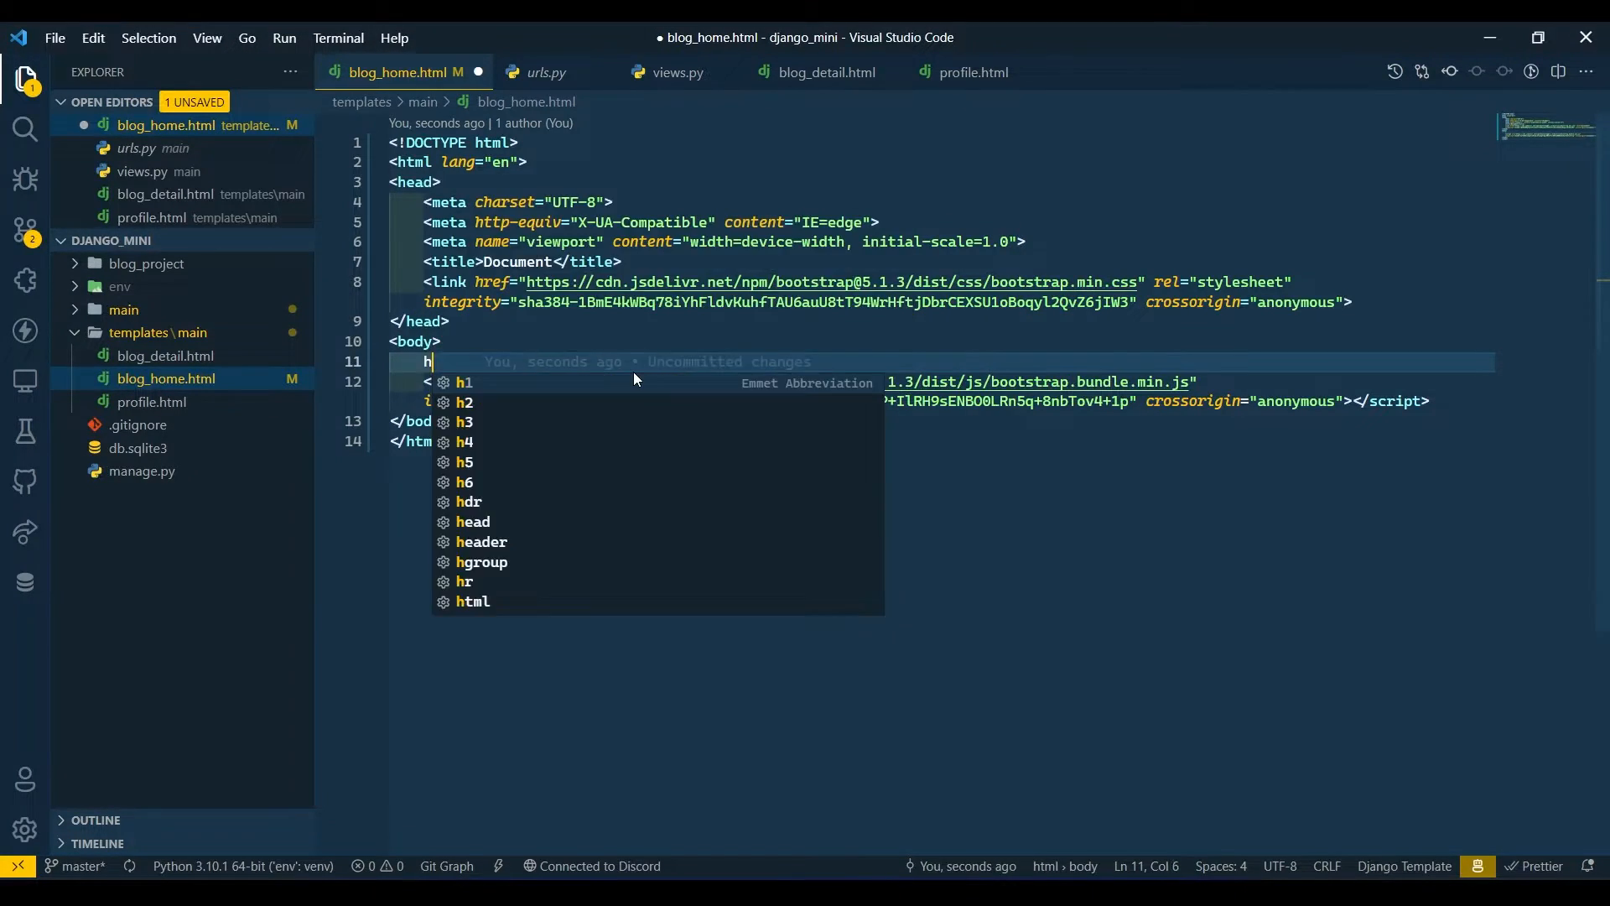
key("Tab")
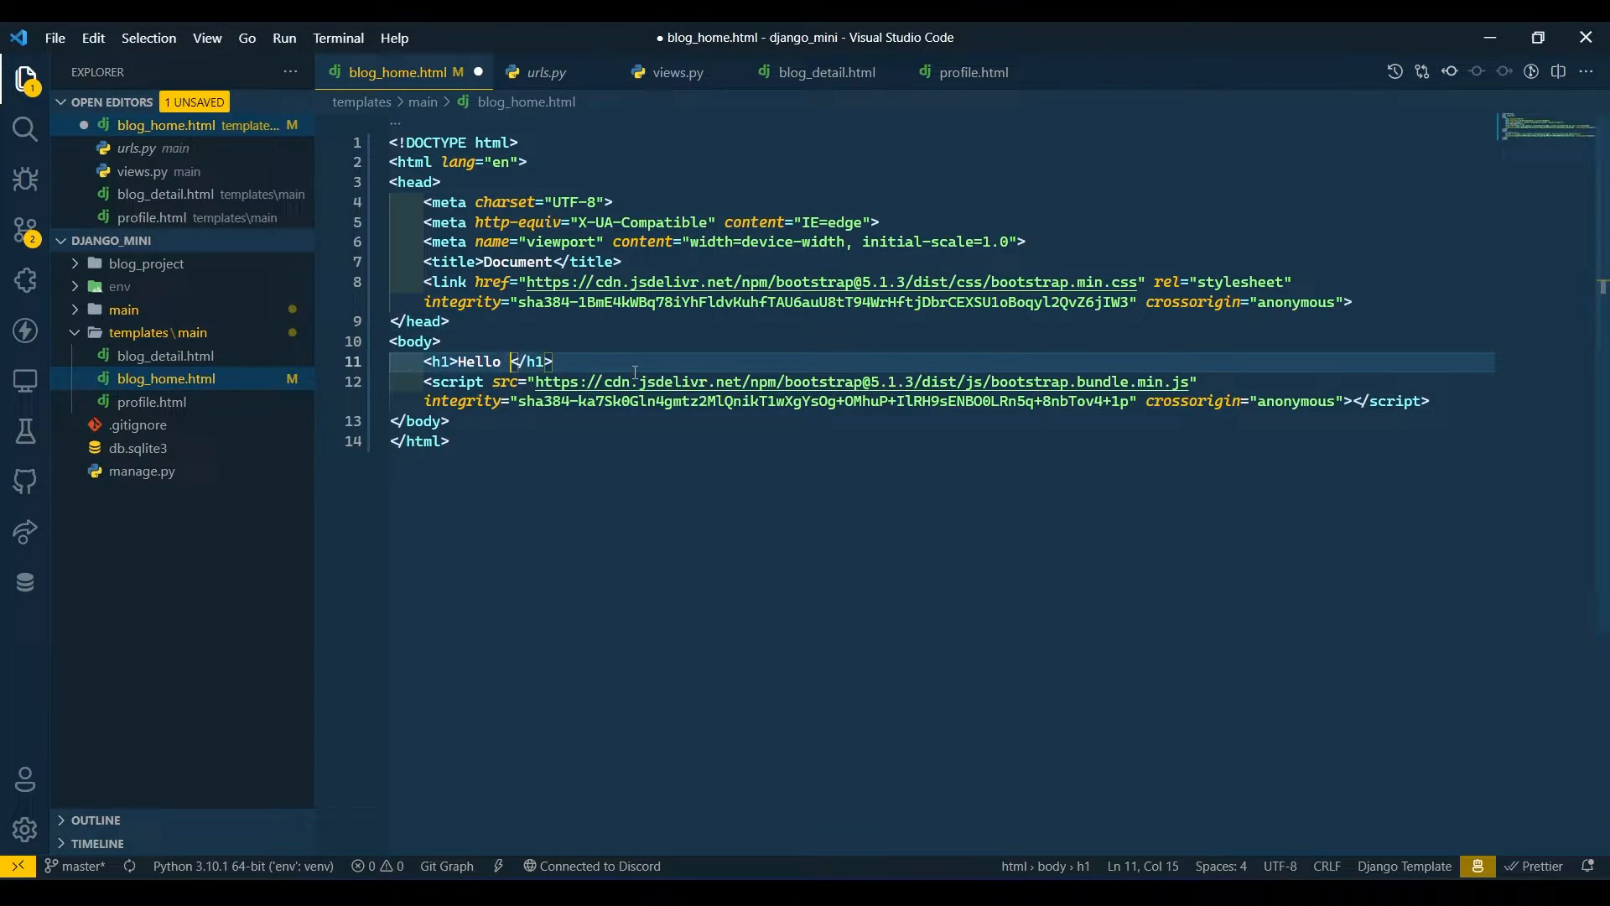
type("wor")
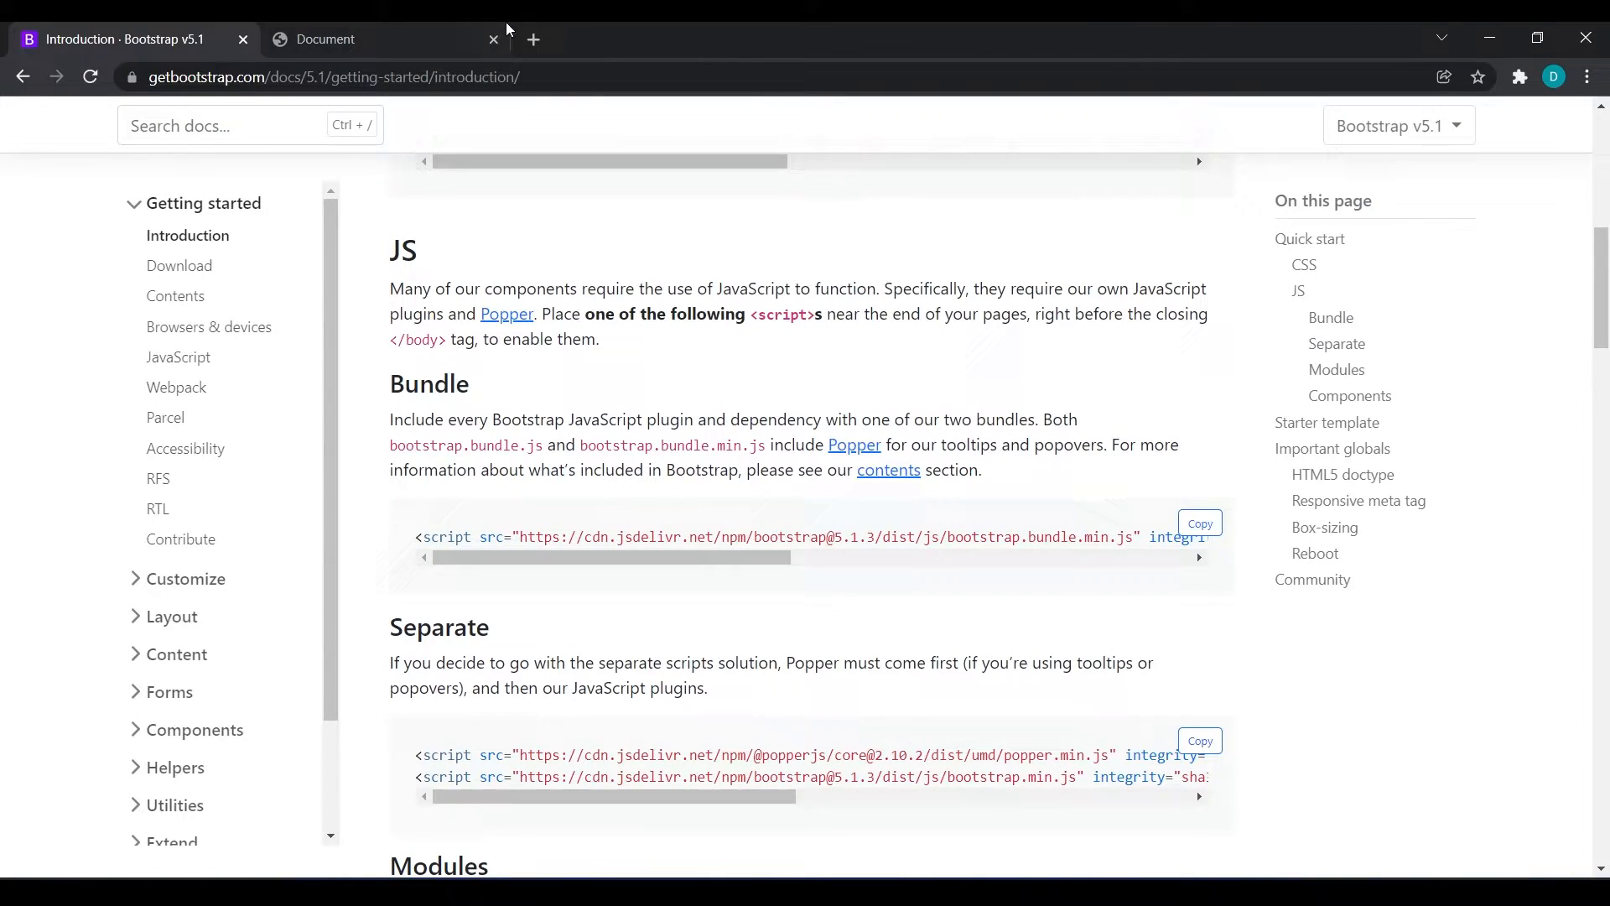
View the served Document page, then comment out a line back in blog_home.html
left_click(353, 38)
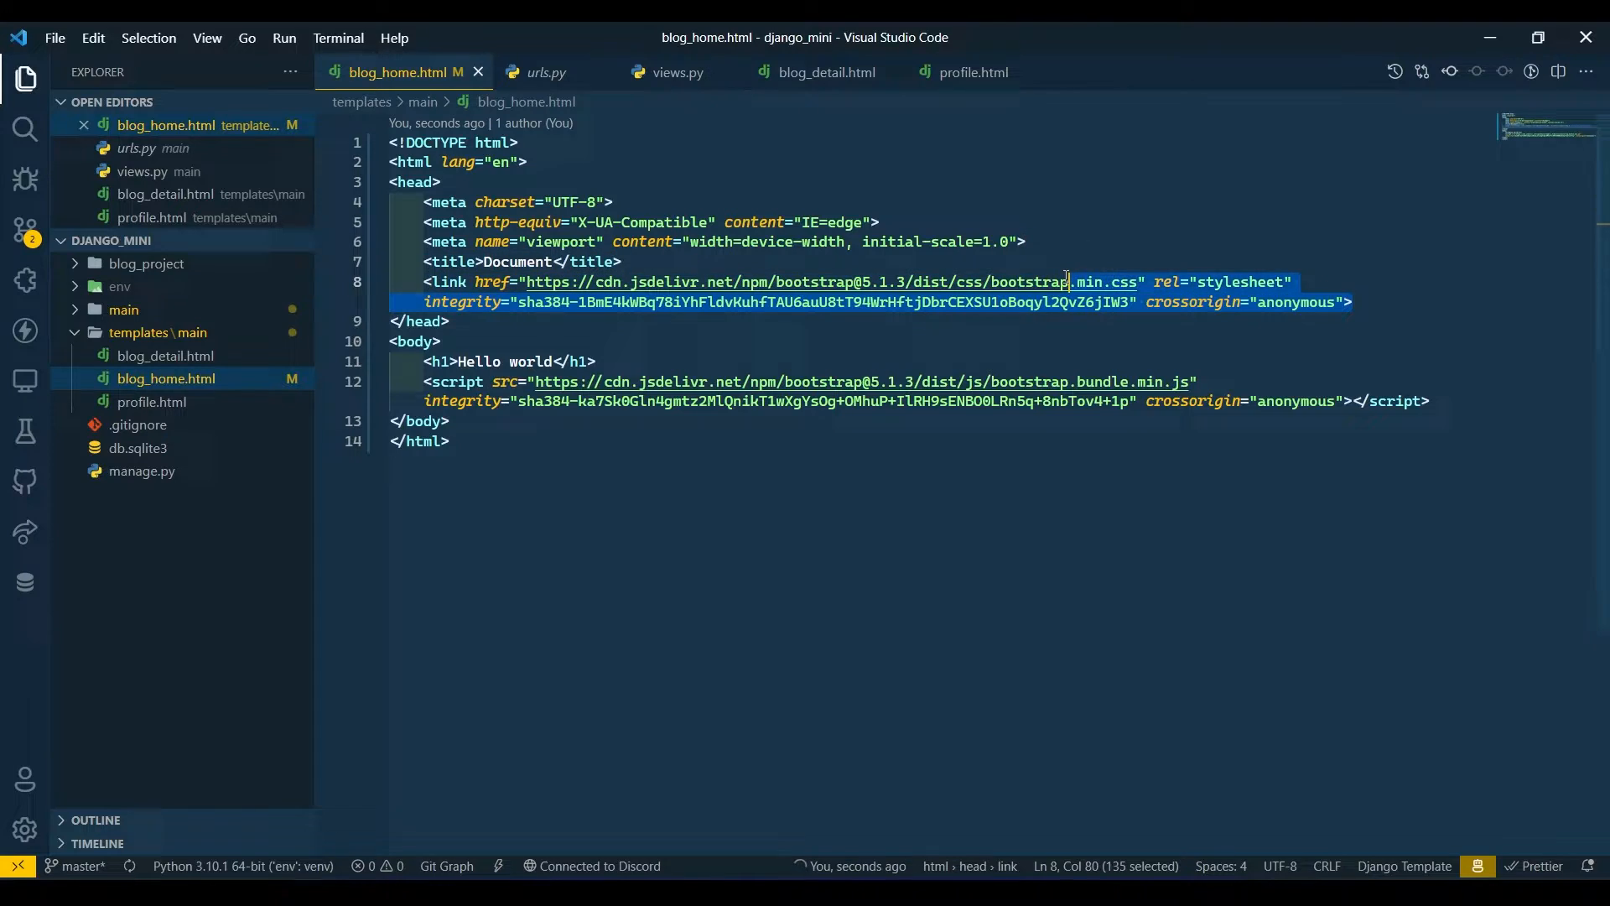
key("ctrl+/")
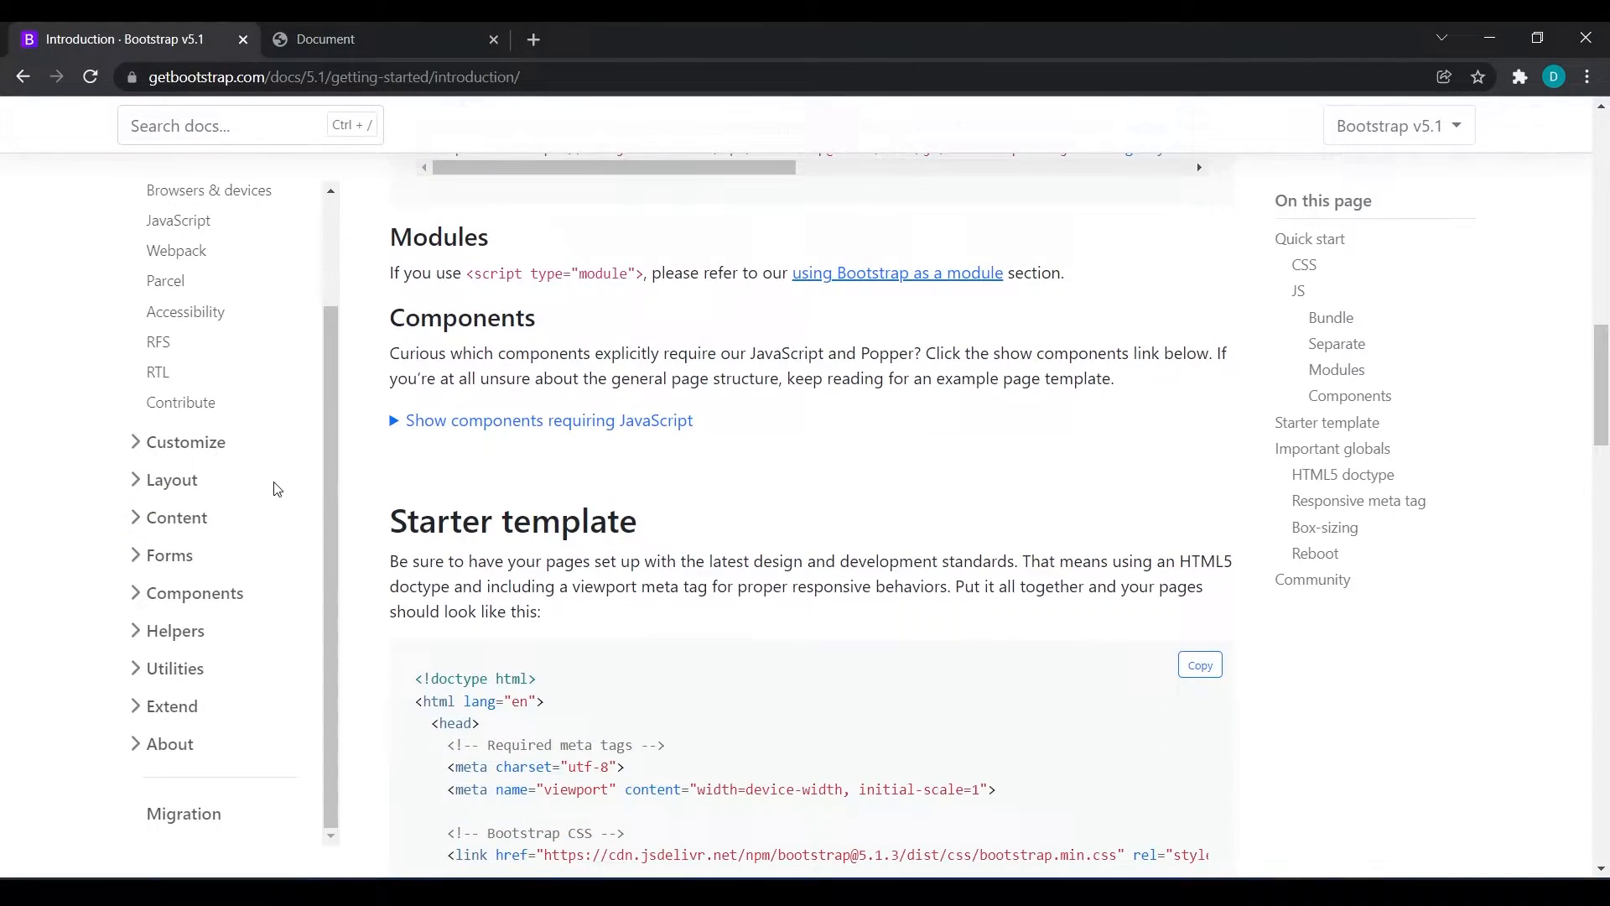
Browse the Bootstrap Components docs down to the Navbar example markup
scroll("down", 3)
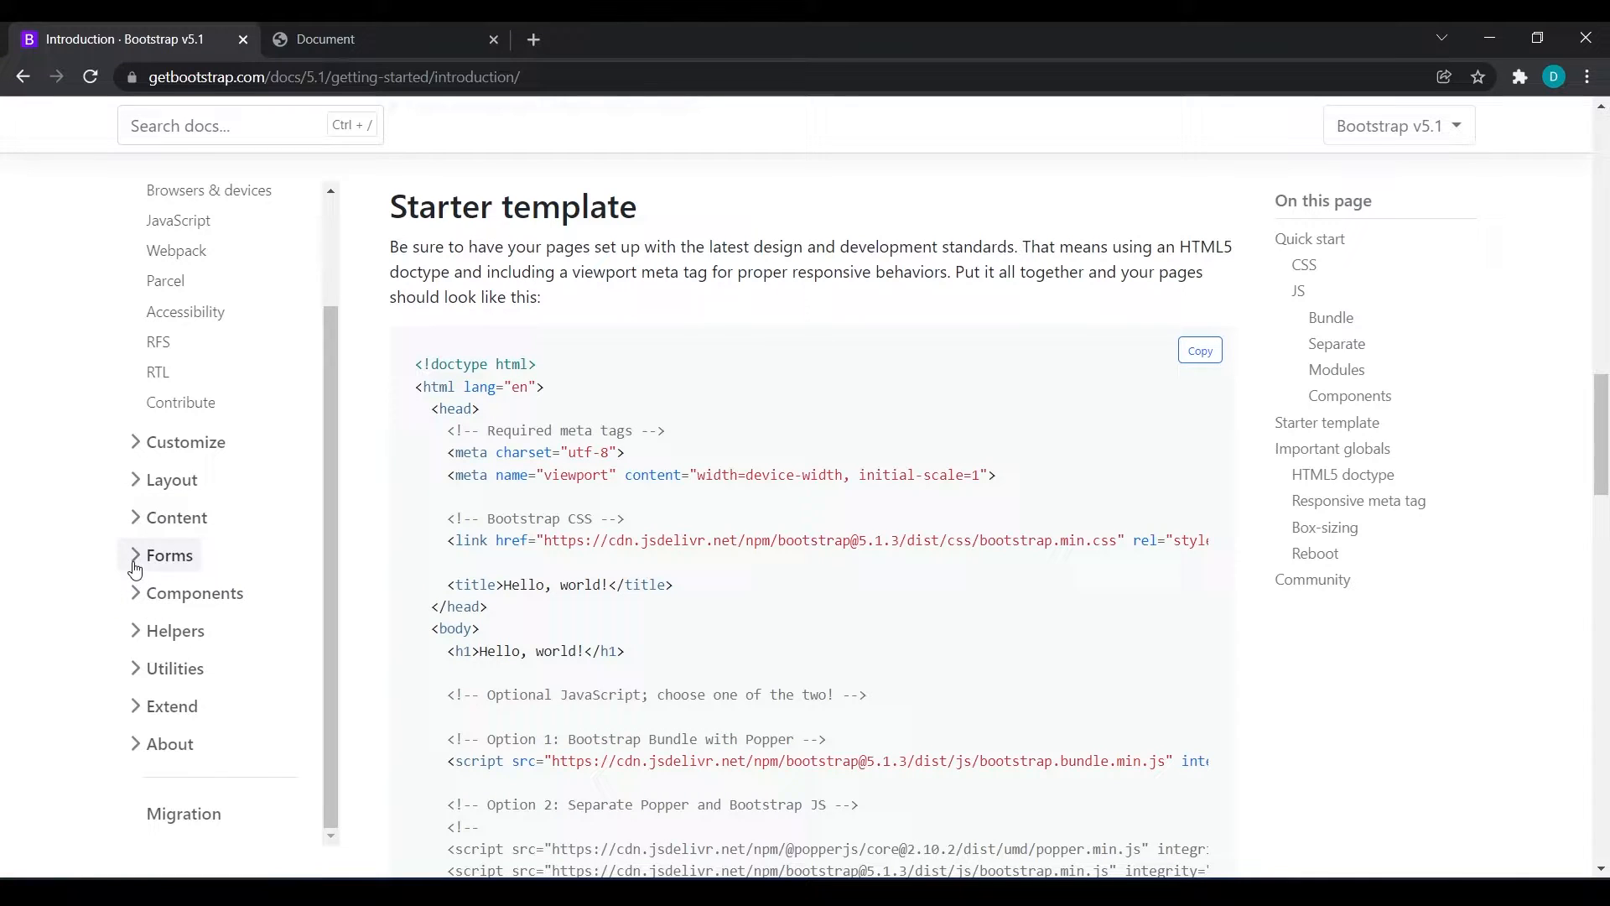
left_click(186, 441)
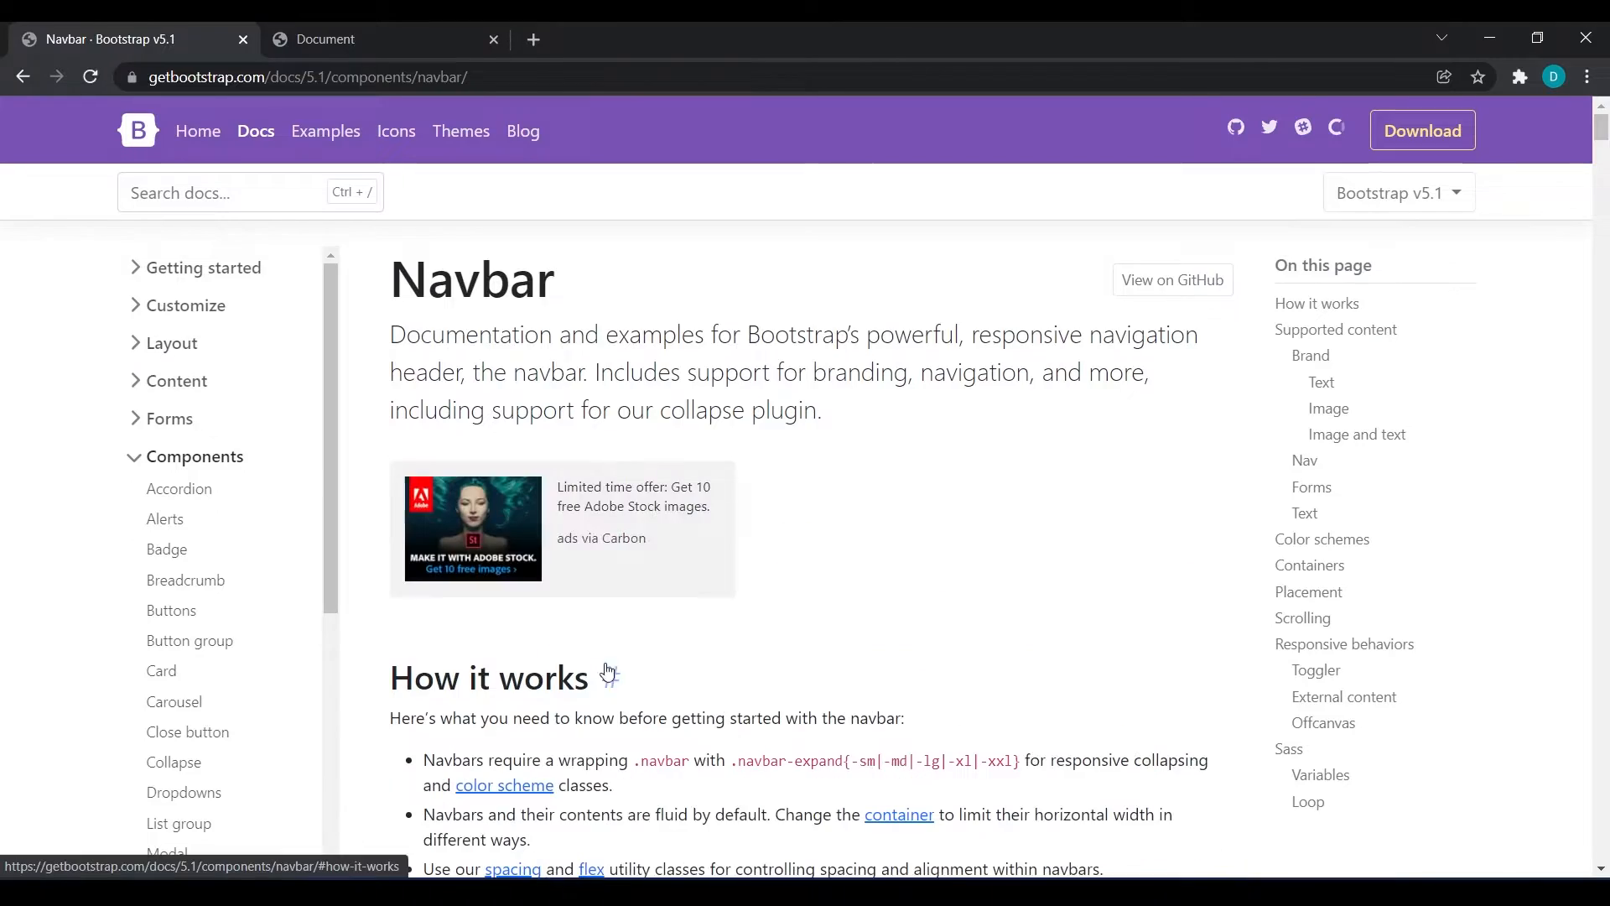
scroll("down", 3)
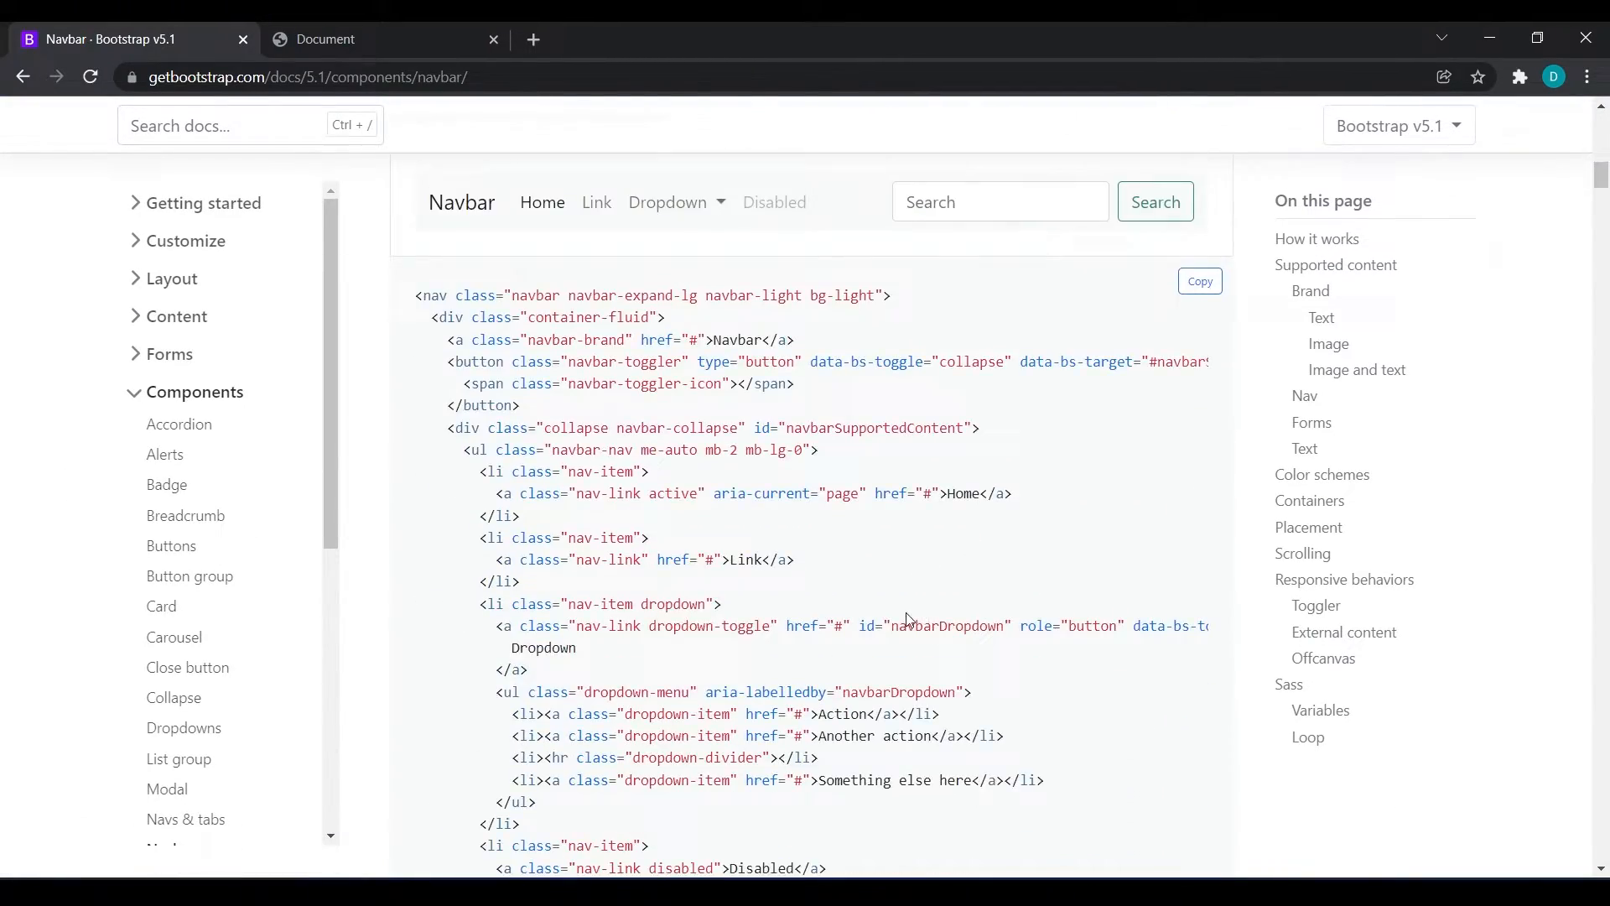
scroll("down", 3)
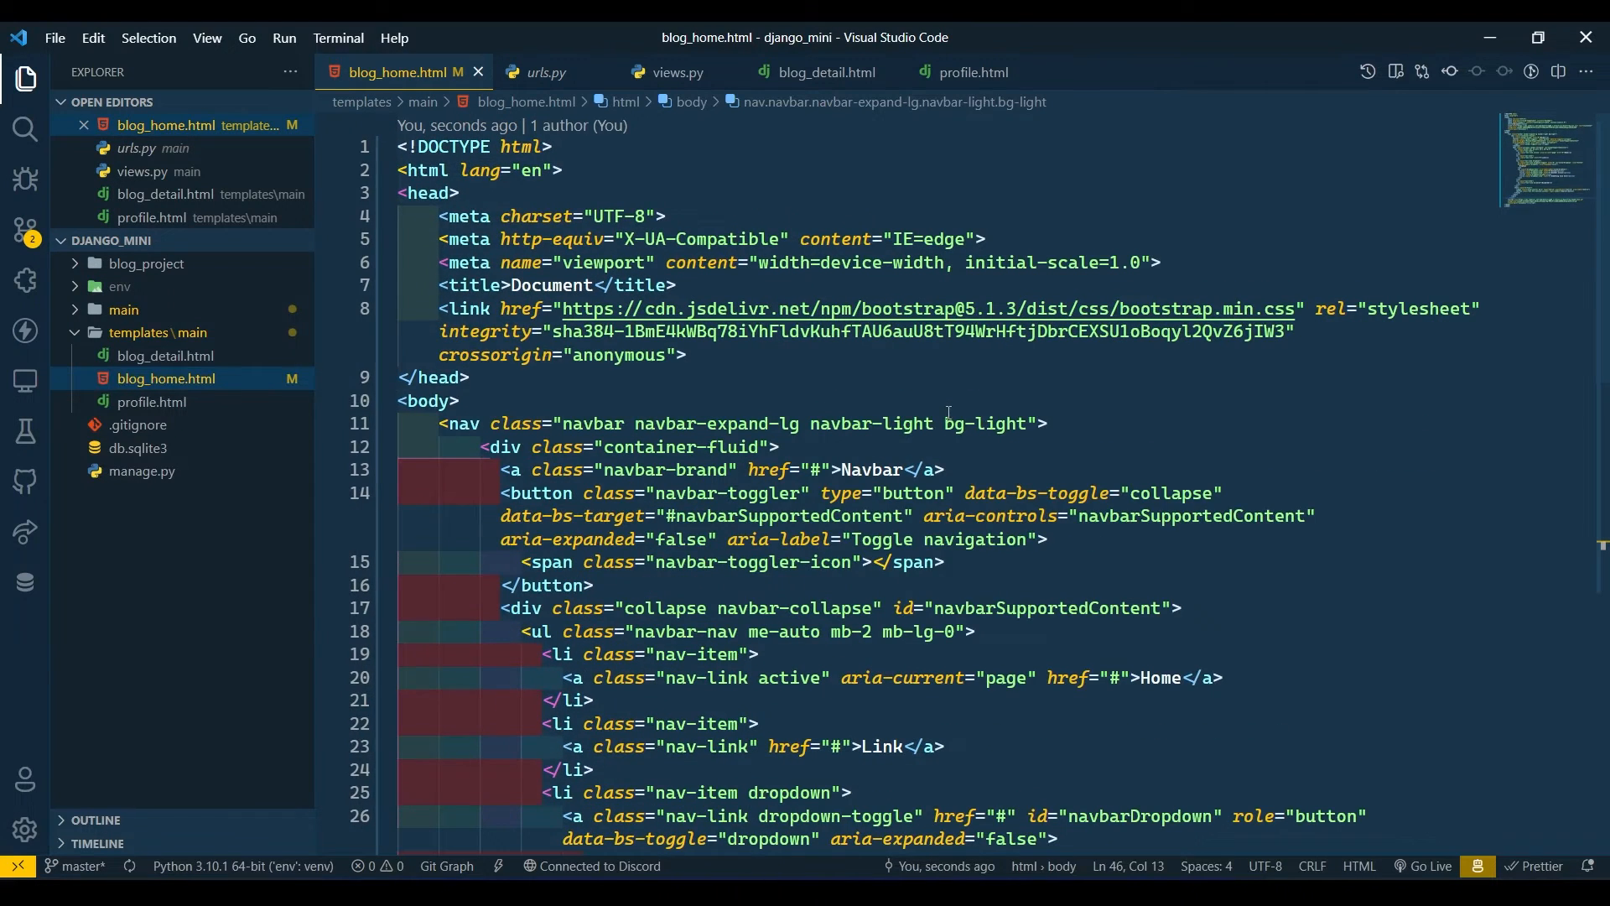
Switch the navbar to the dark theme and point the Home link at {% url 'home' %}
double_click(907, 422)
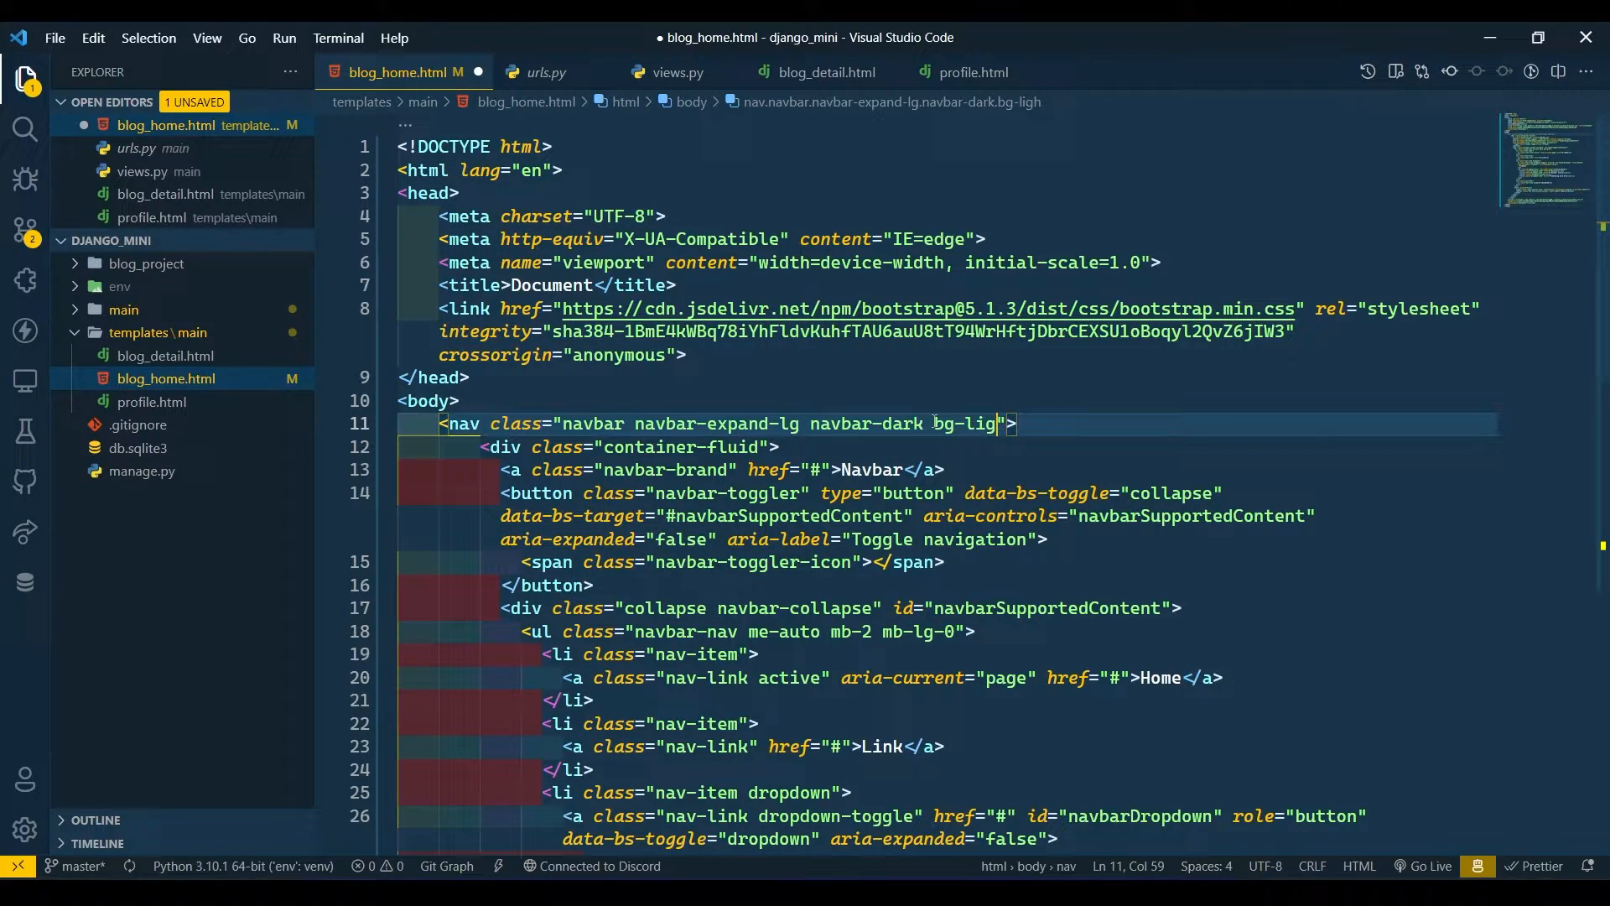
type("dark")
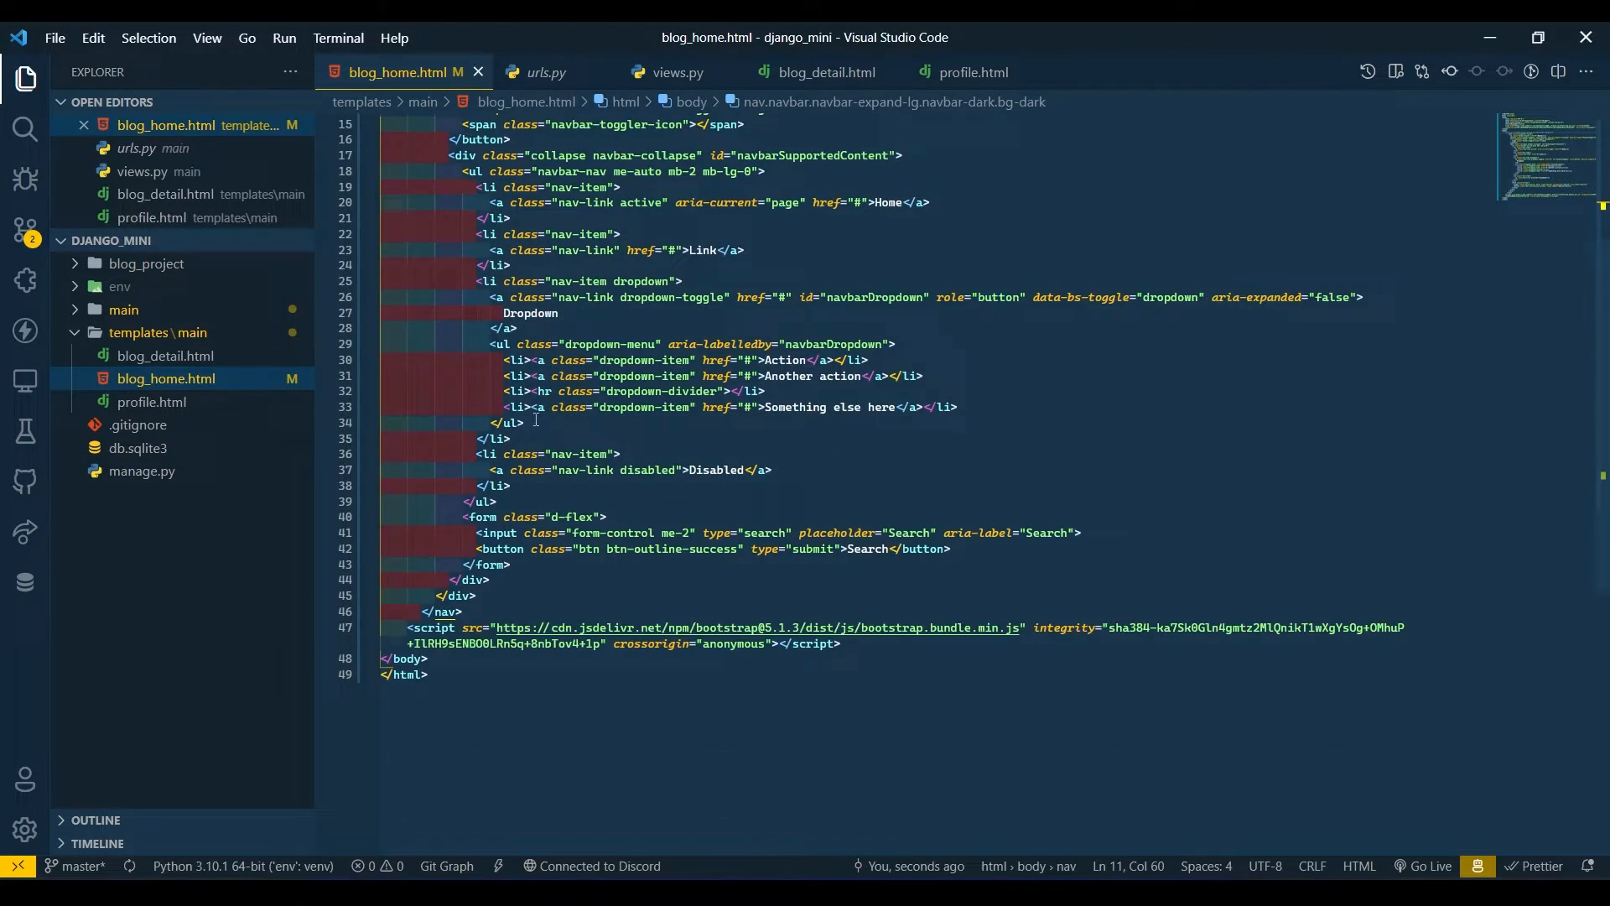
scroll("up", 3)
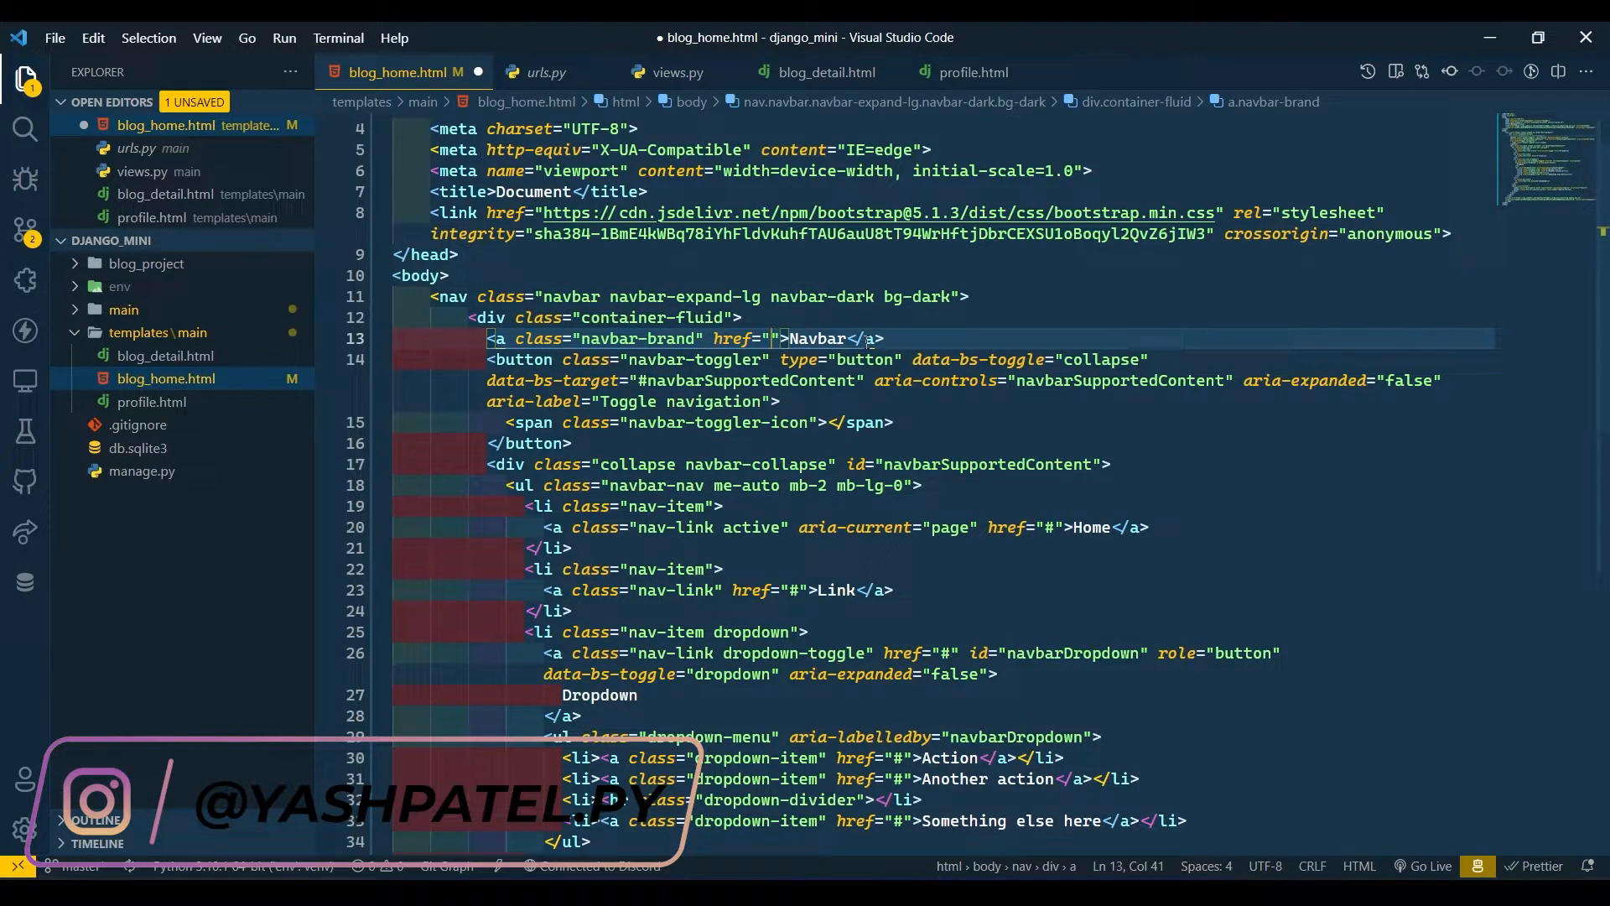
type("utl")
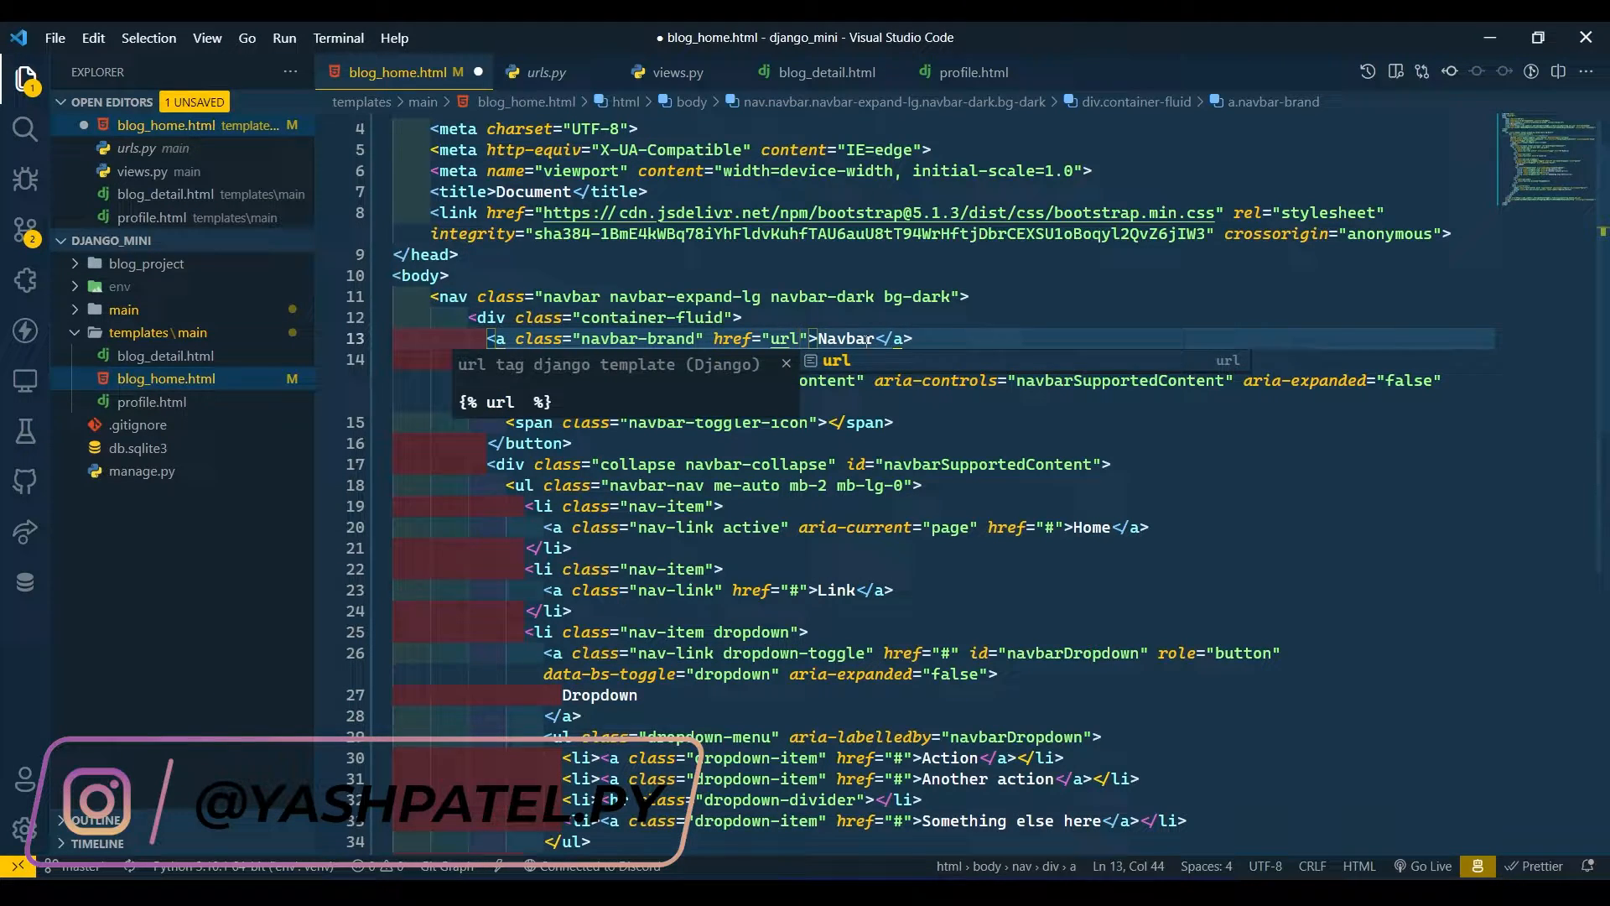
key("Tab")
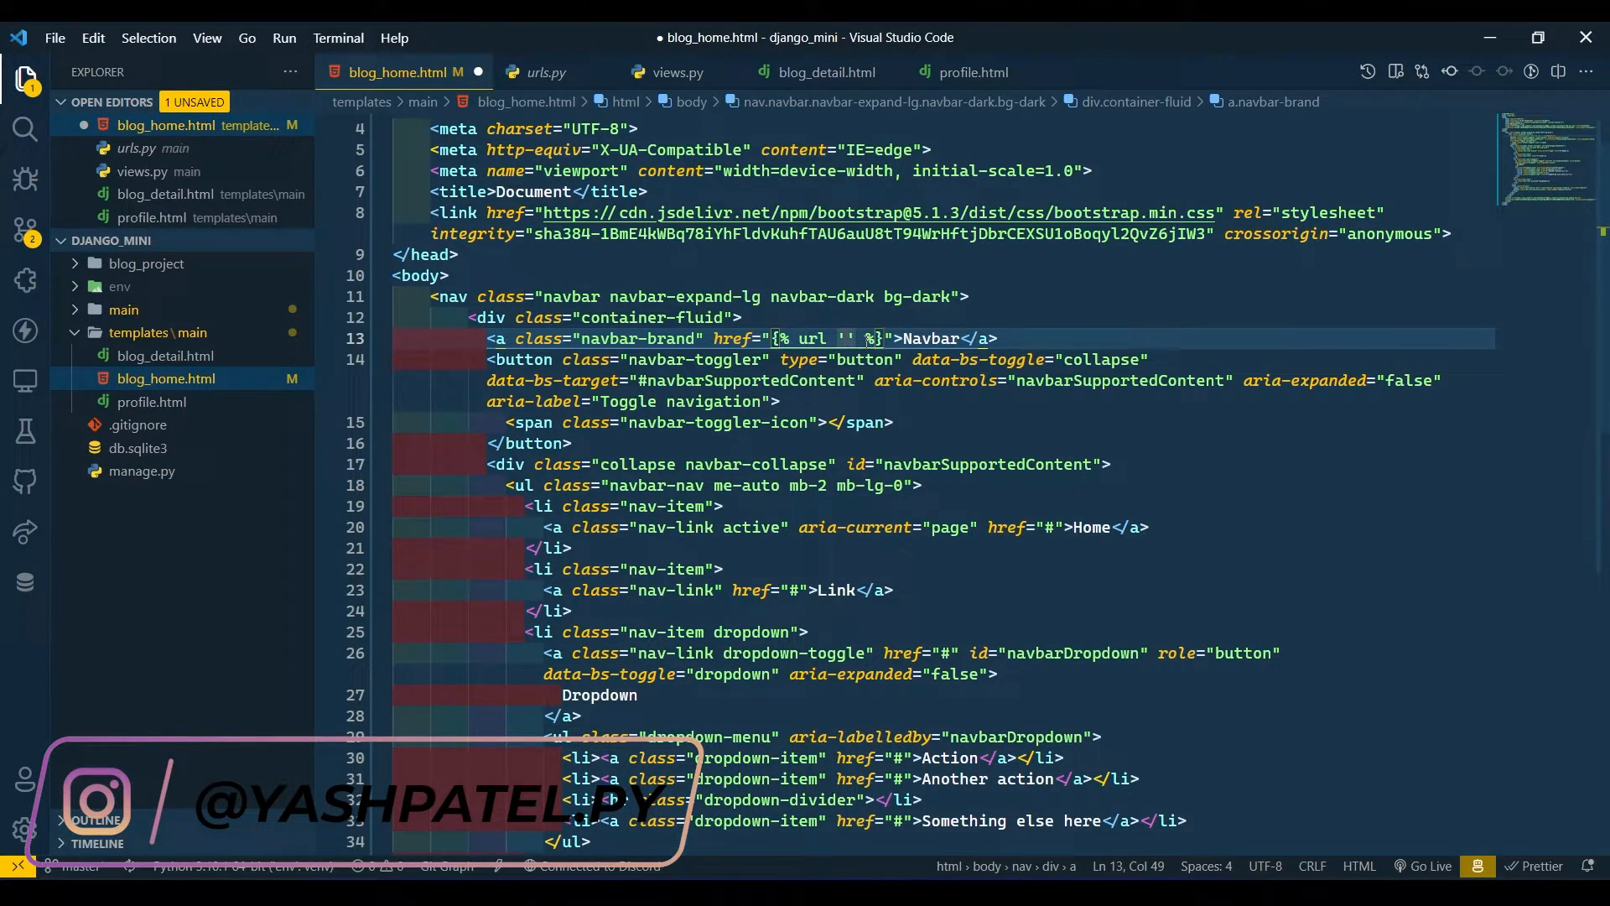
type("home")
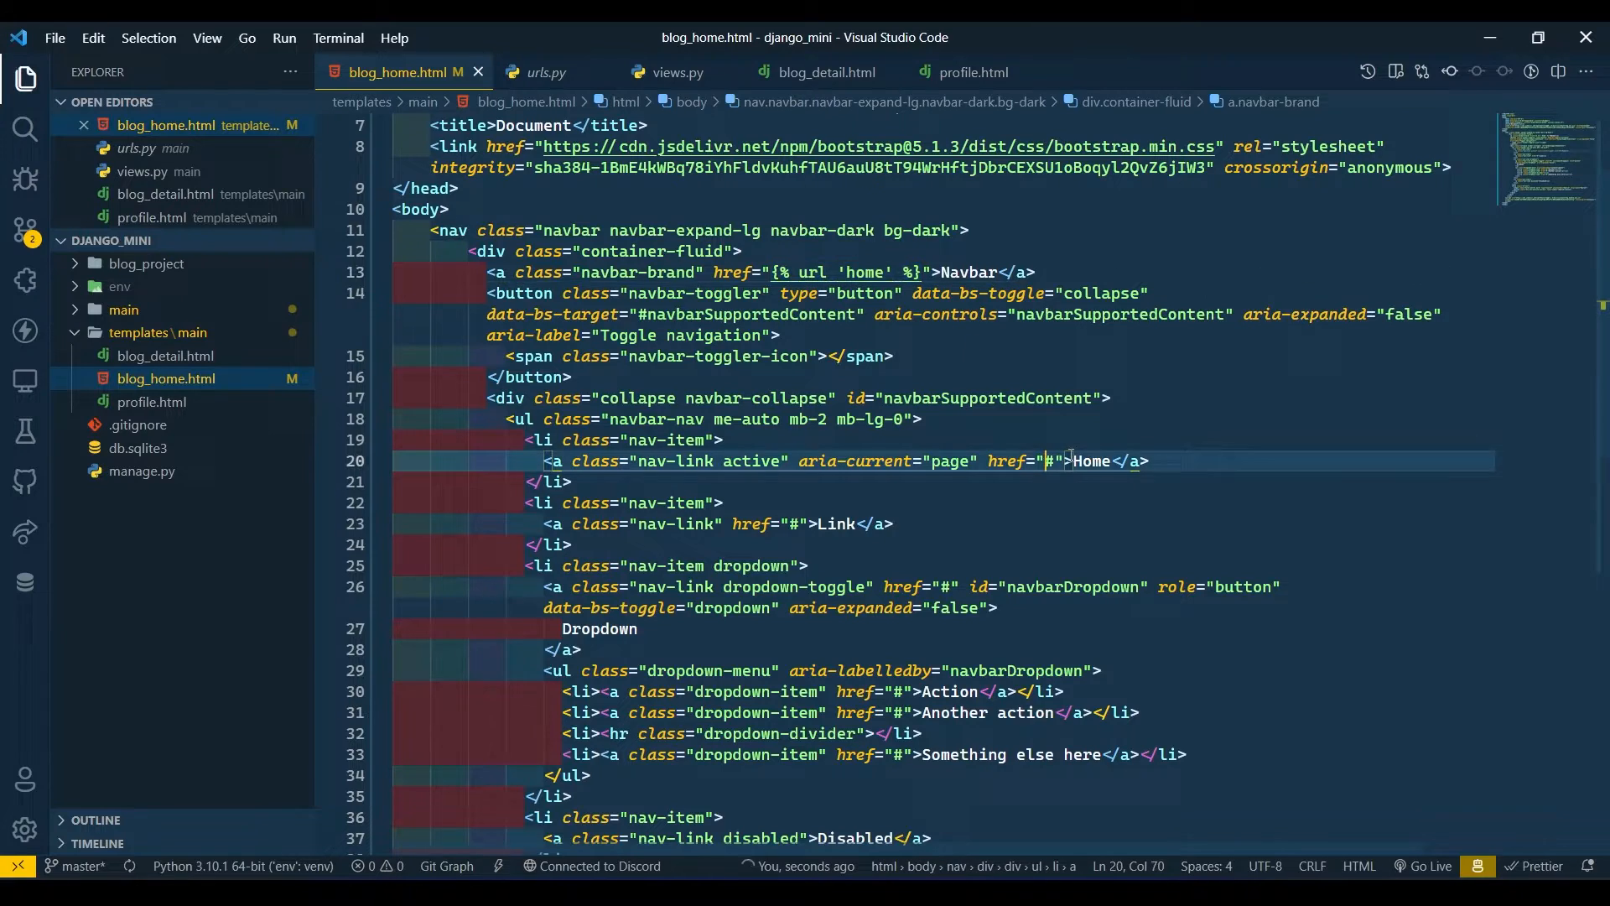
type("{% url 'home' %}")
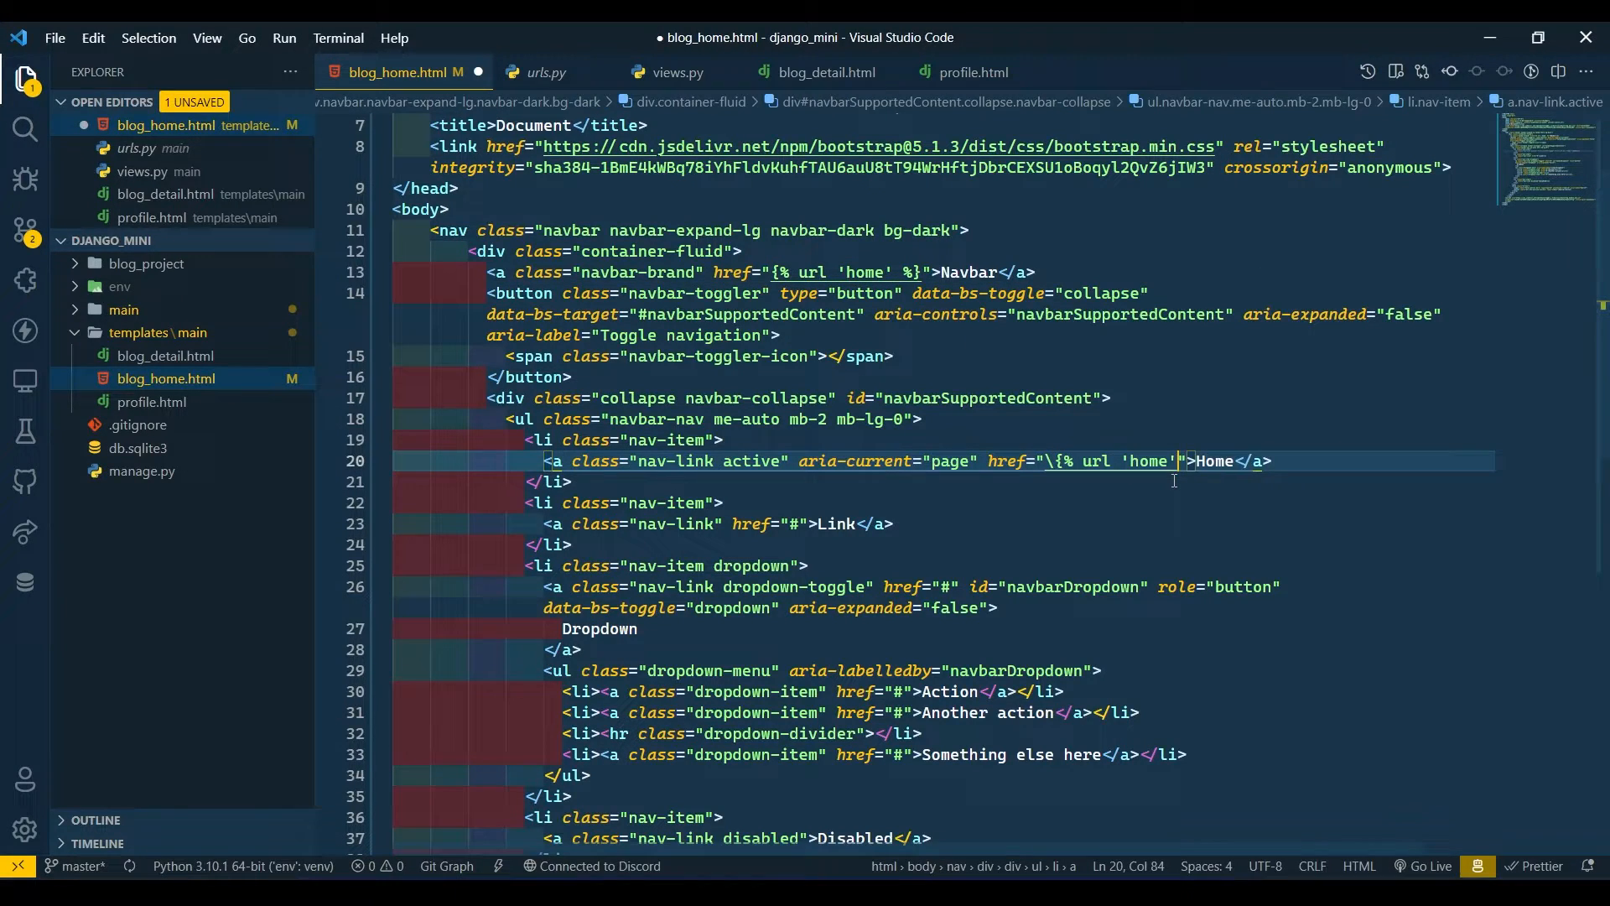
key("Backspace")
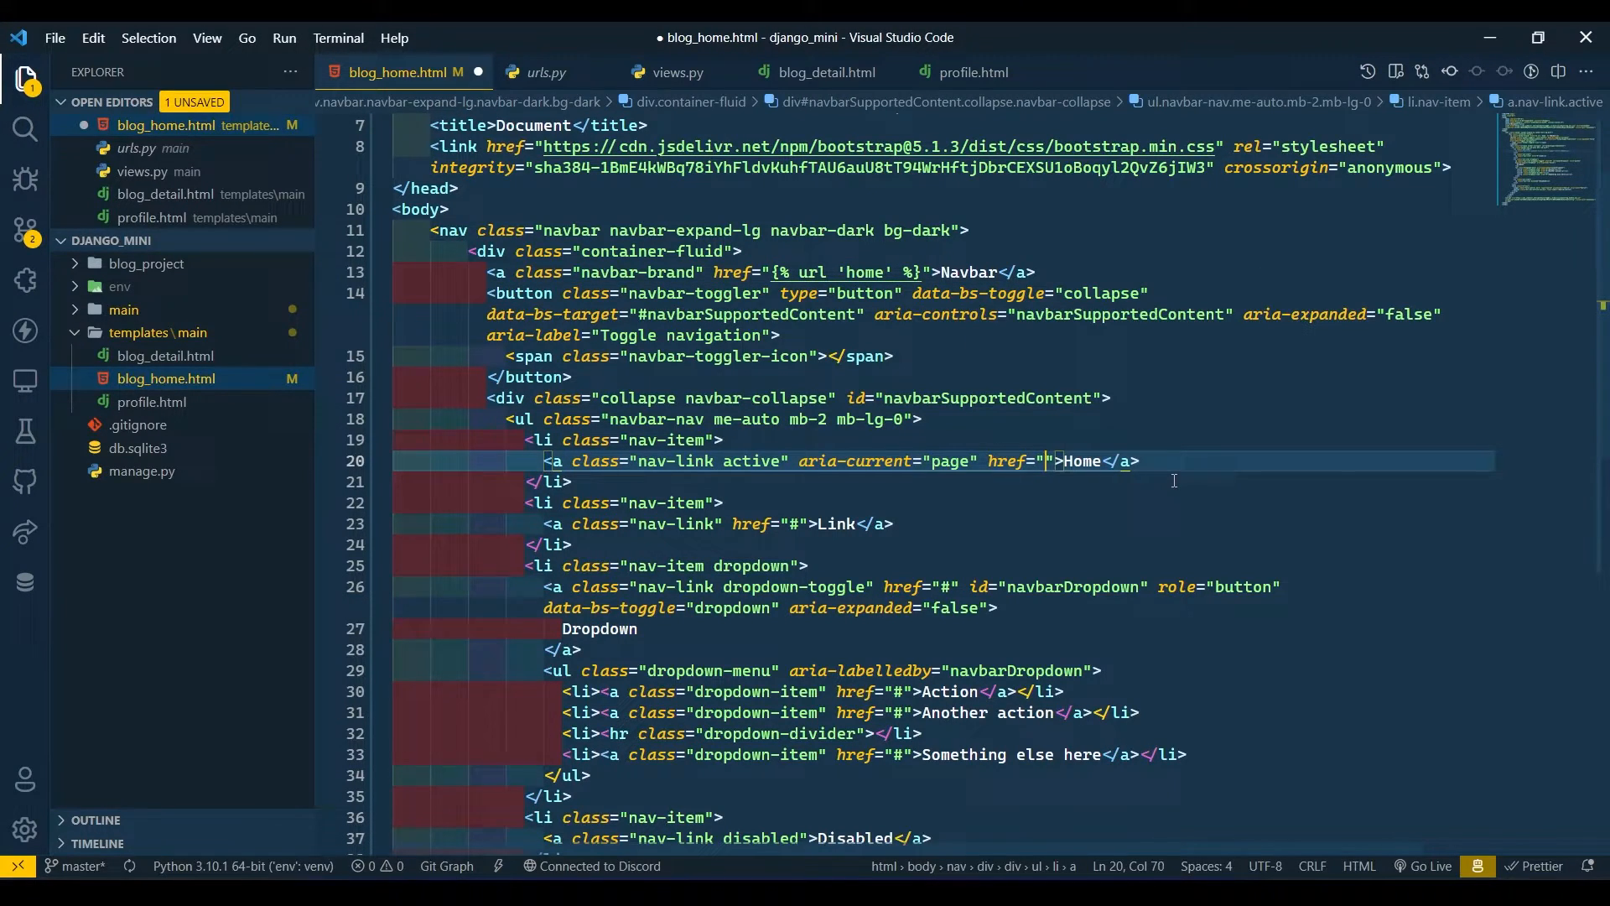
mouse_move(1060, 385)
type("{% url 'home' %}")
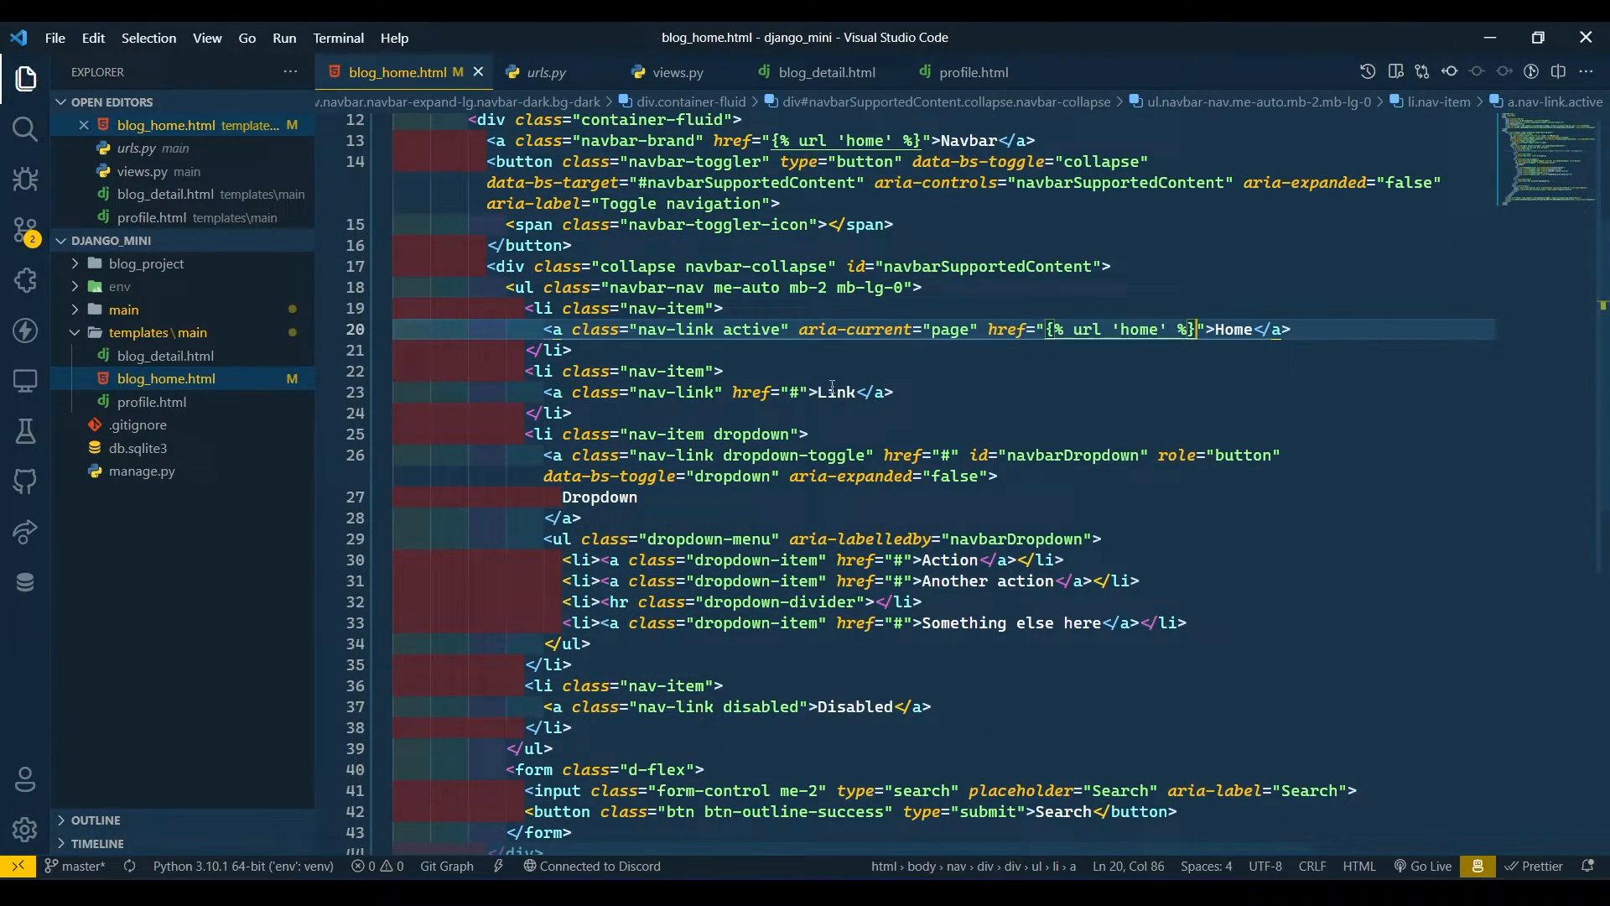
Rename the second link to Contact Us, remove the dropdown items and save
double_click(835, 390)
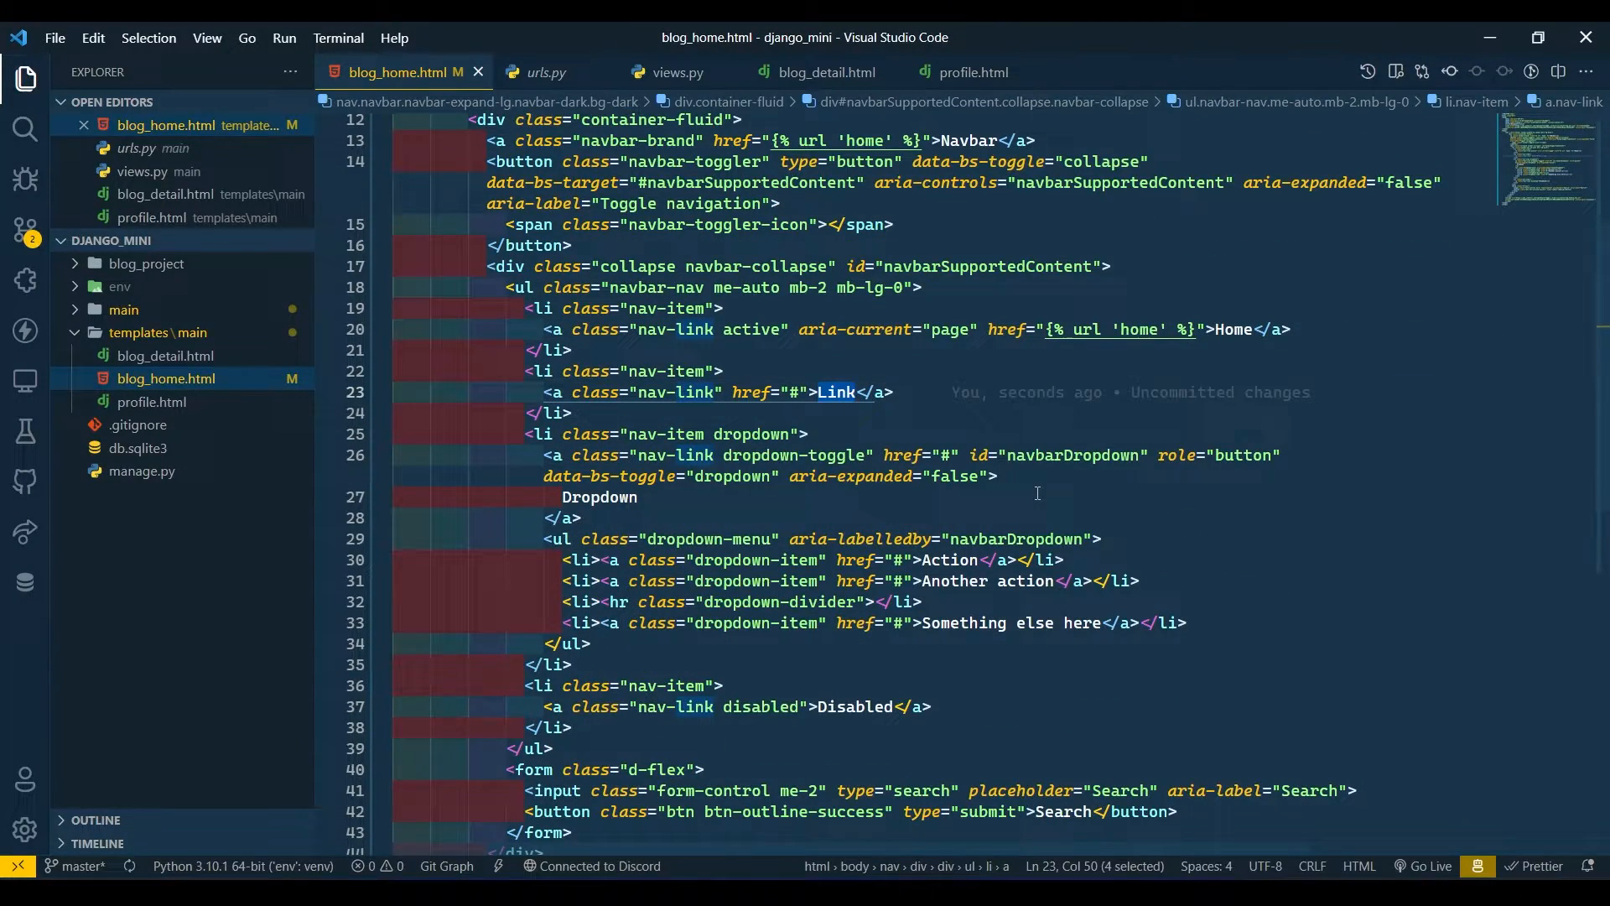
type("B")
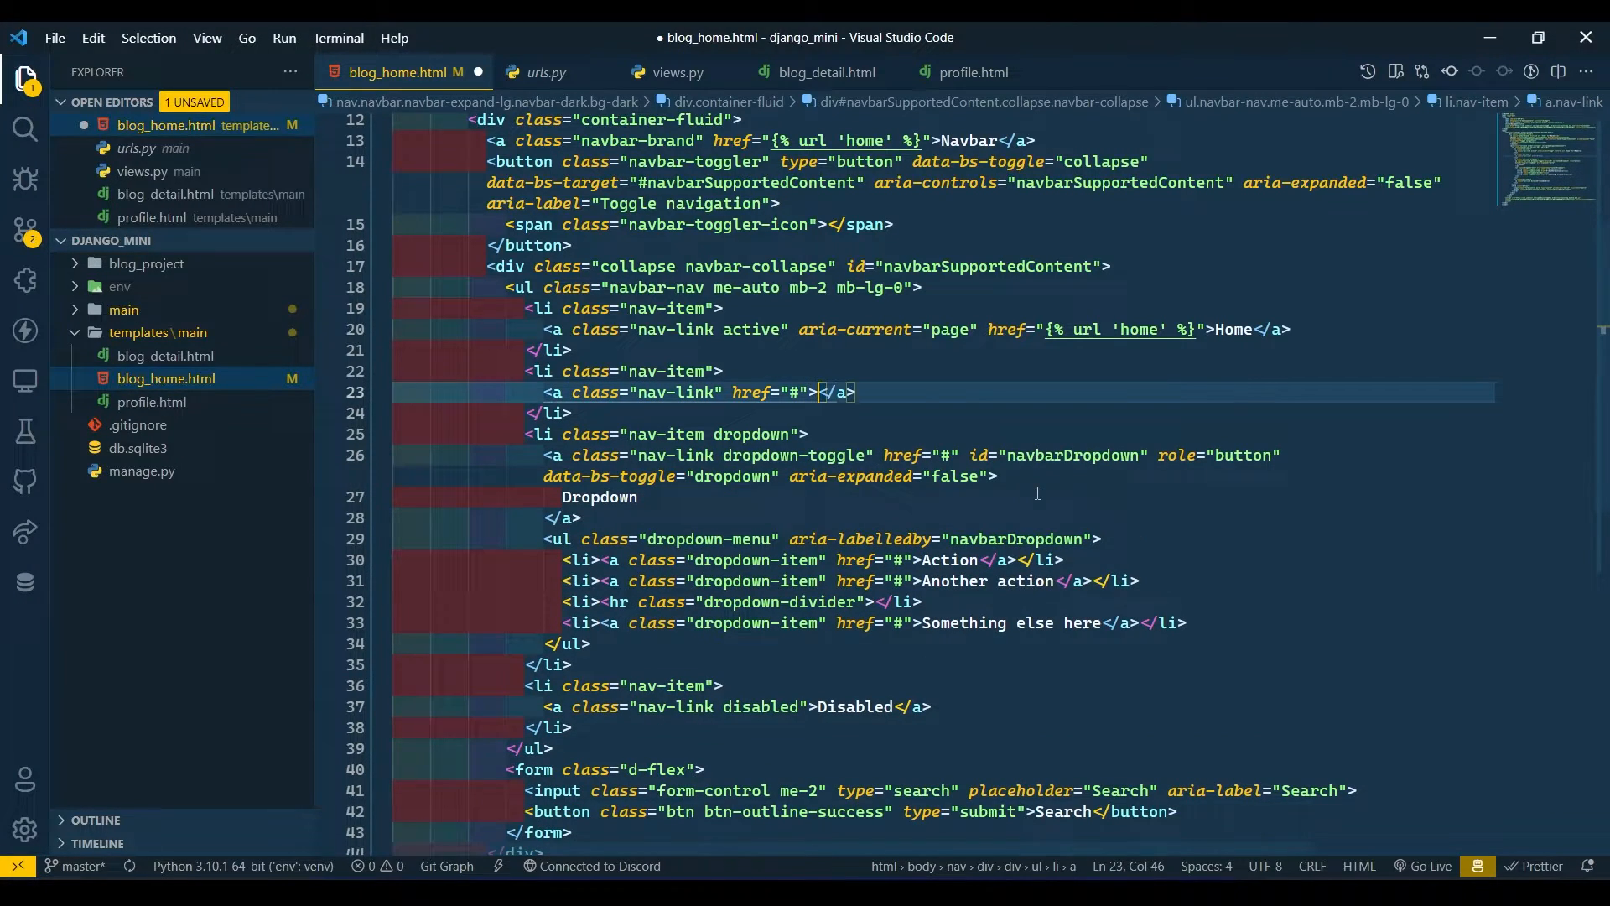
type("Cn")
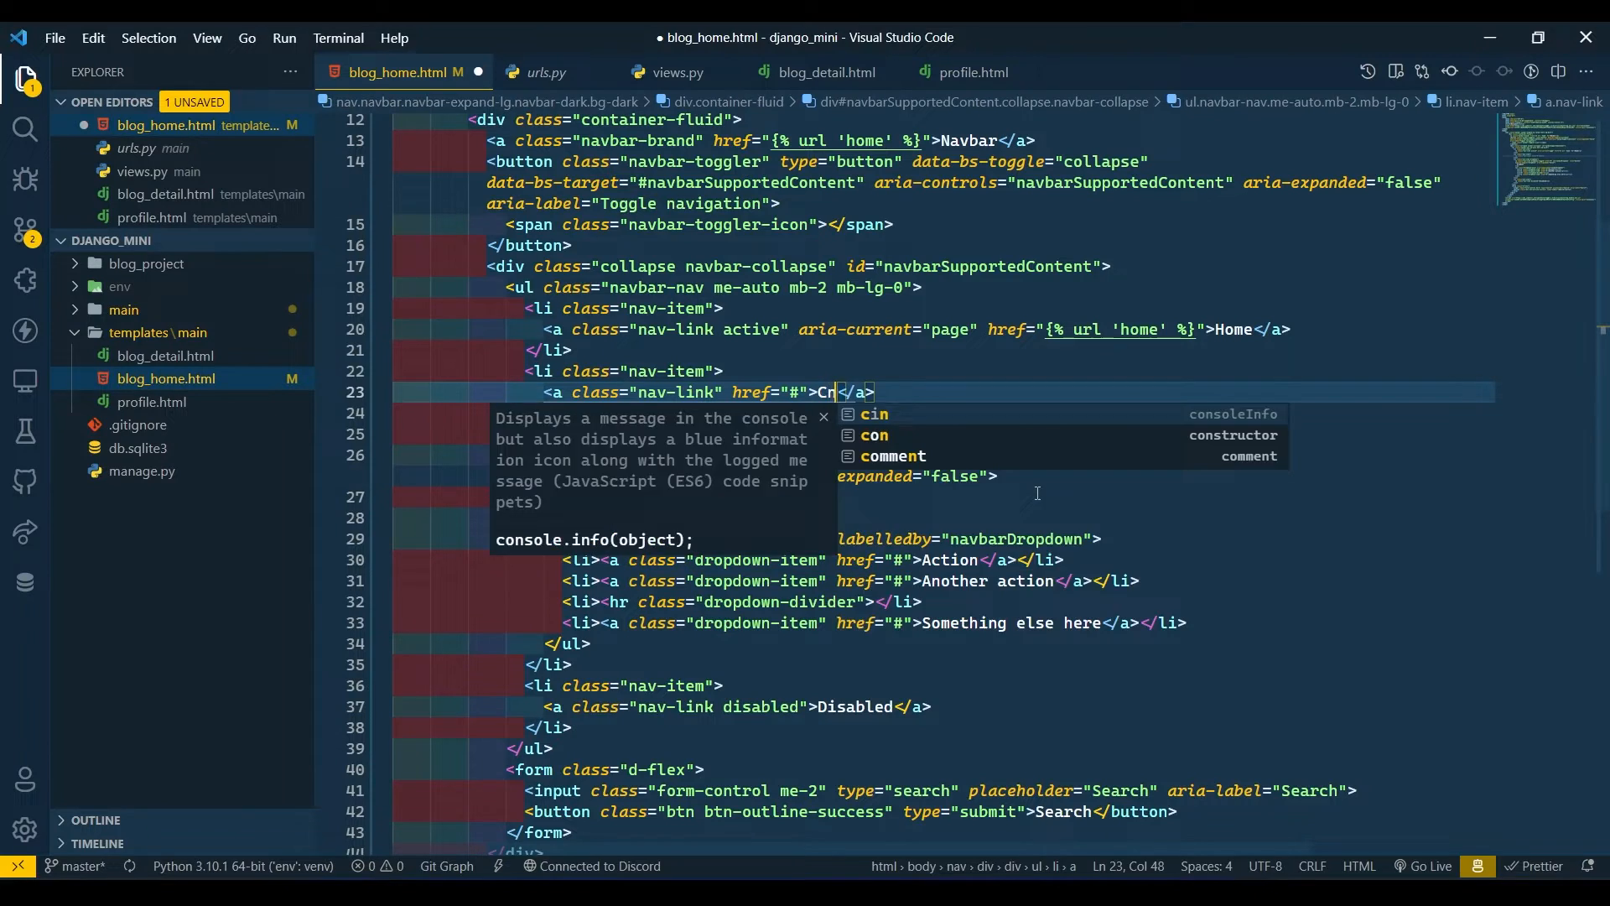
type("tact Us")
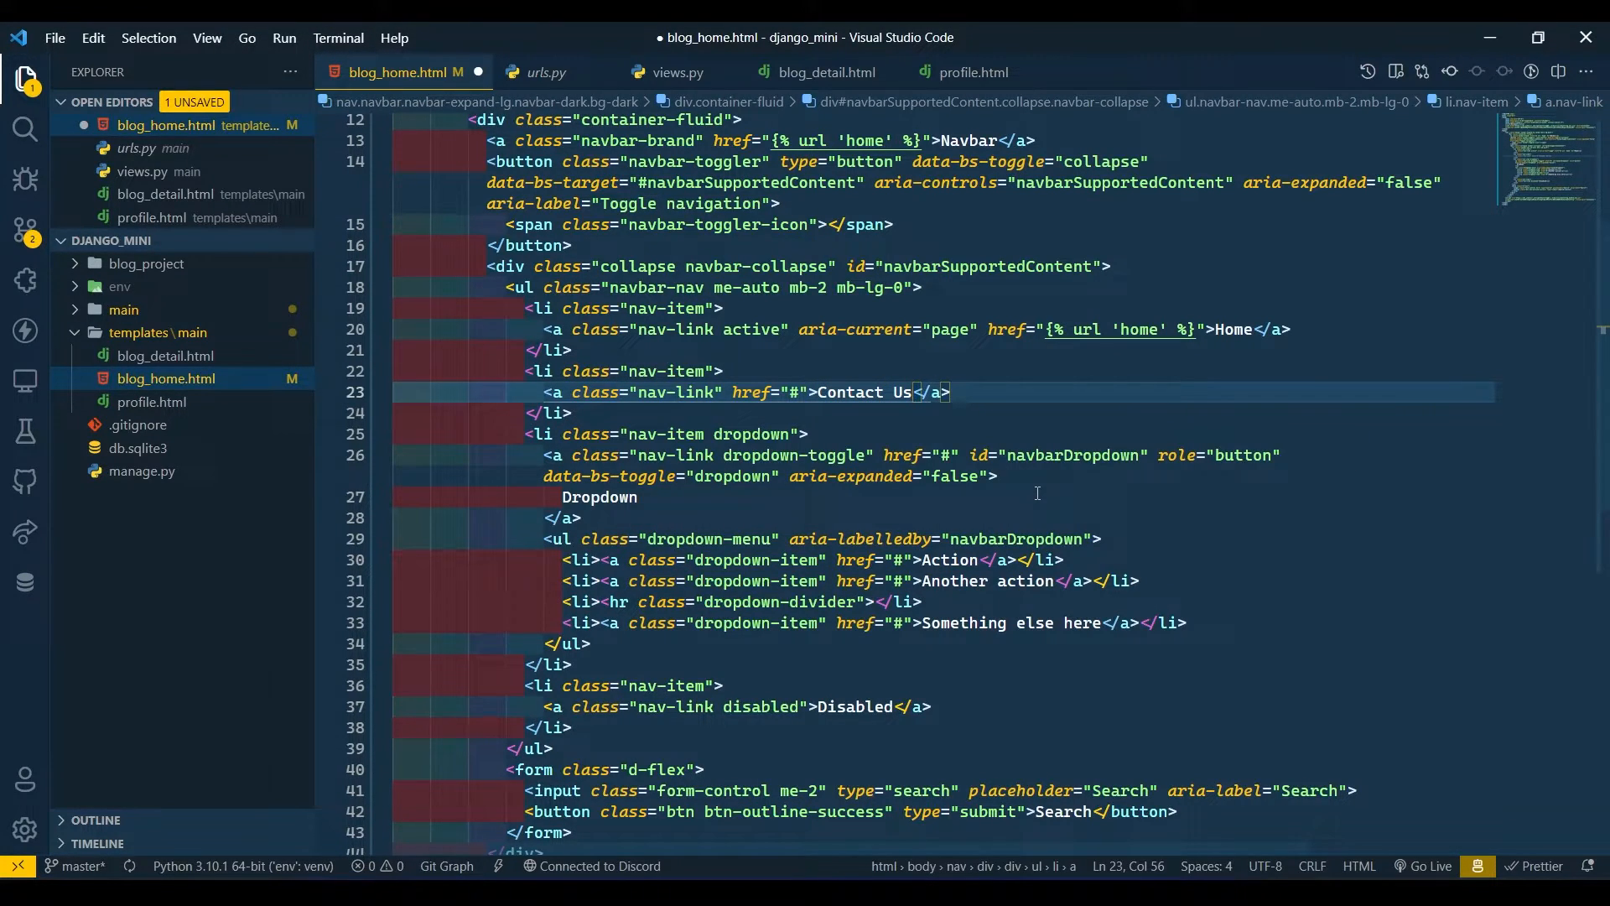
key("ctrl+s")
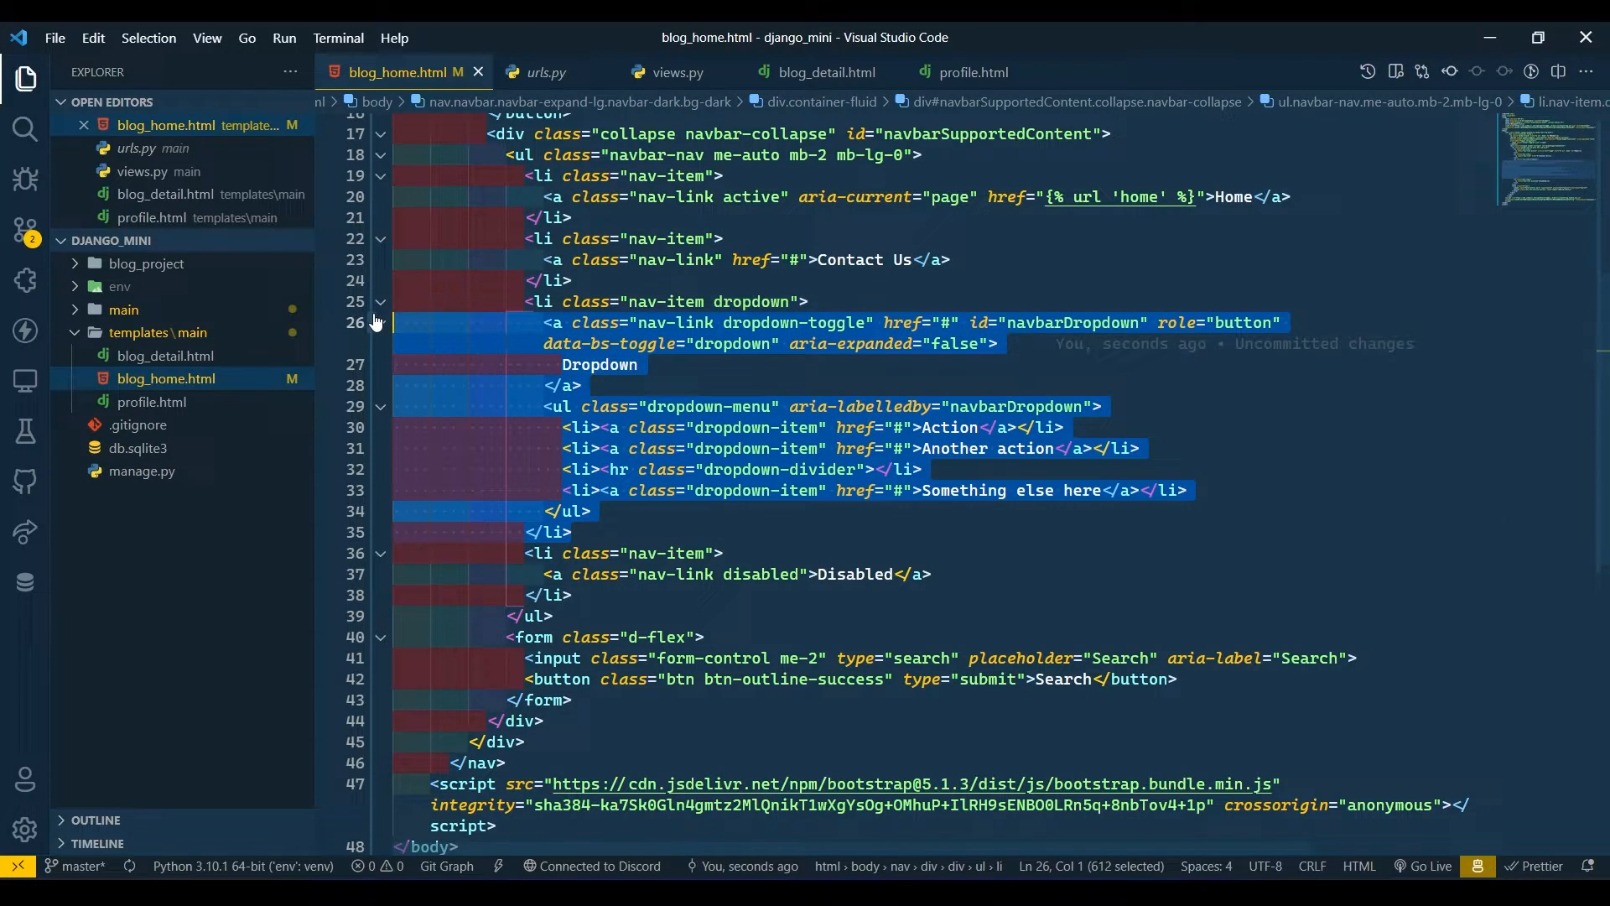
key("Delete")
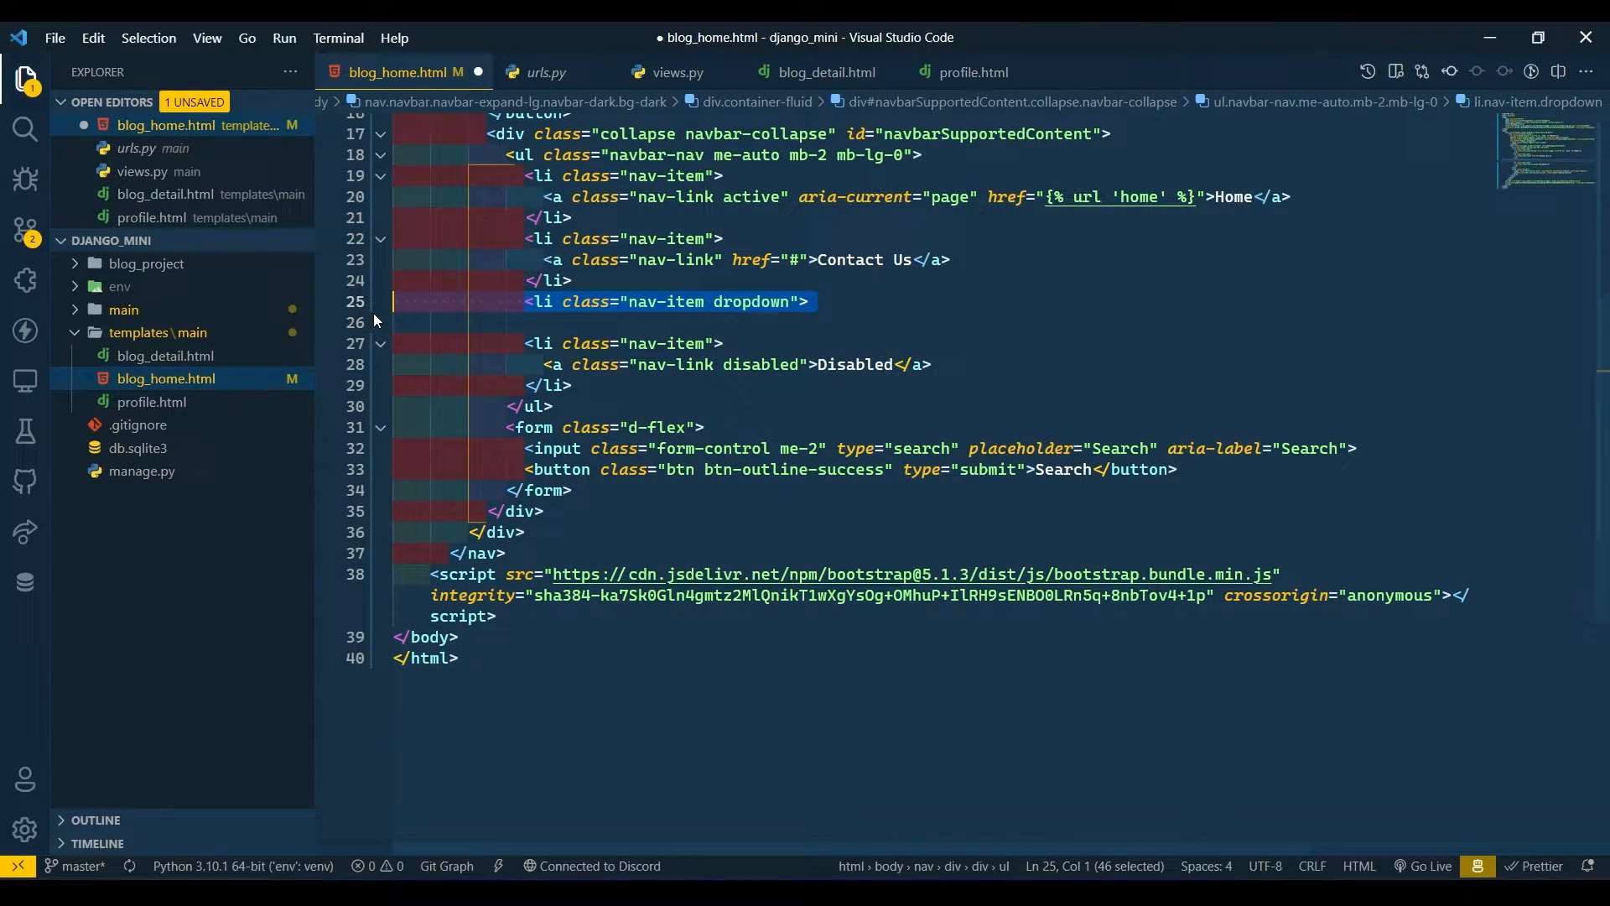
key("Delete")
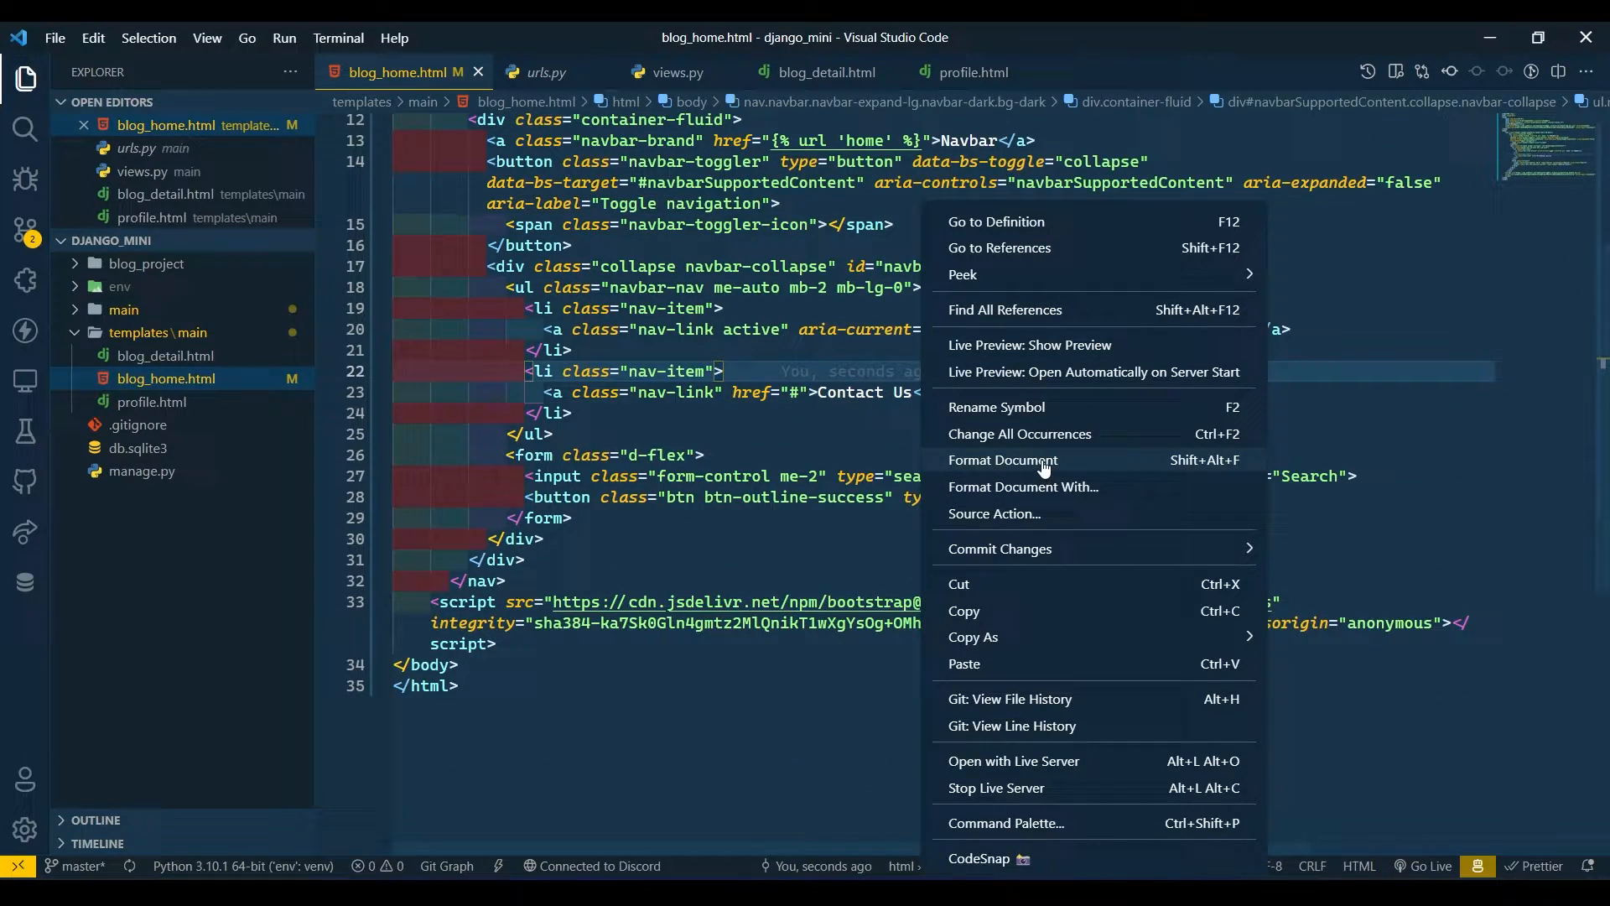
Format the document, then find Prettier - Code formatter in the Extensions list
left_click(1003, 459)
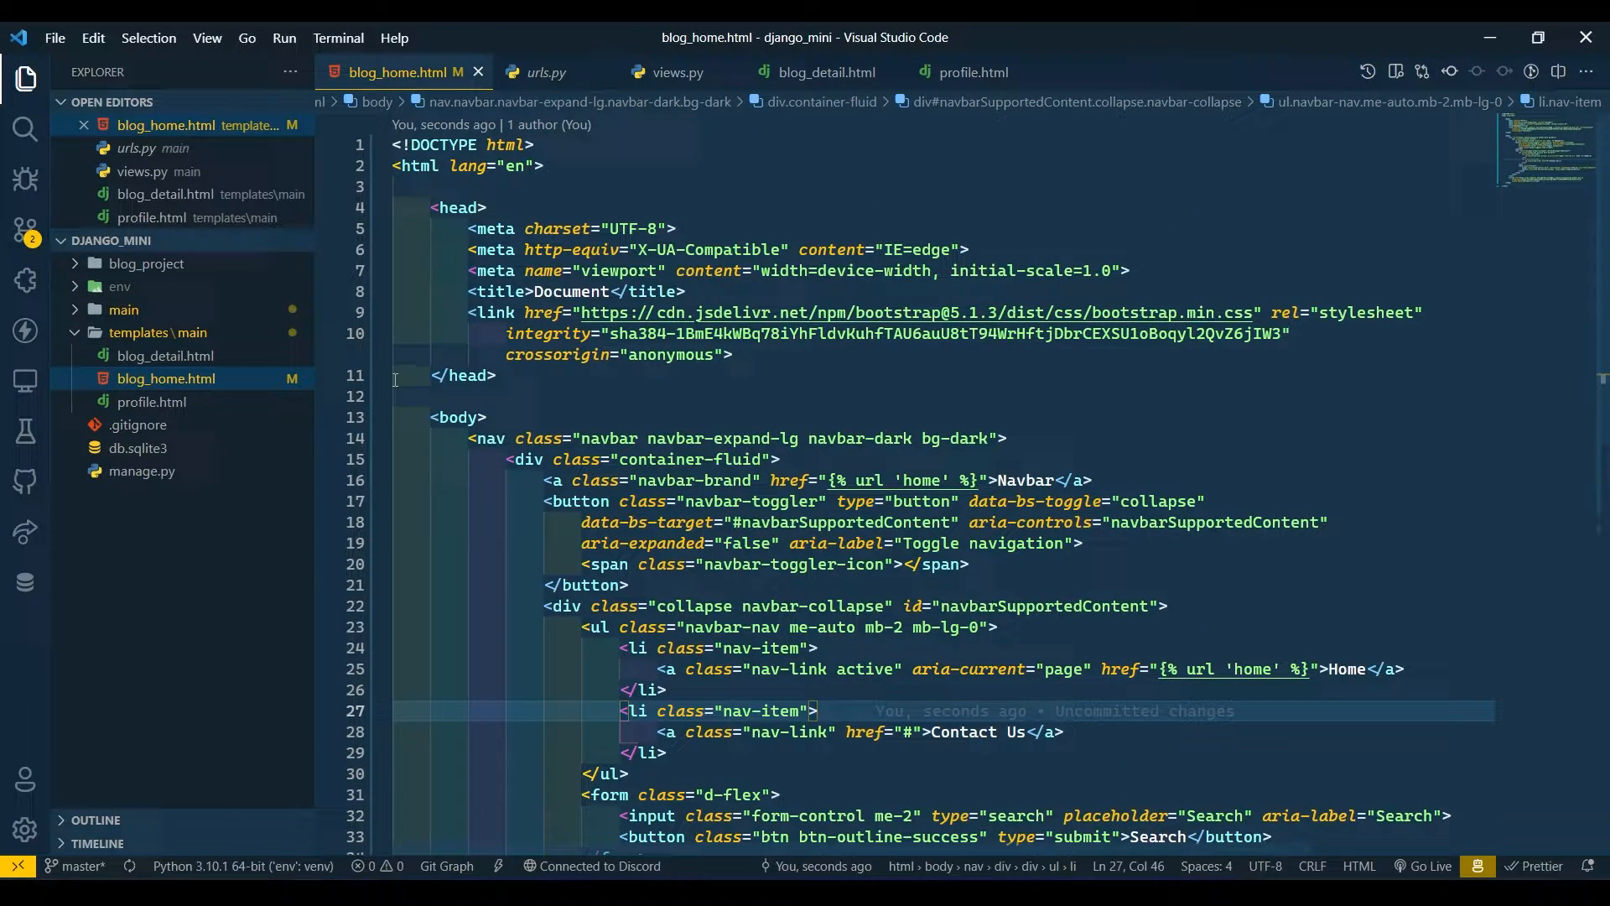
scroll("down", 3)
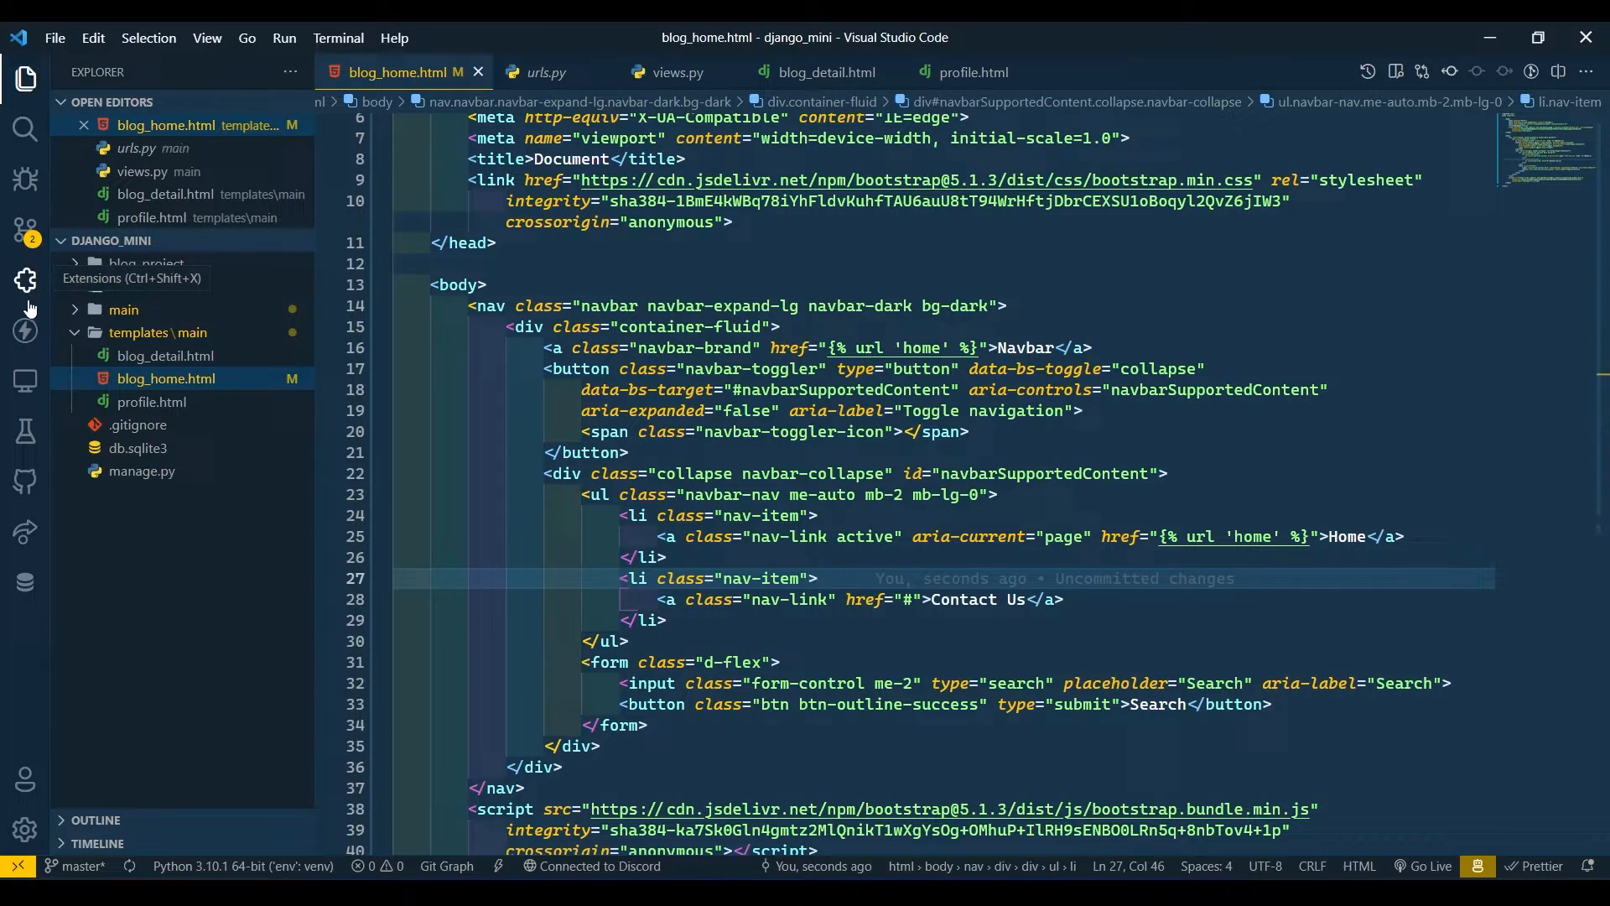
left_click(25, 280)
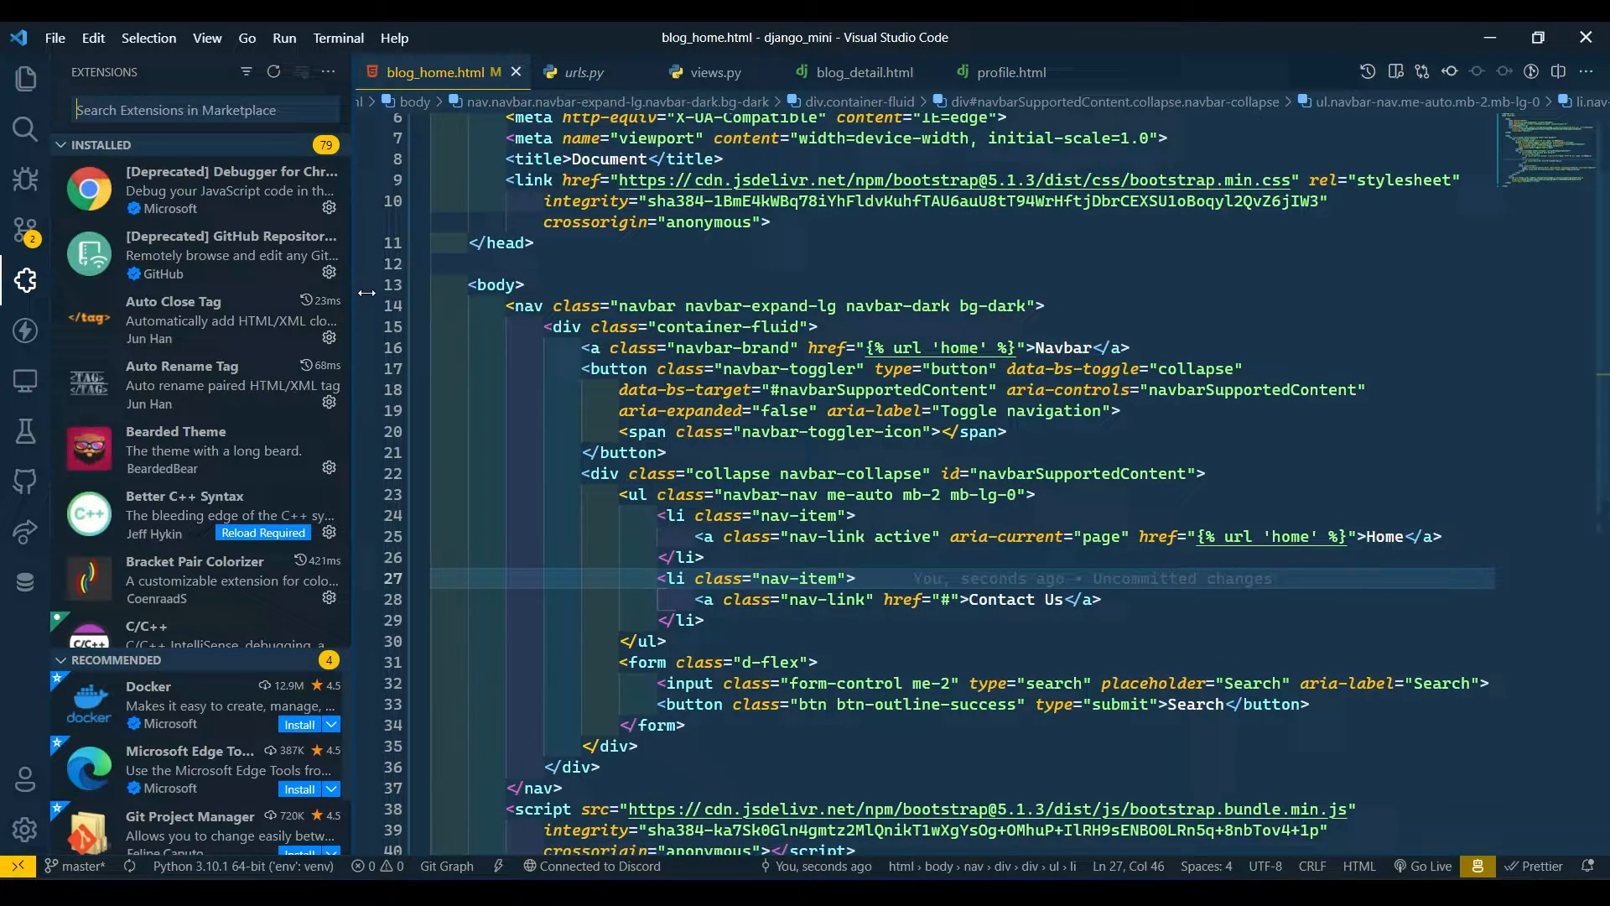
type("pre")
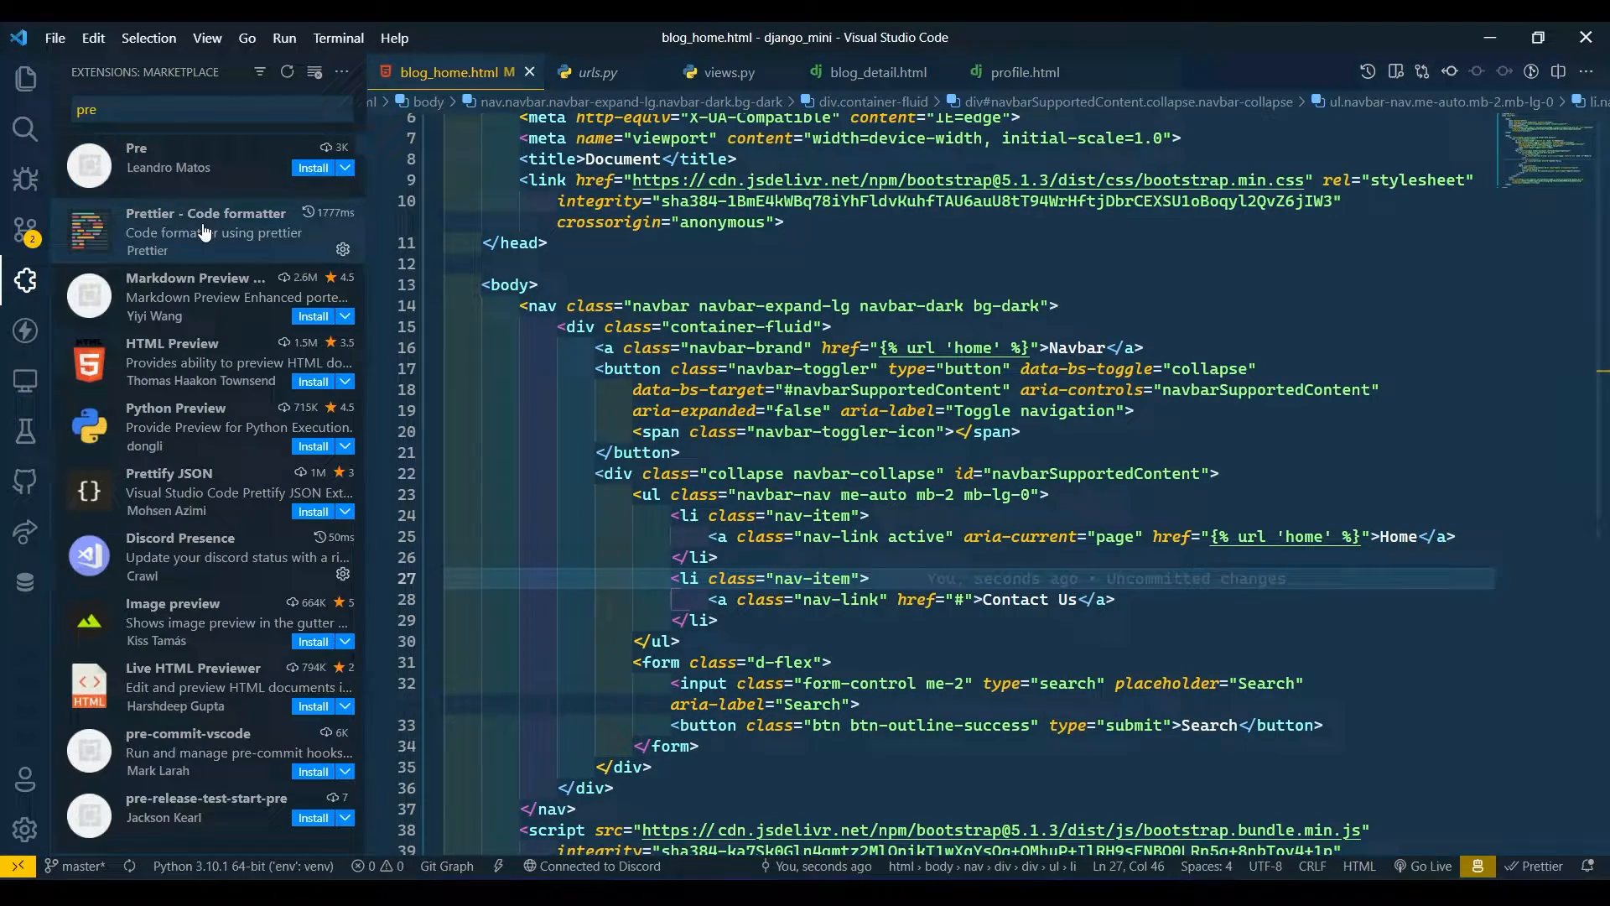
left_click(205, 231)
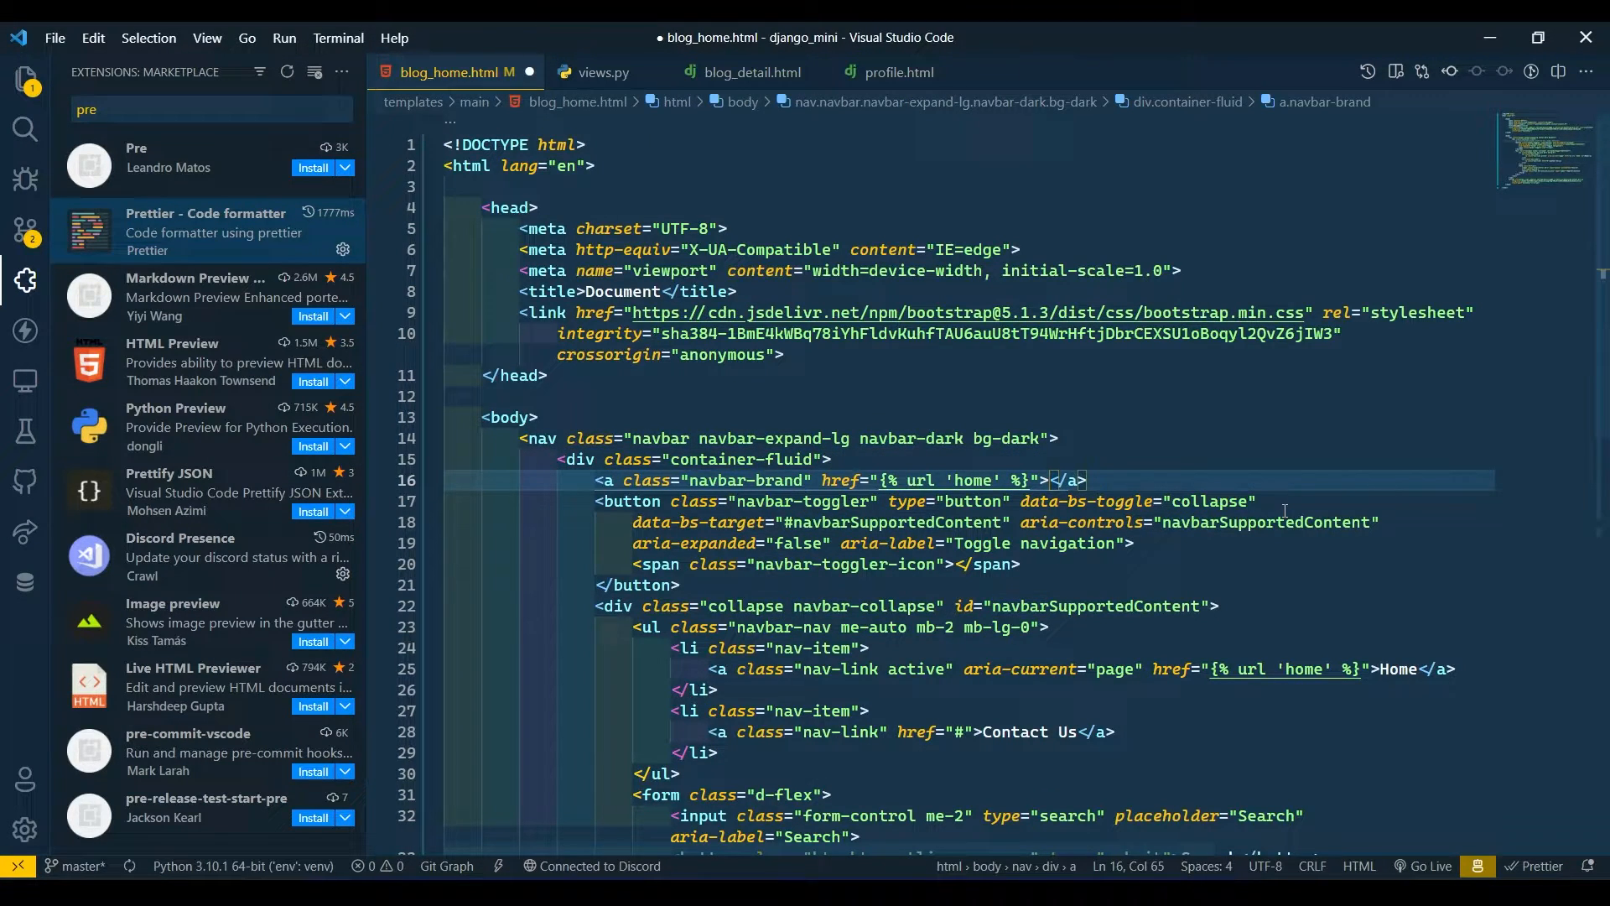
Set the brand to DW BLOG and the Contact Us href to {% url 'contact_us' %}
type("DW BLOG")
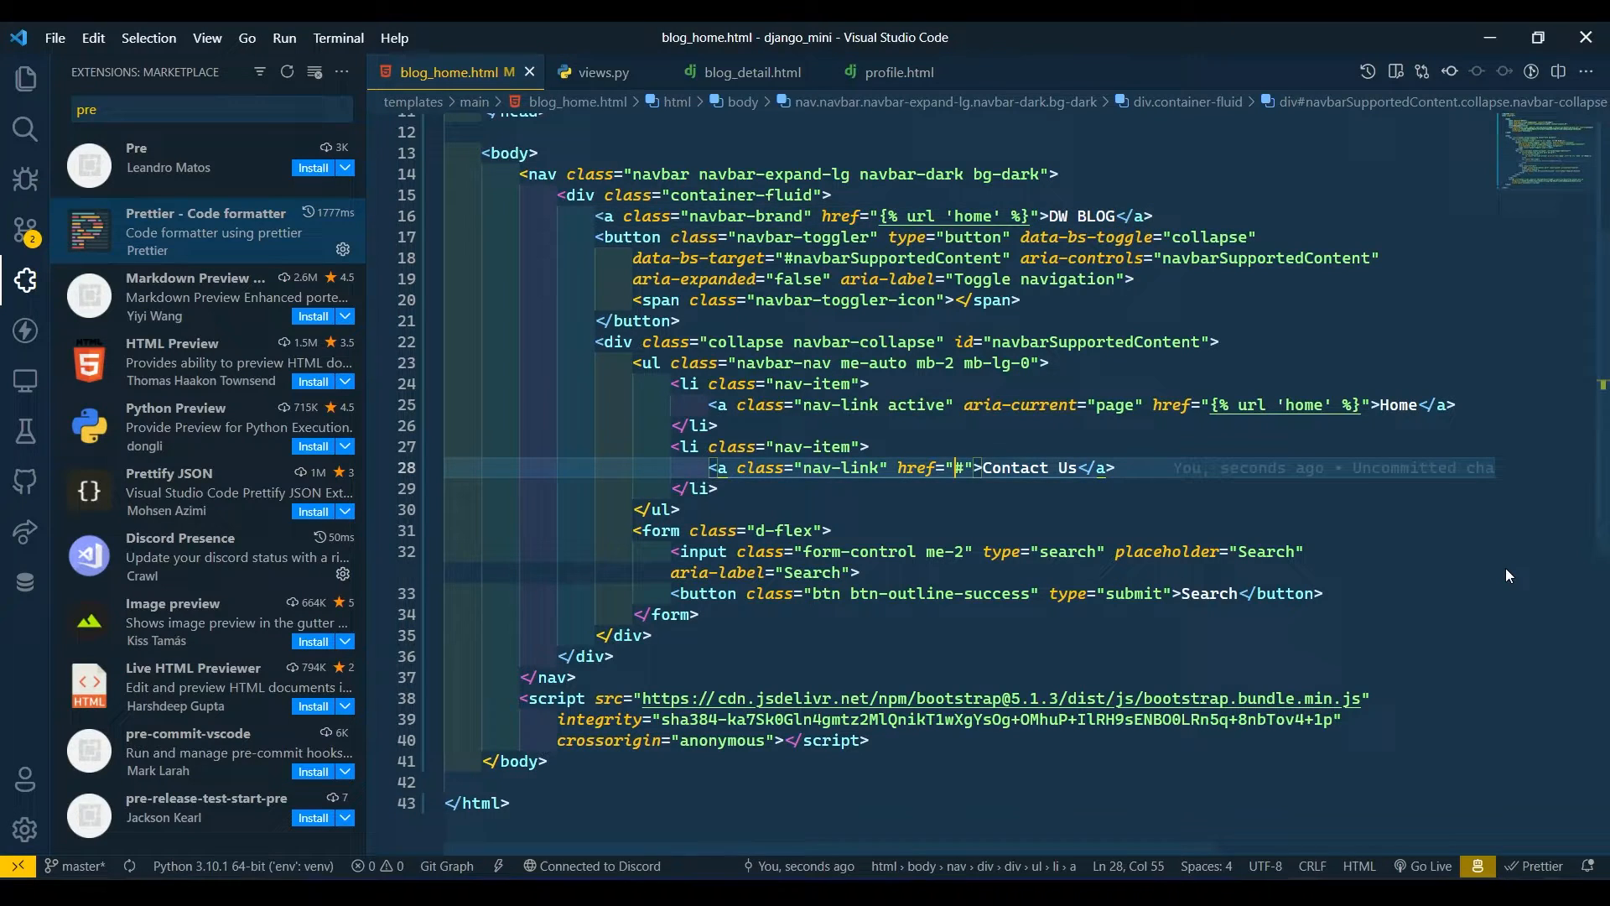
key("Backspace")
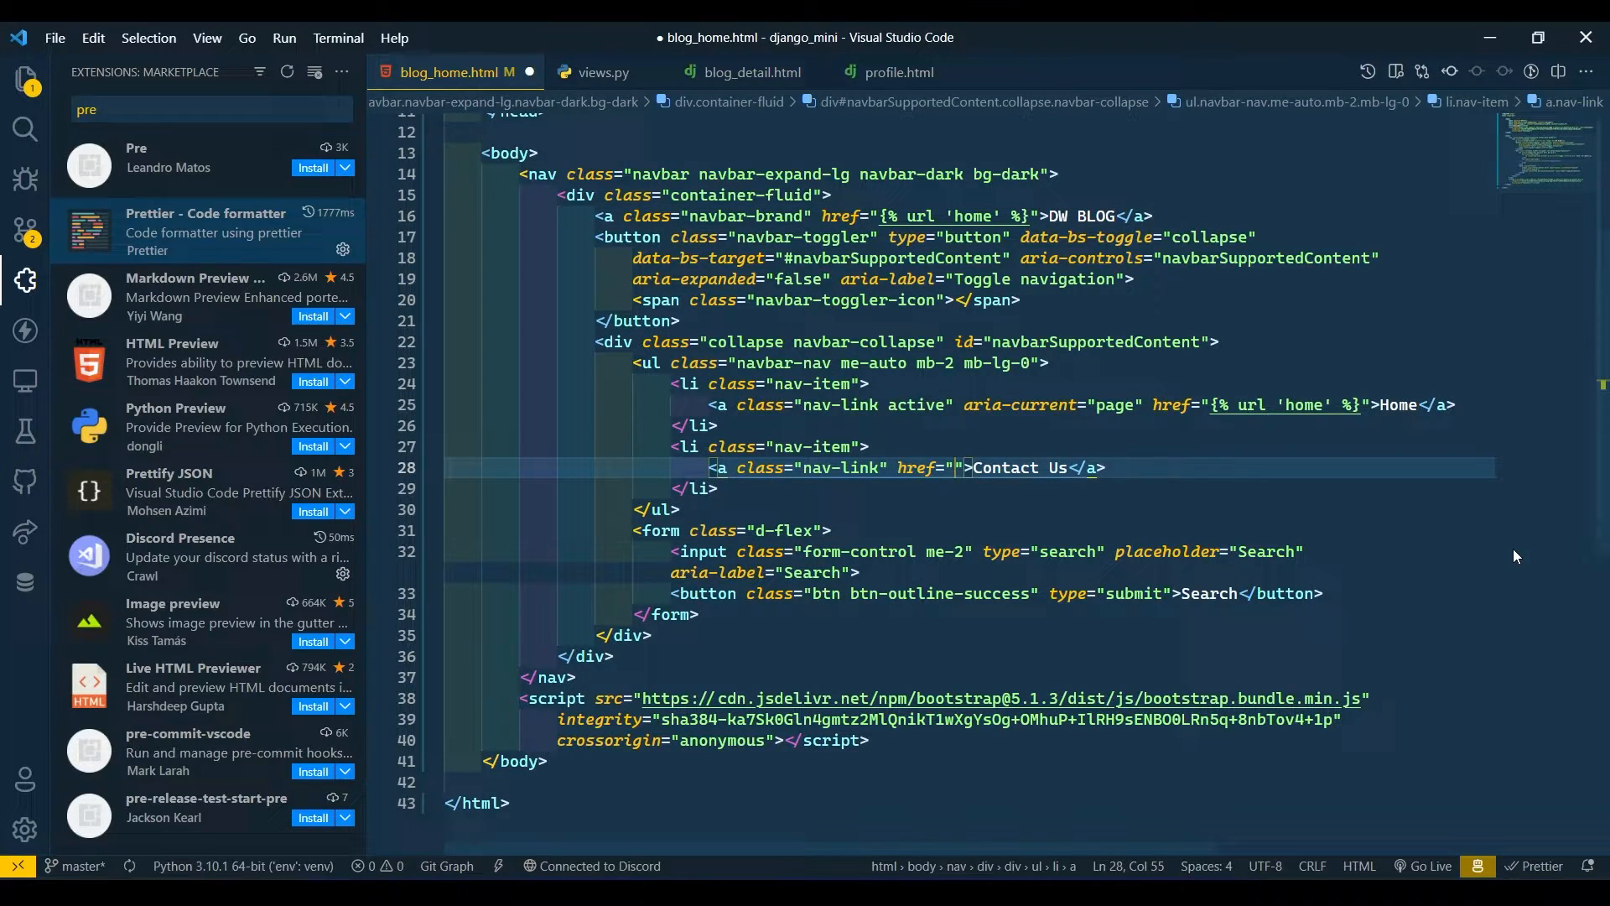
type("url '' %}")
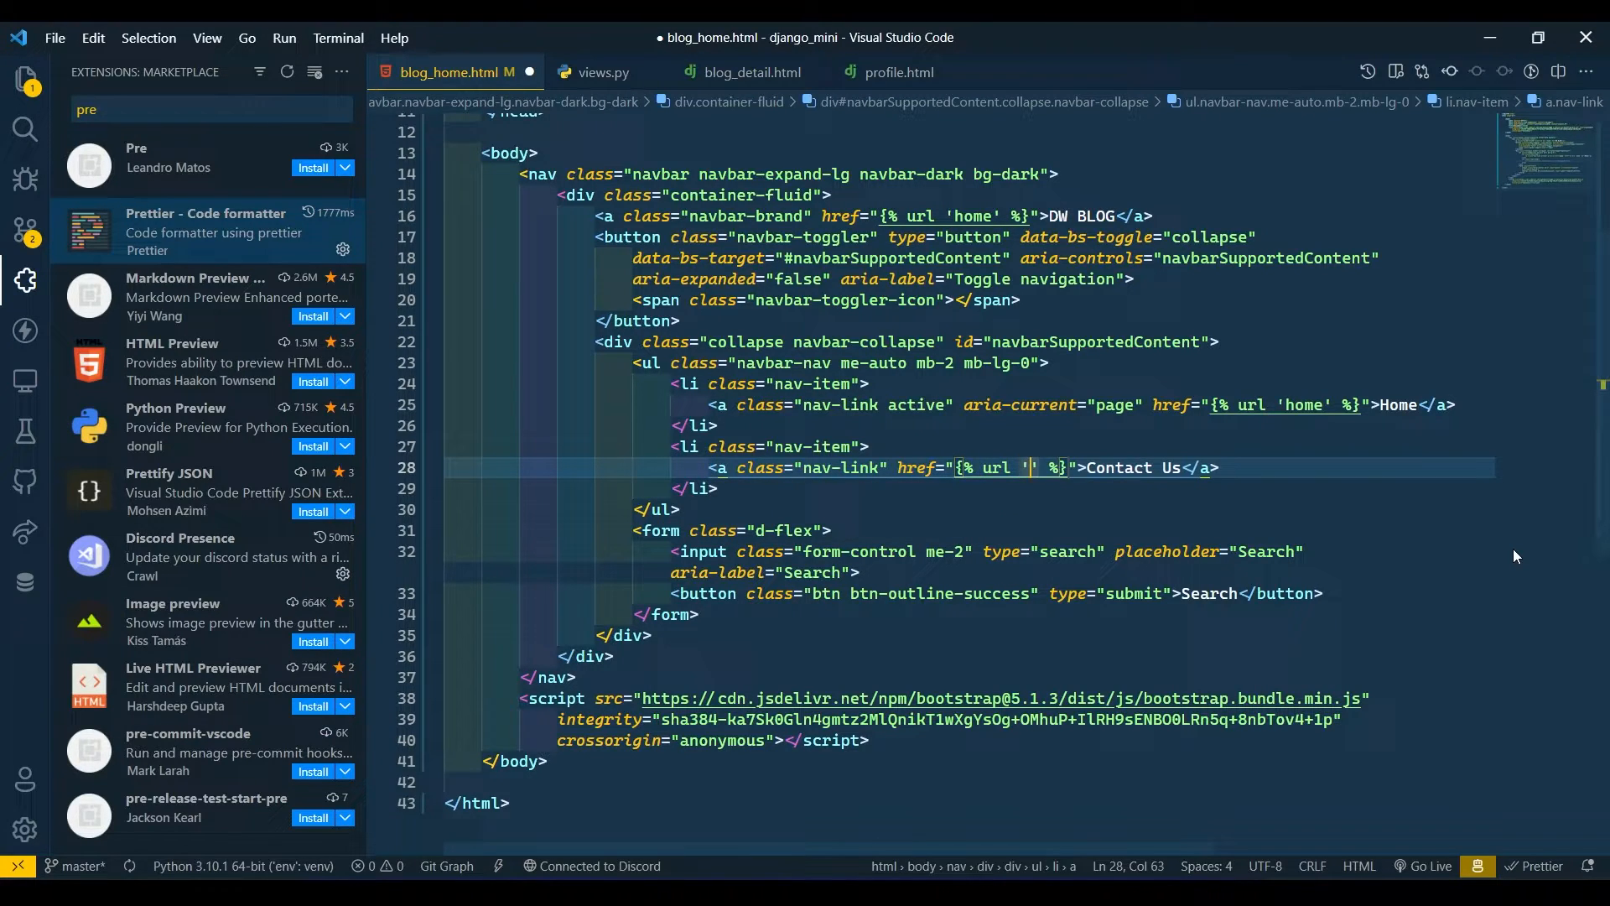
type("contact")
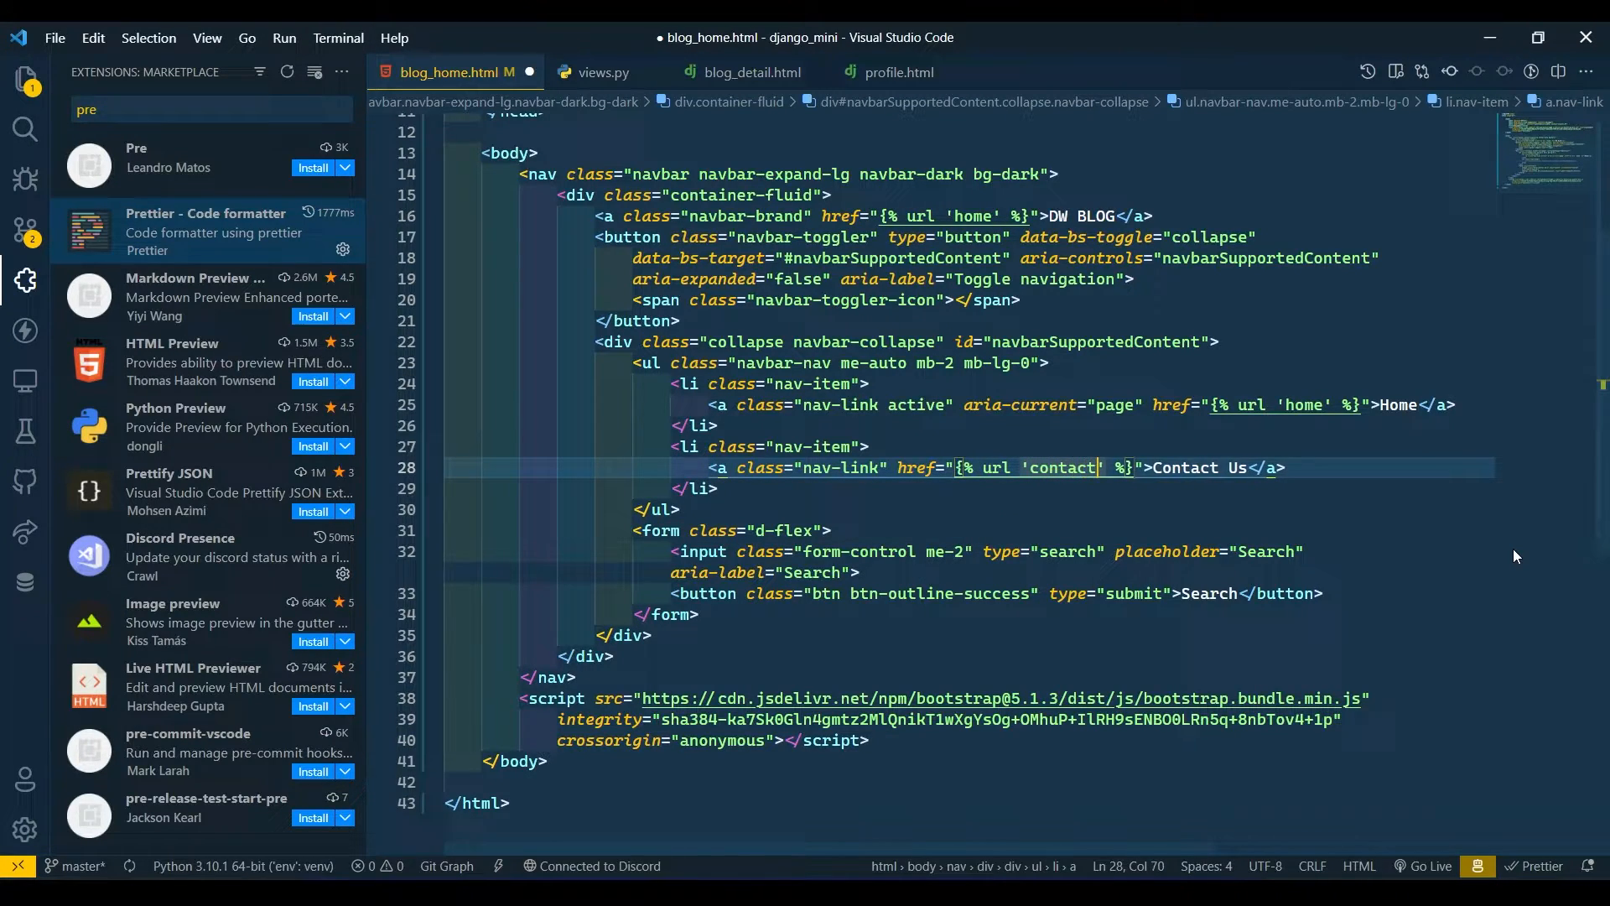
type("_us")
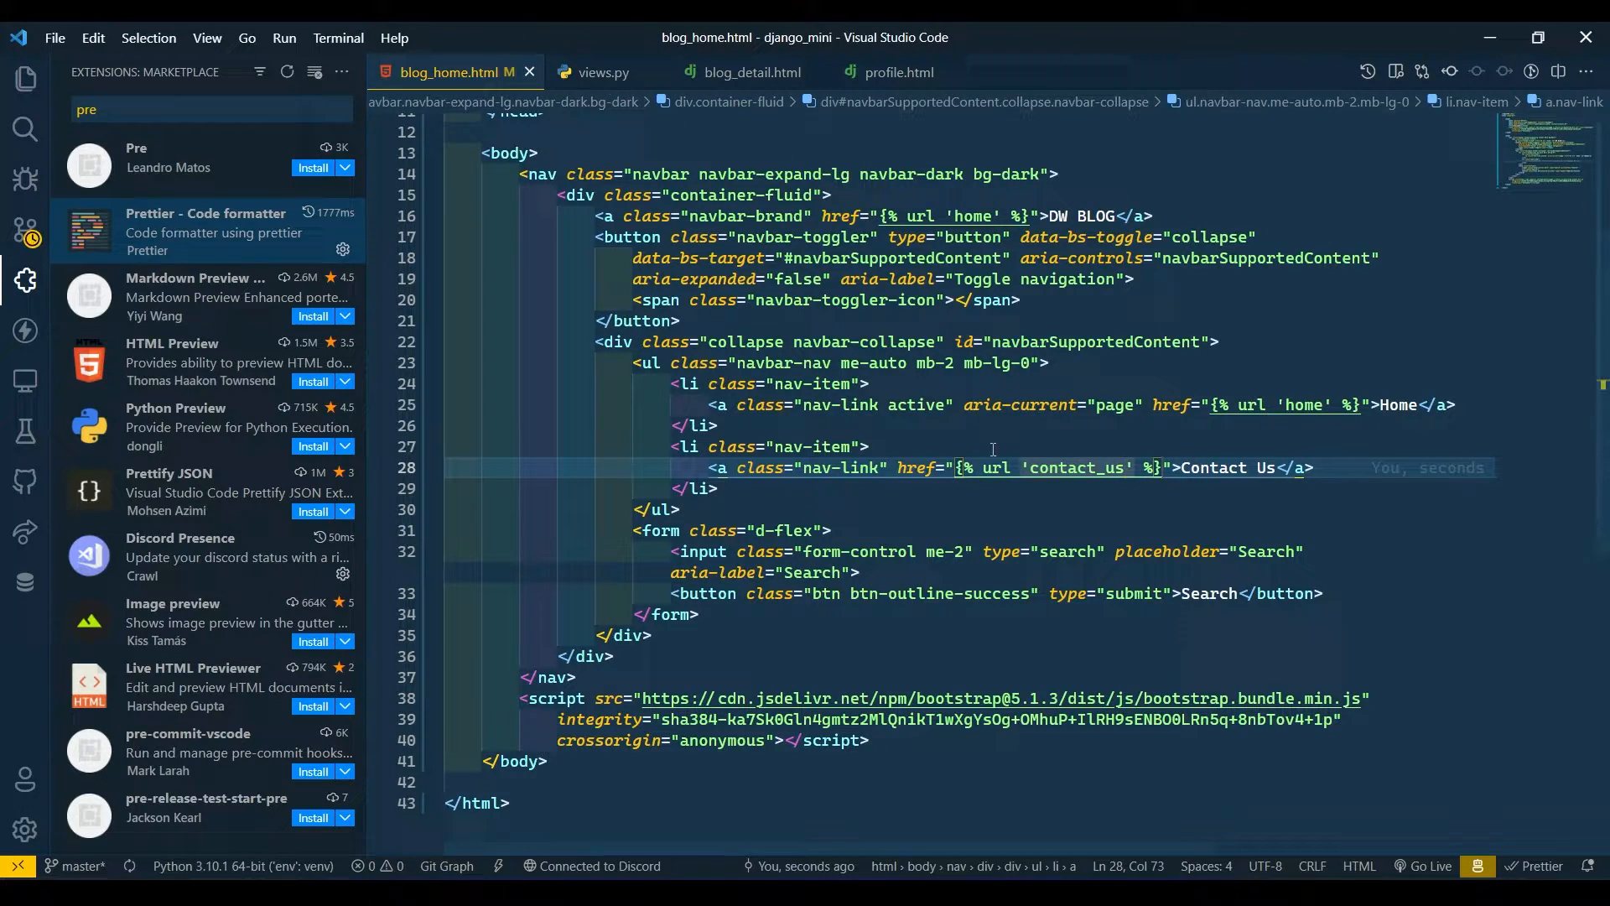
left_click_drag(954, 468, 1165, 468)
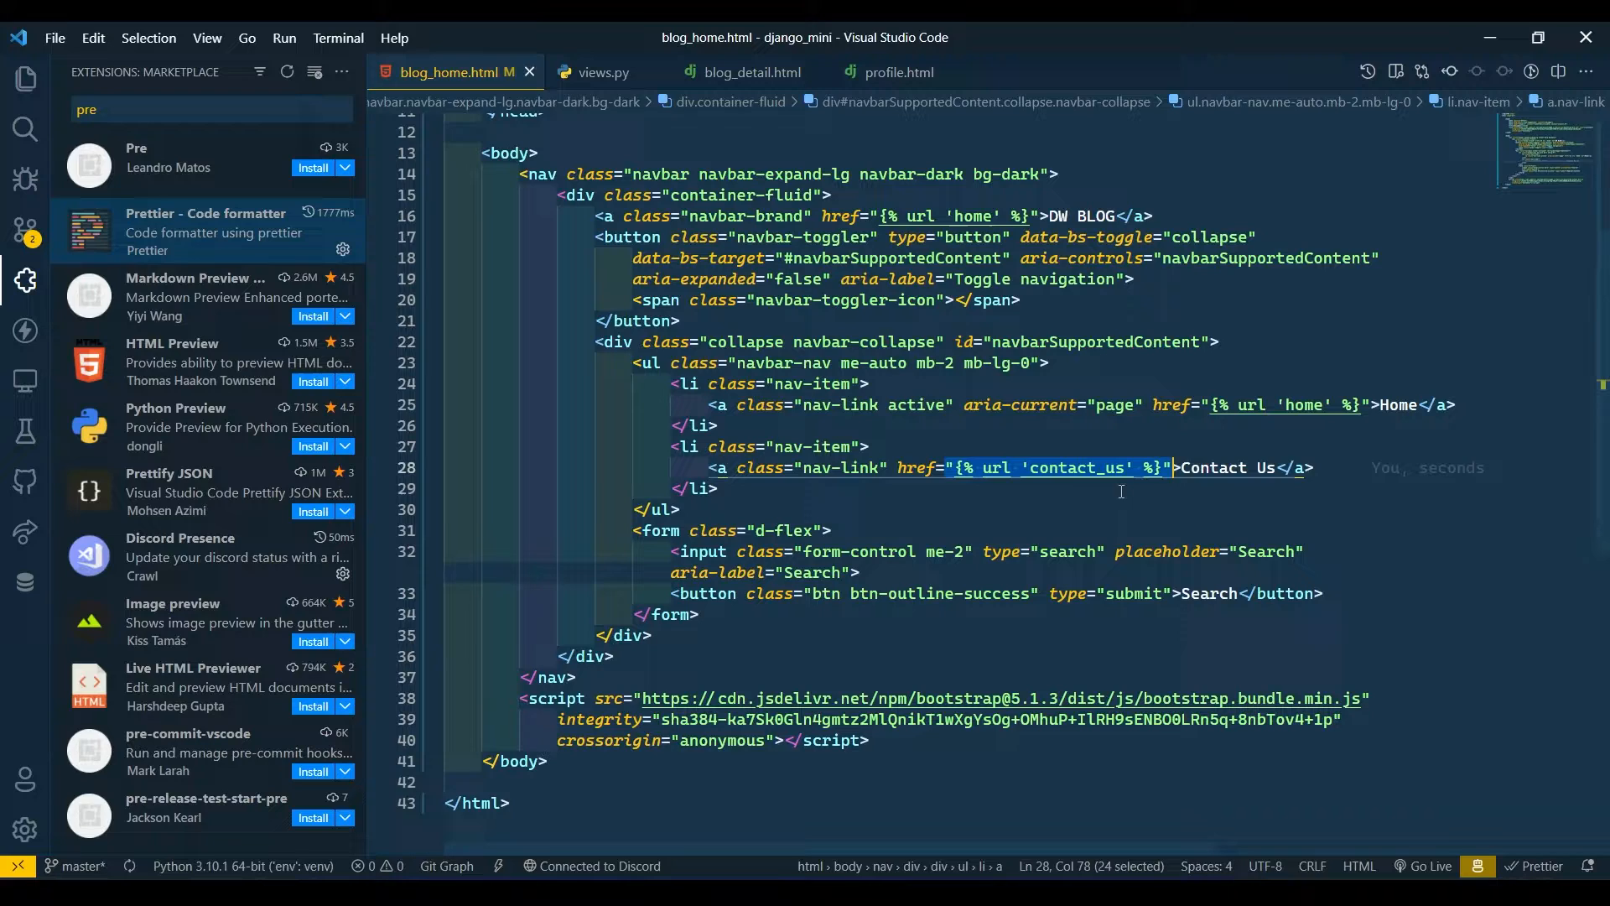
left_click(604, 72)
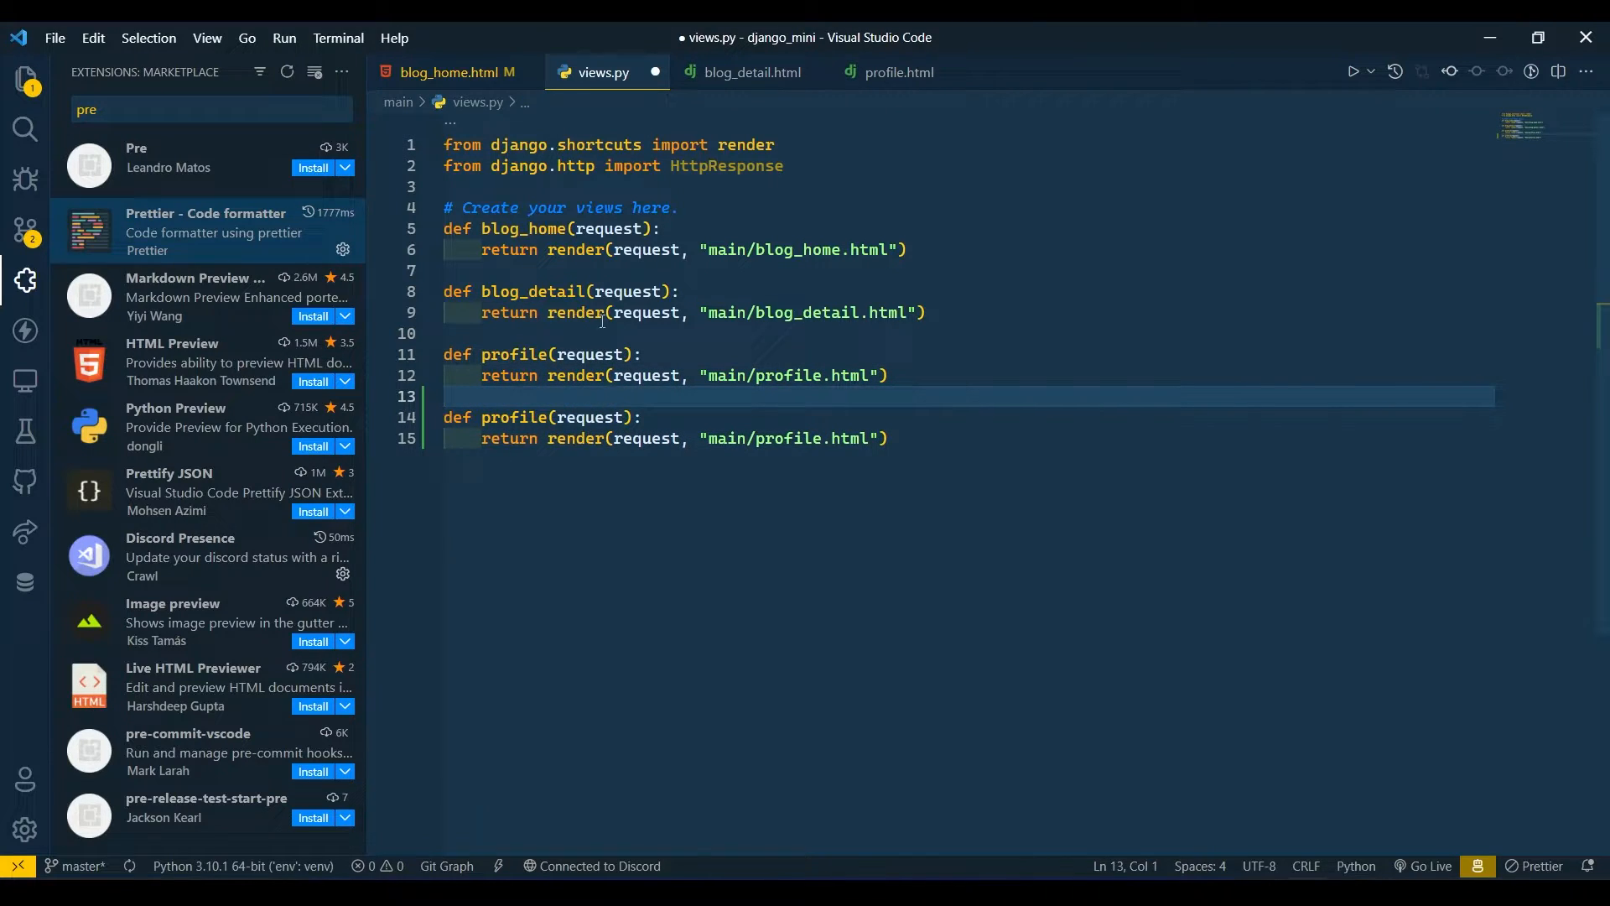
Rename the copied view contactUs rendering main/contact_us.html, then show the project files
type("contact")
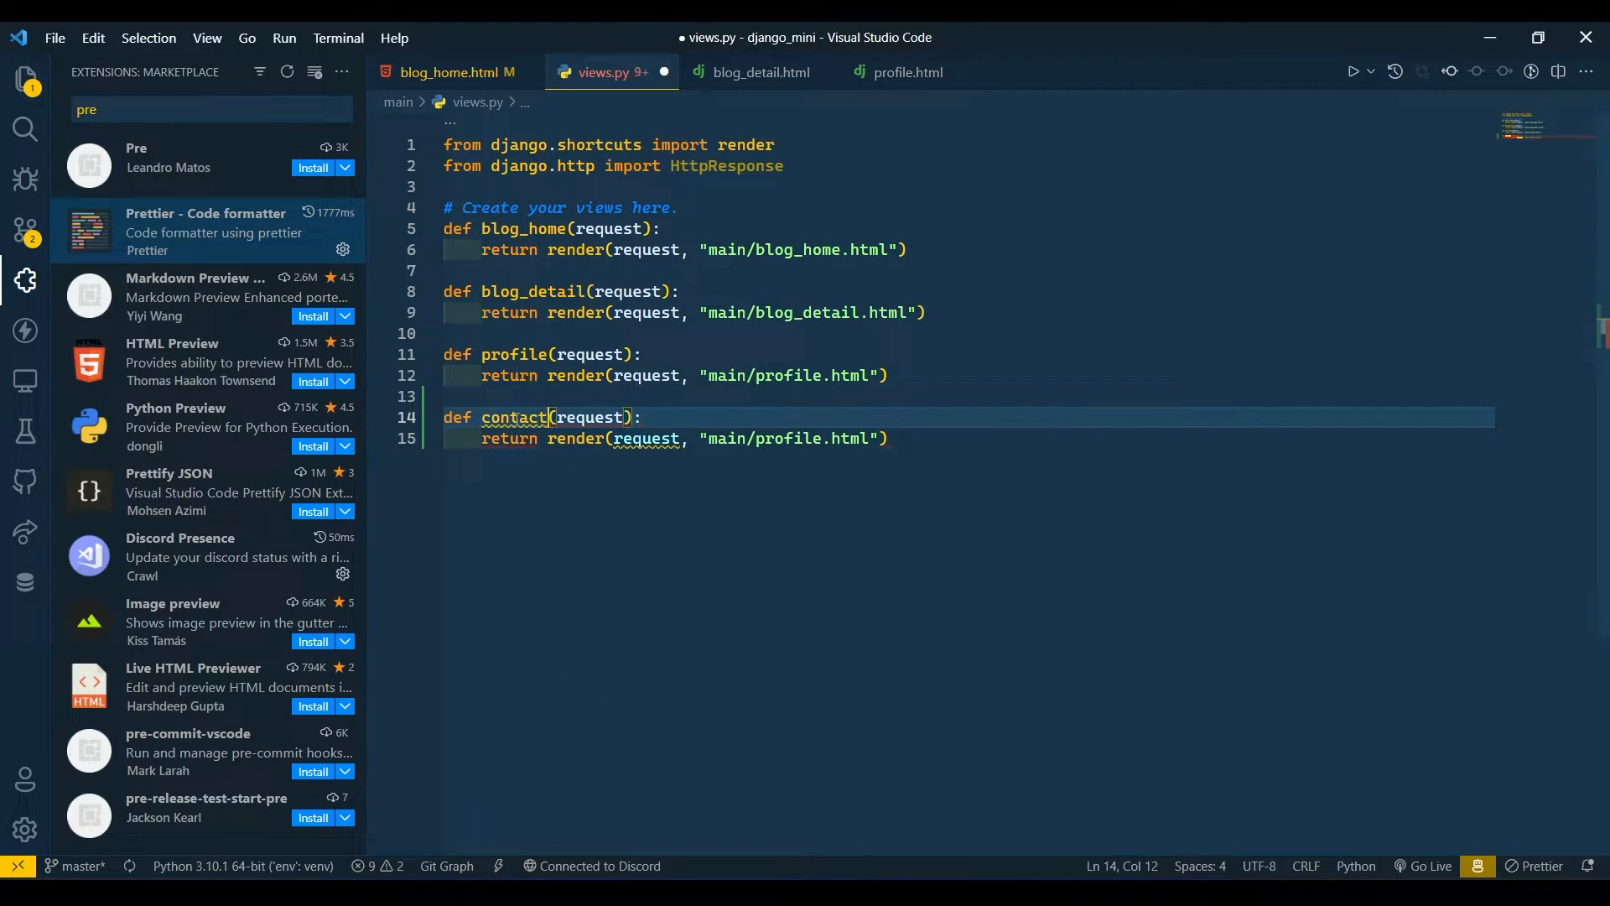
type("Us")
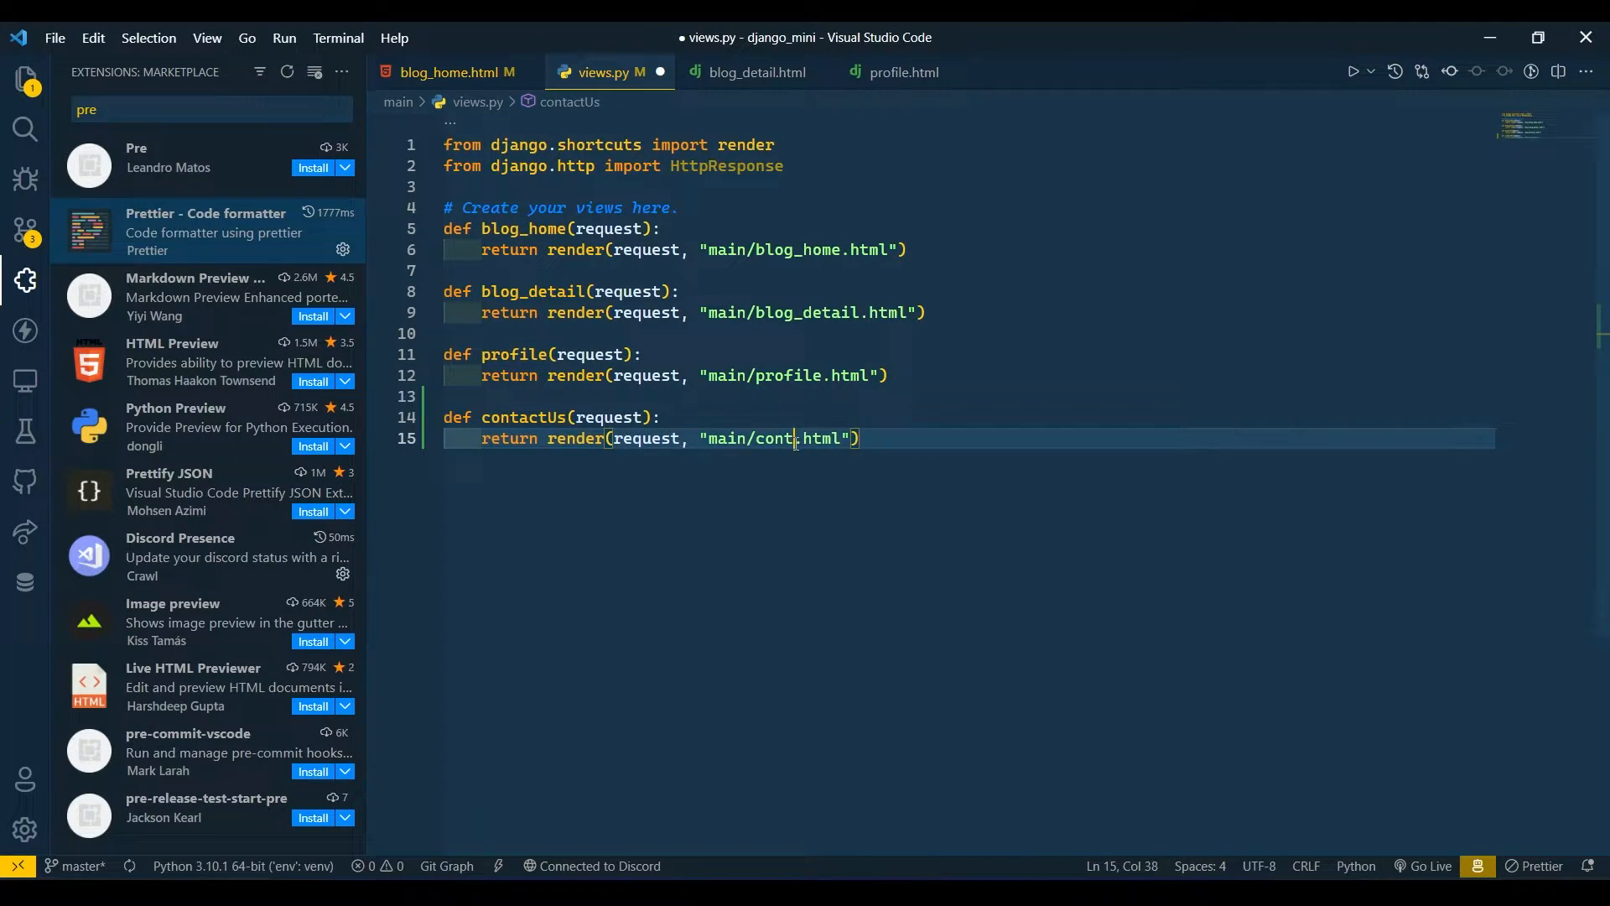
key("Backspace")
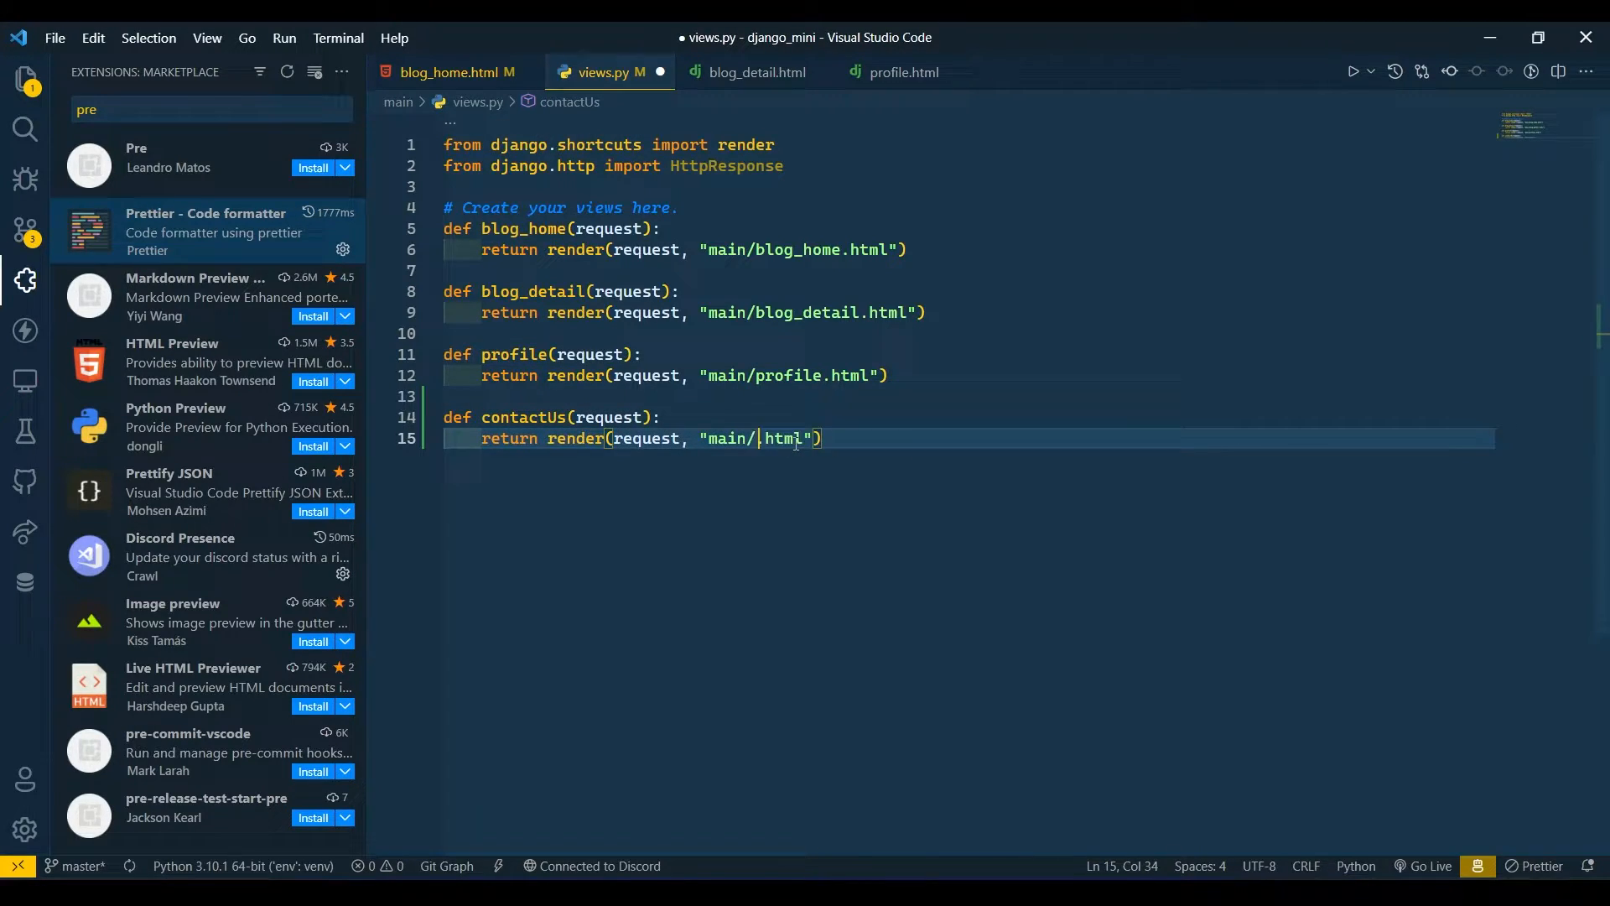
type("contact_us")
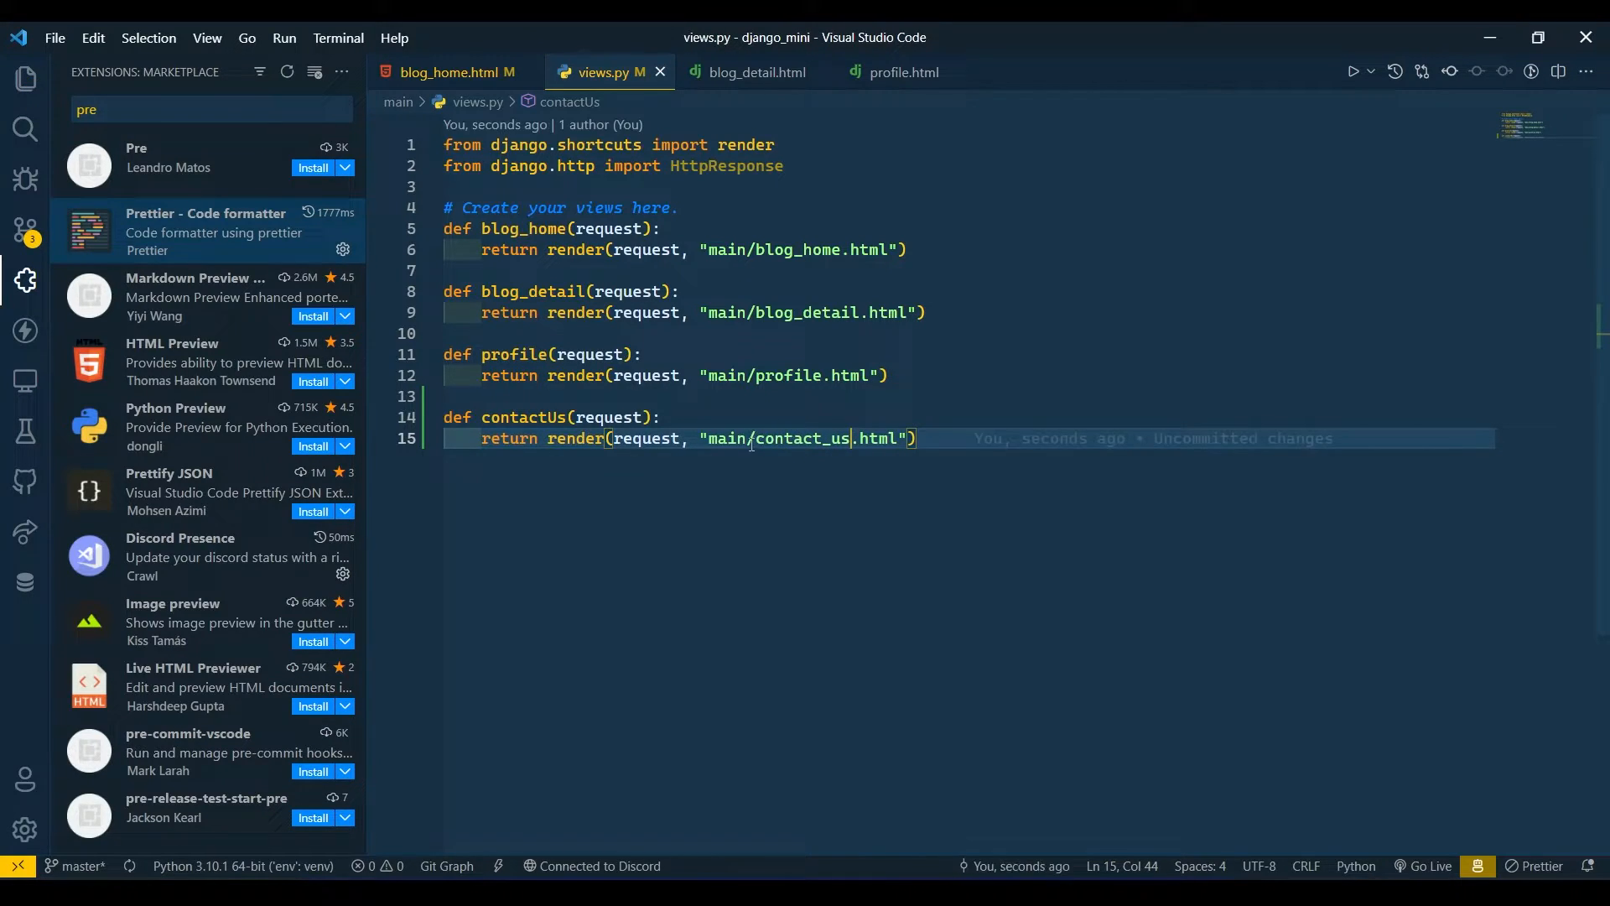
left_click(754, 438)
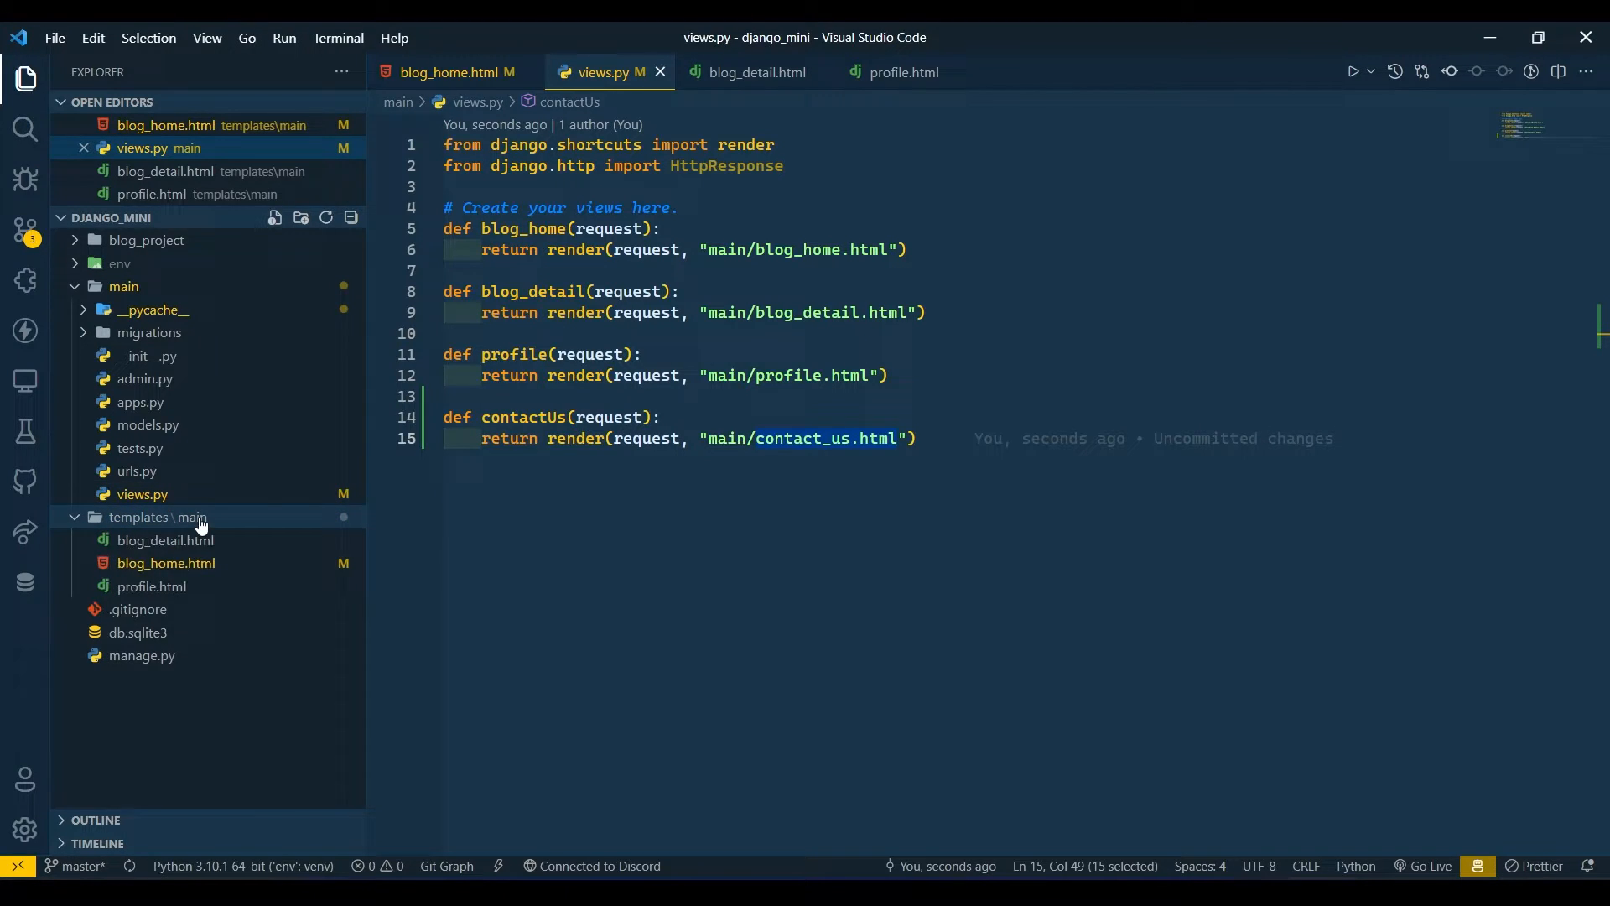
Create contact_us.html in templates/main with a Contact Us h1 heading
type("contact_us.html")
type("<h1></h1>")
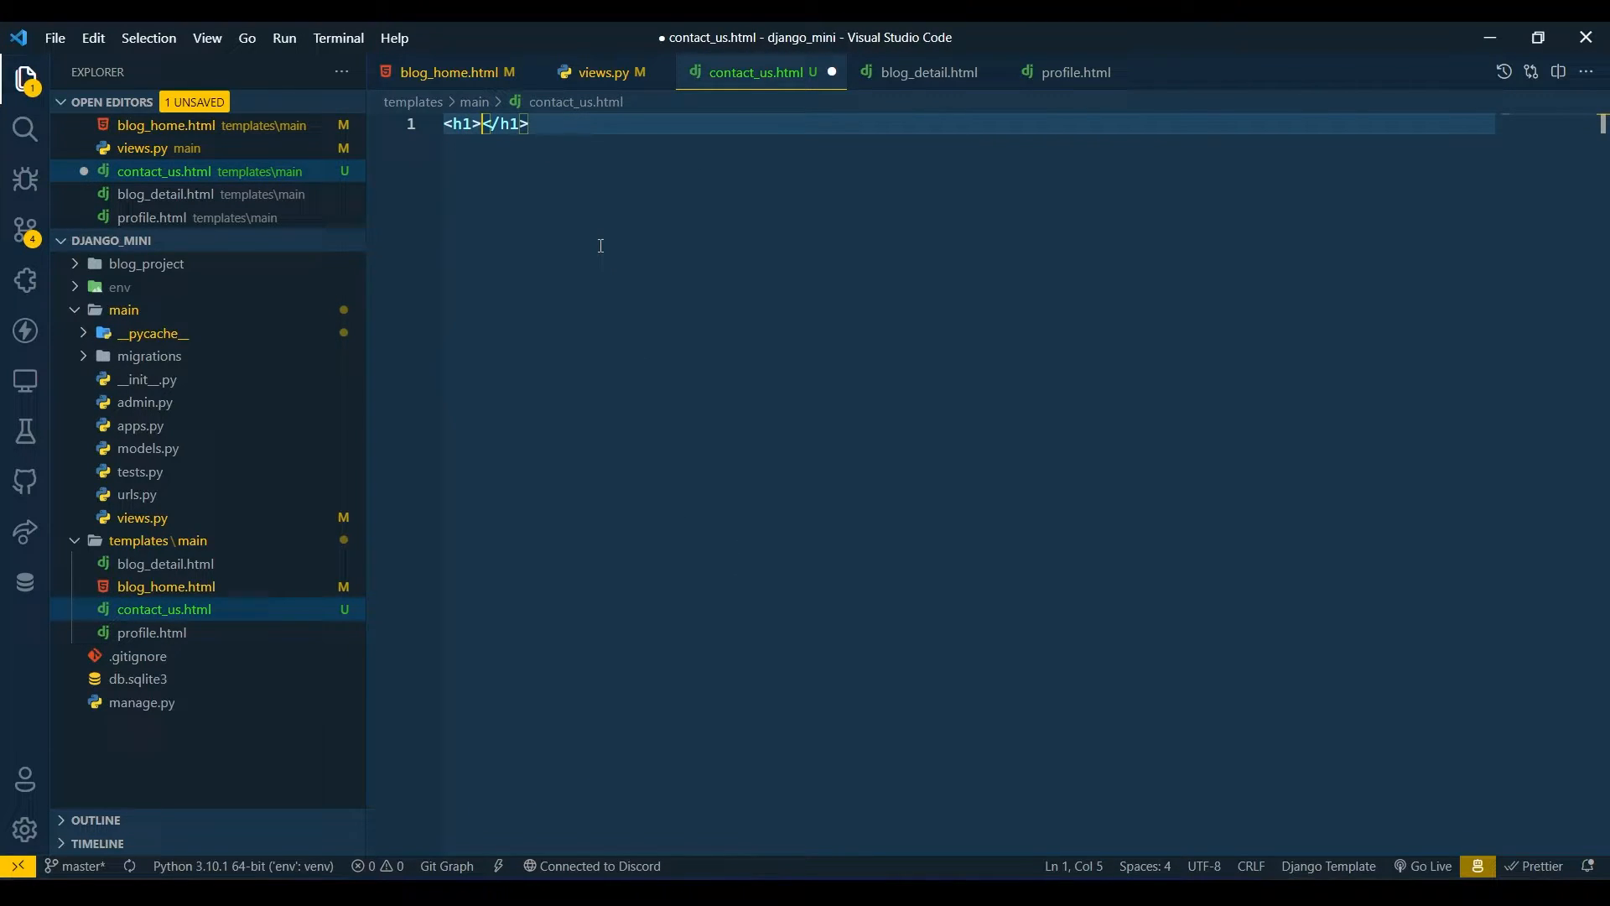
type("contact Us")
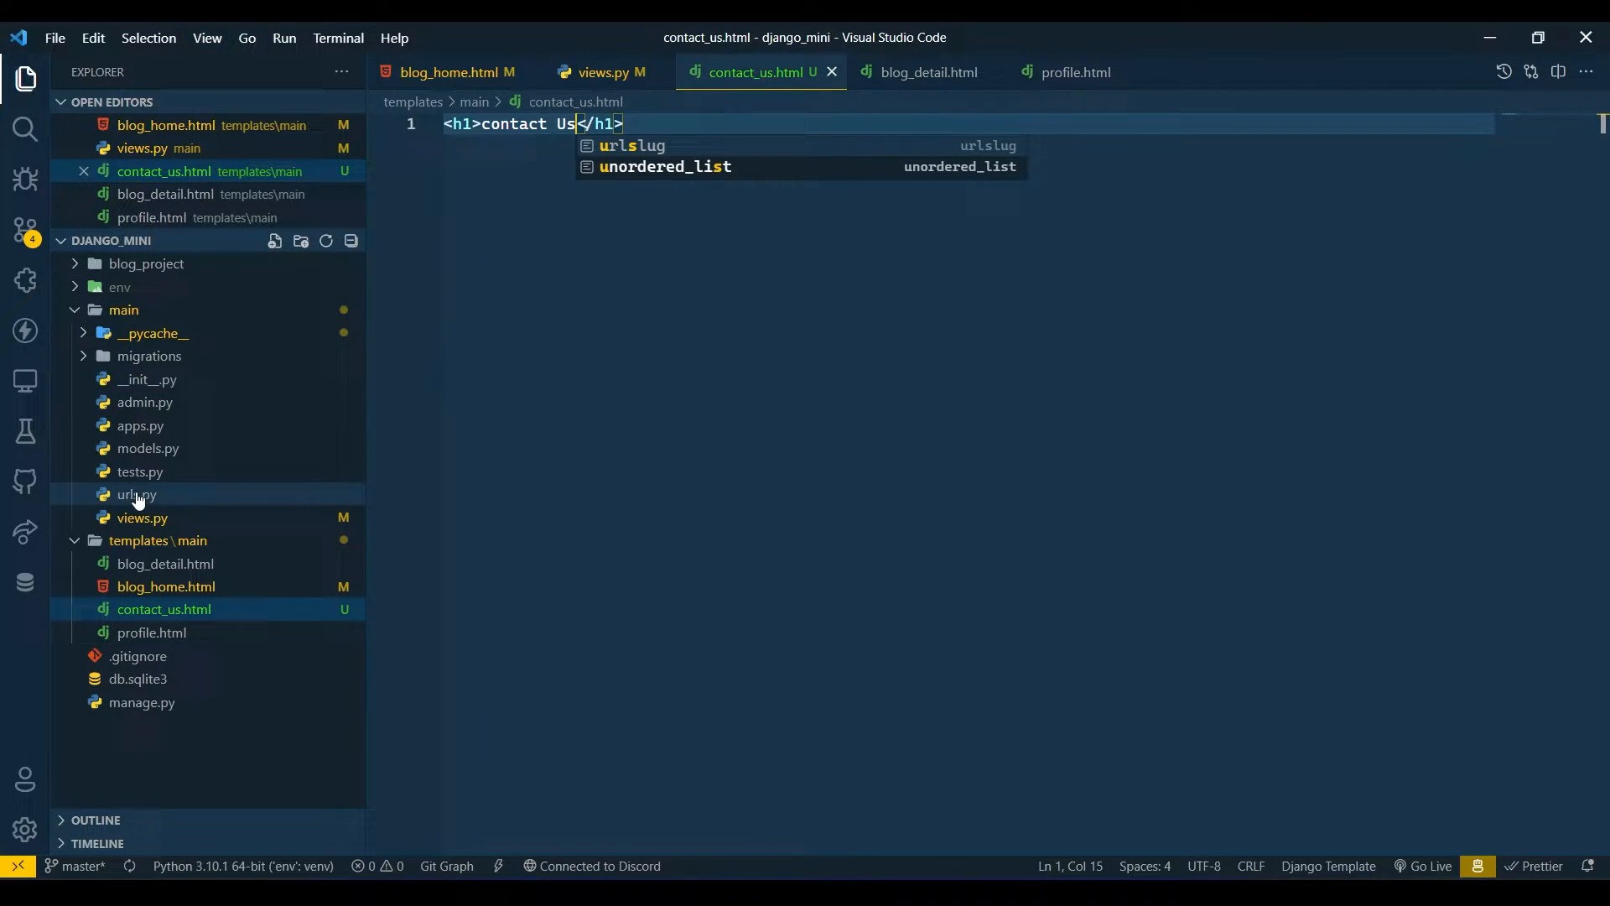
left_click(136, 493)
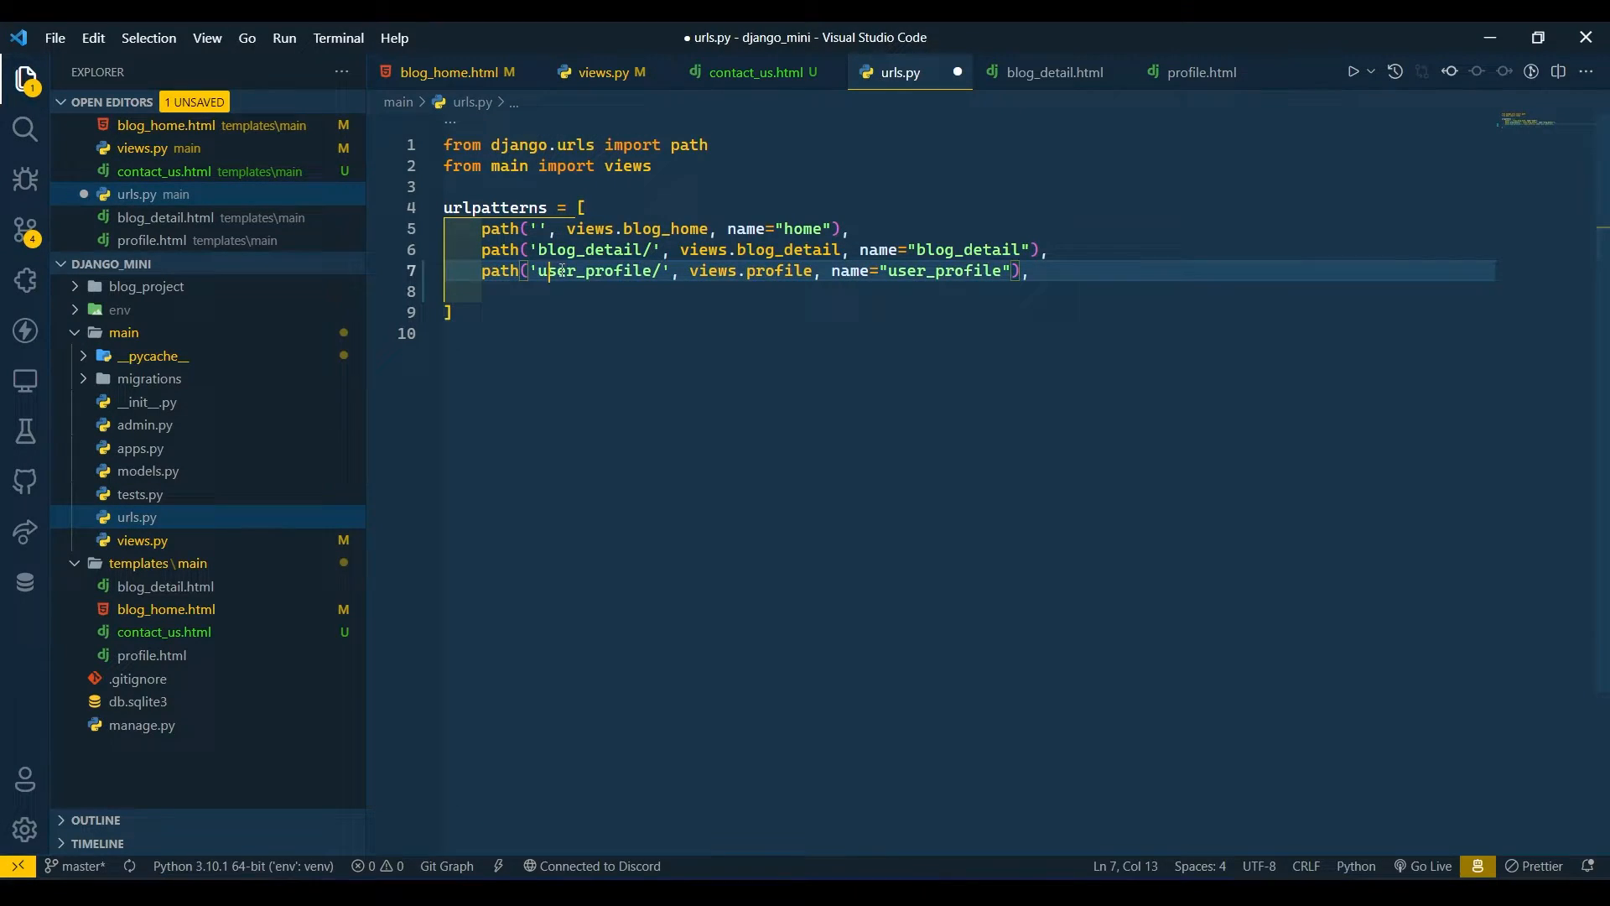
Duplicate the user_profile path in urls.py and rename the copy to the contact route
key("Shift+Alt+Down")
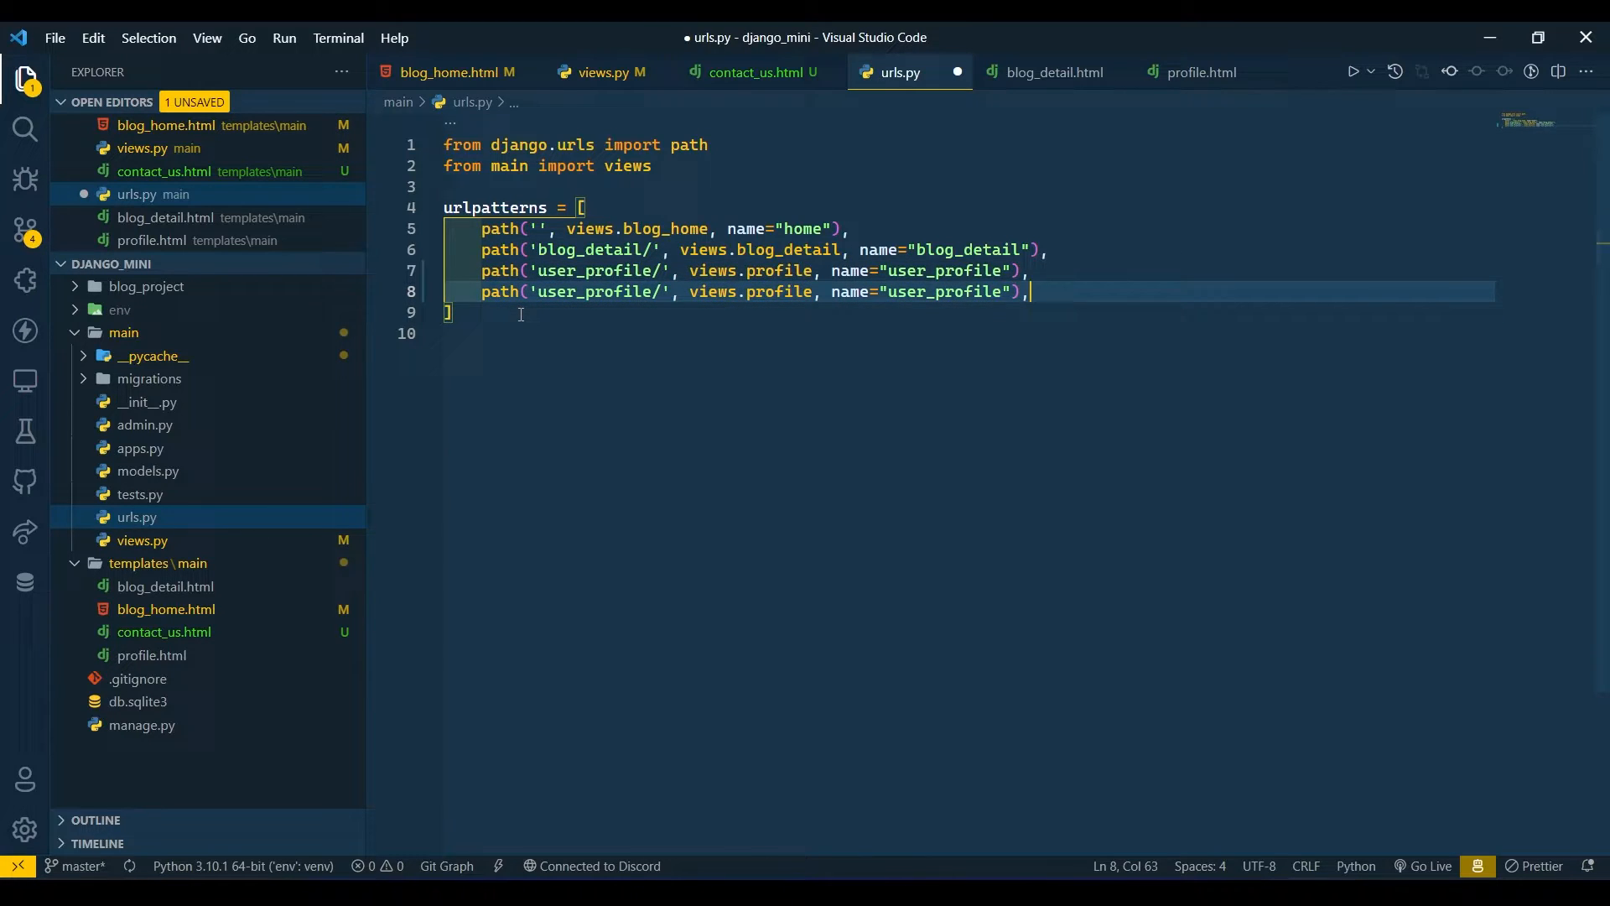
double_click(596, 292)
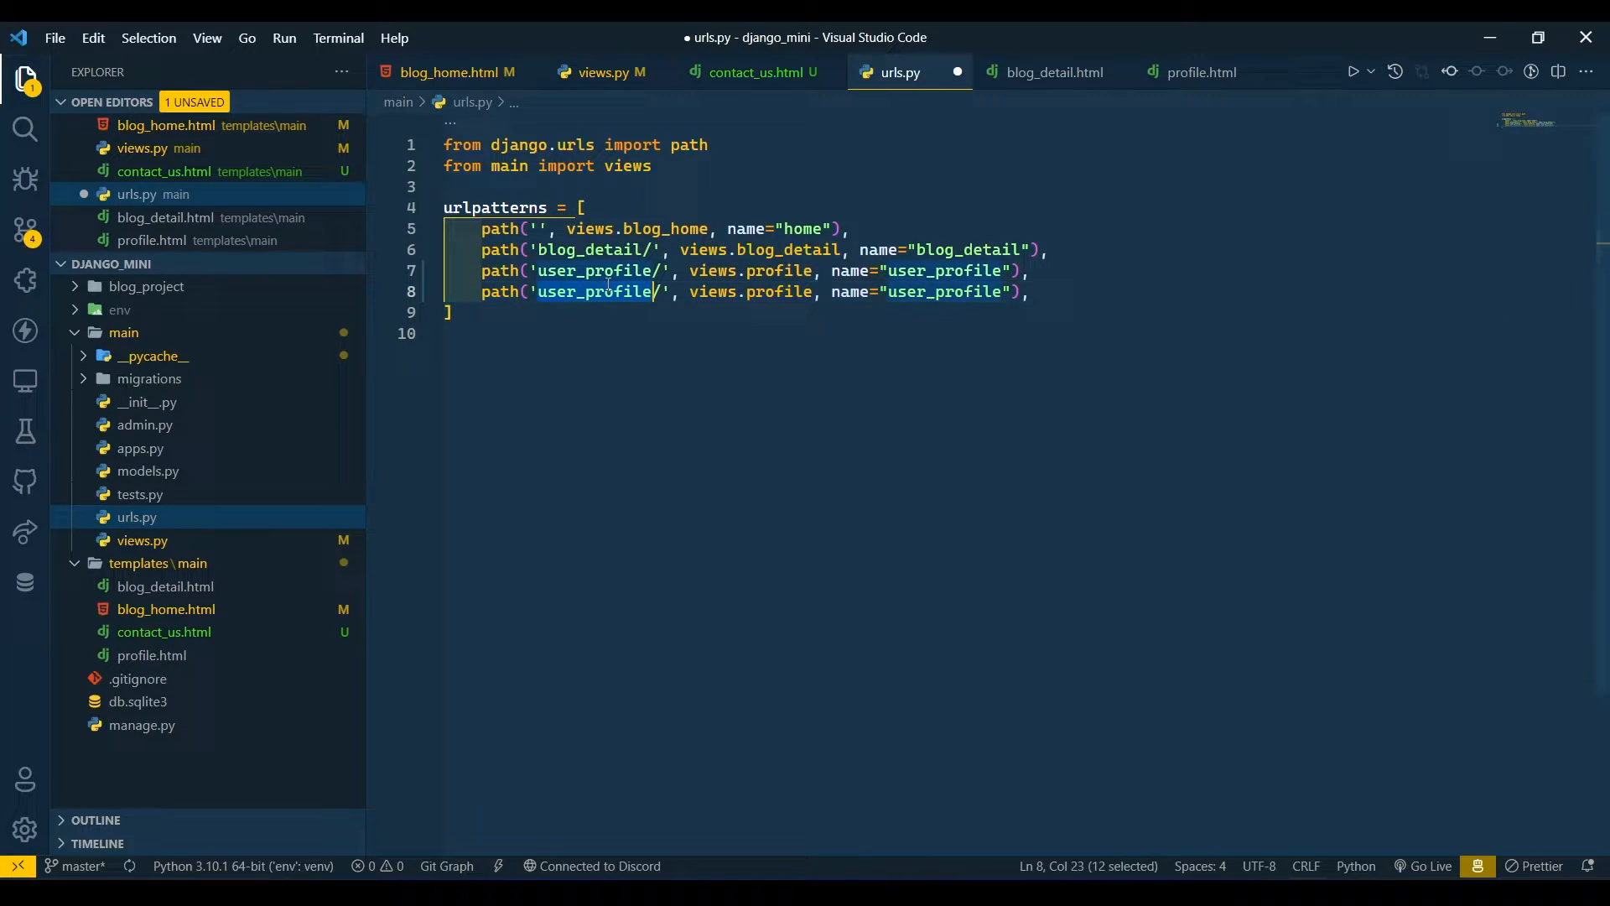
type("contact_us' %}\">Contact Us</a>")
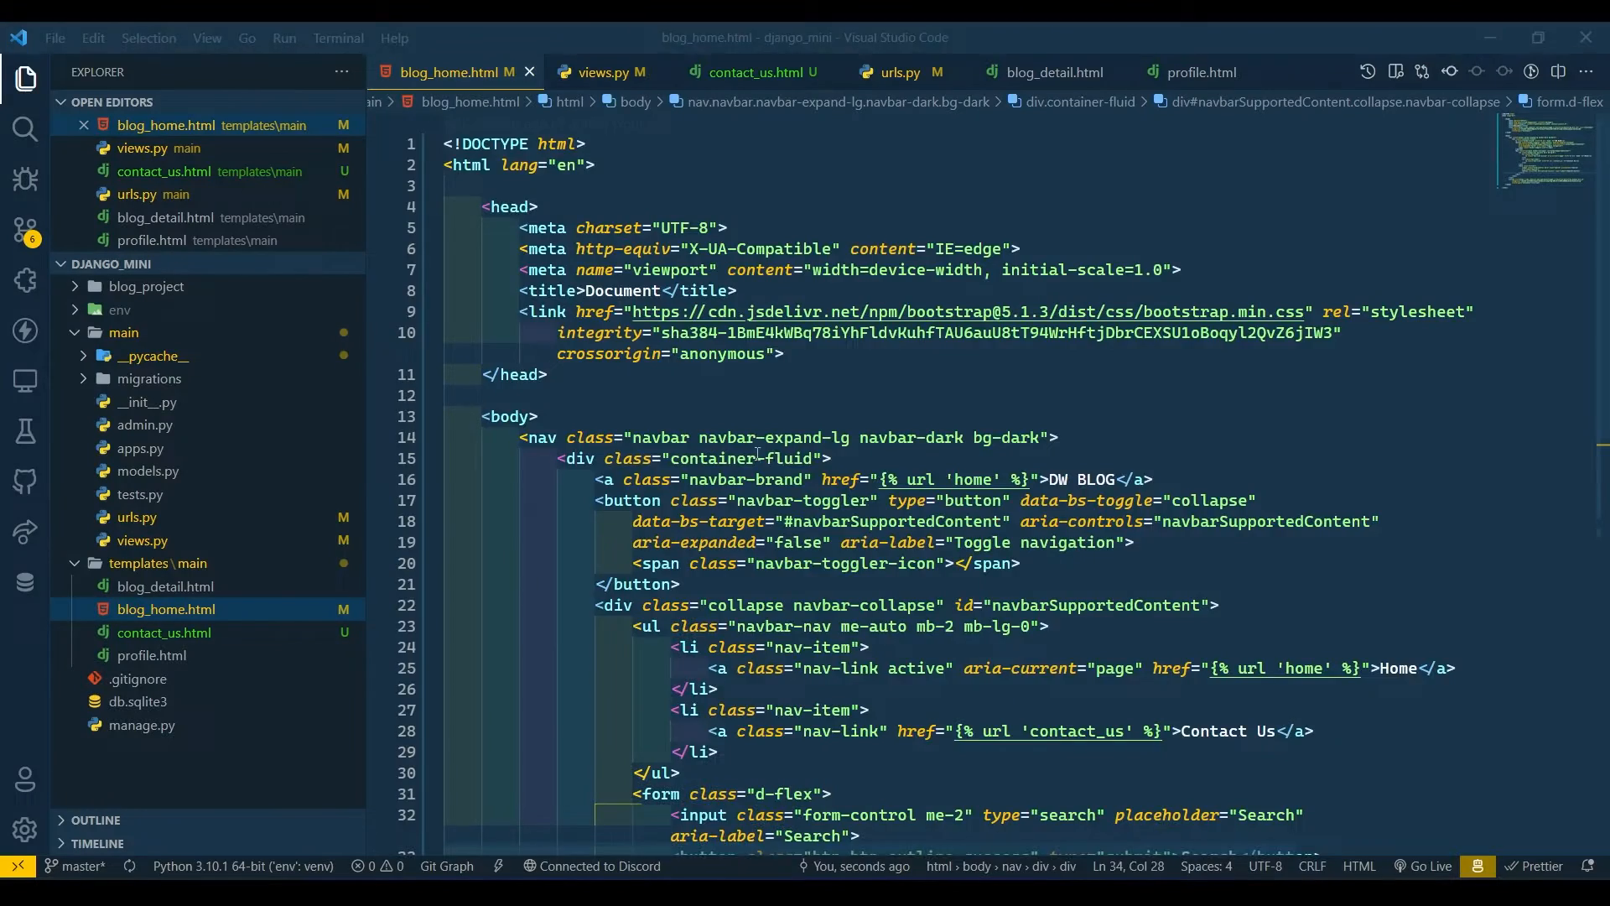
Expand a div.container block below the closing nav tag via Emmet
scroll("down", 3)
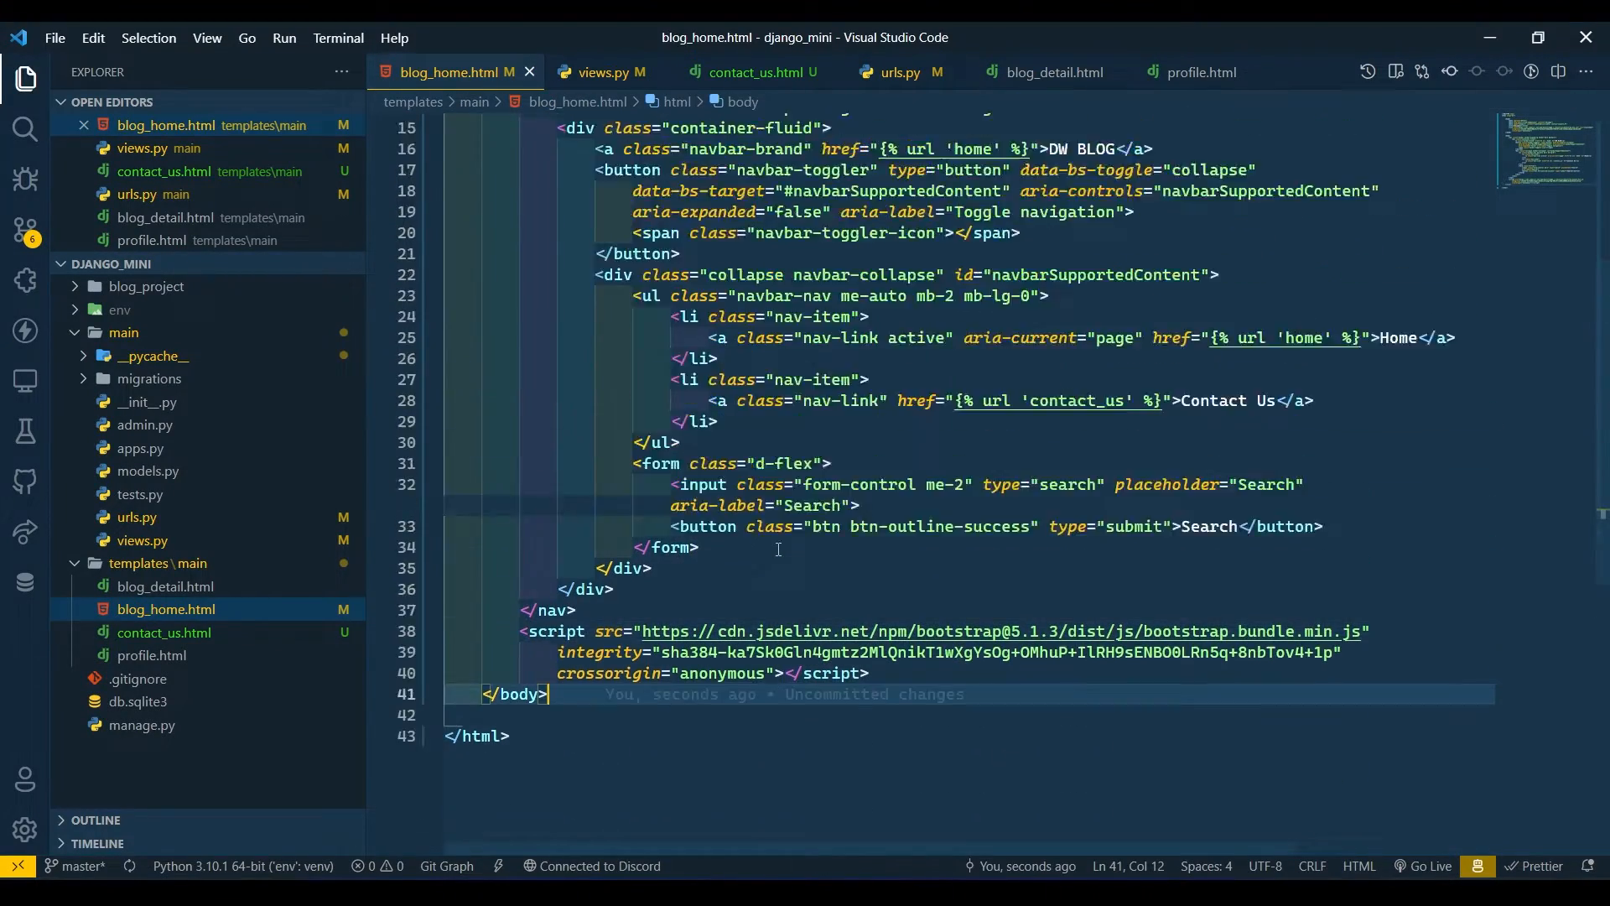
scroll("up", 3)
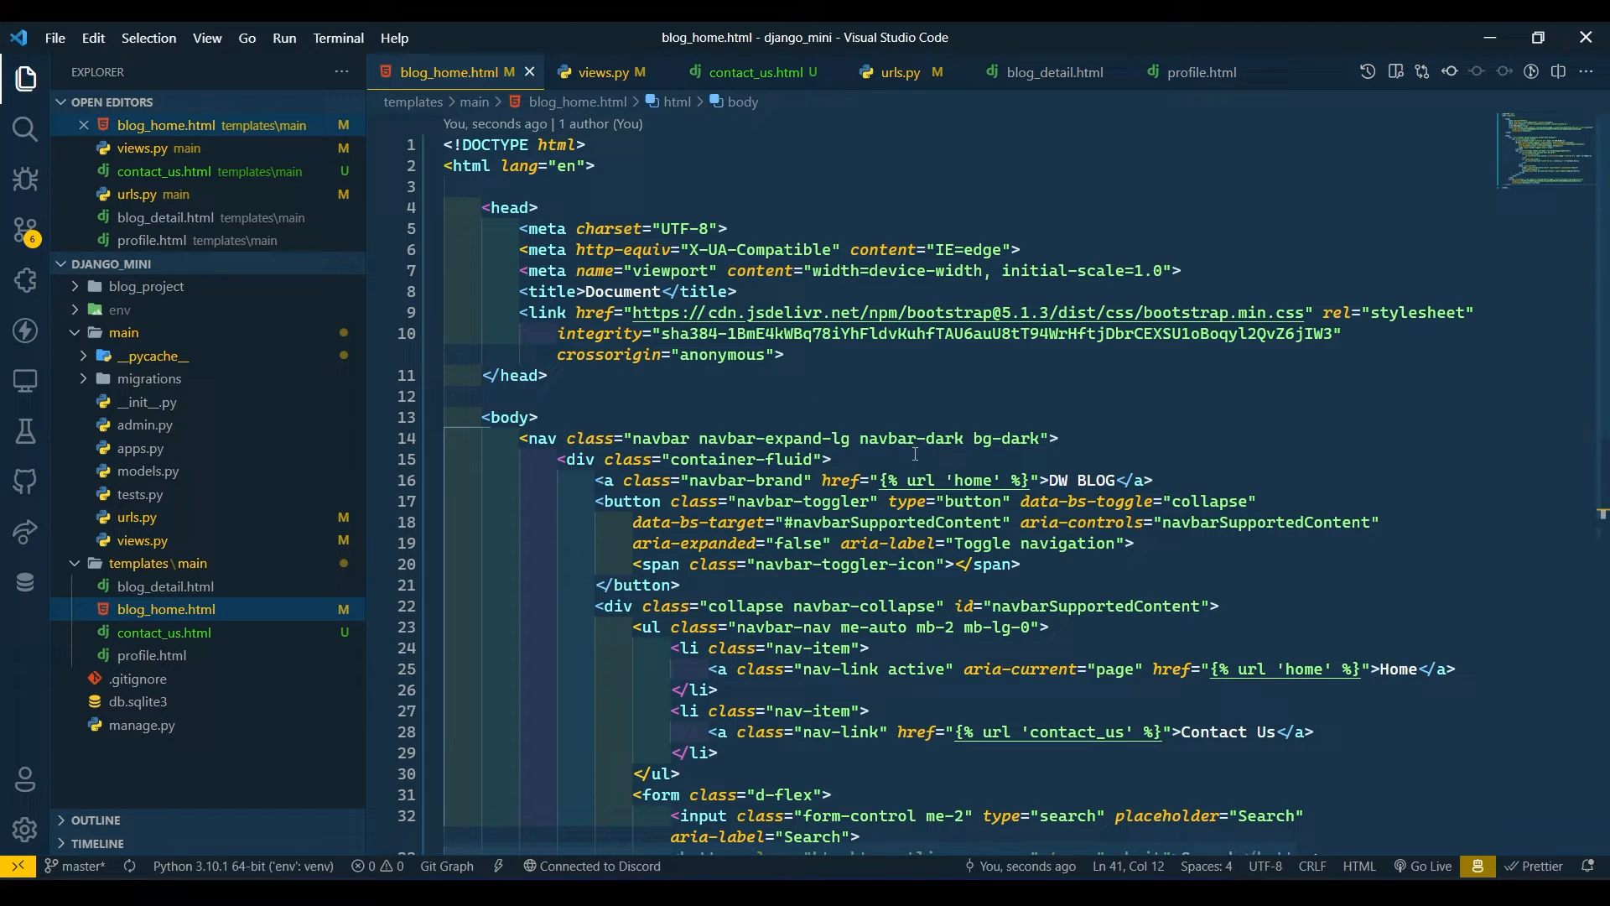
scroll("down", 3)
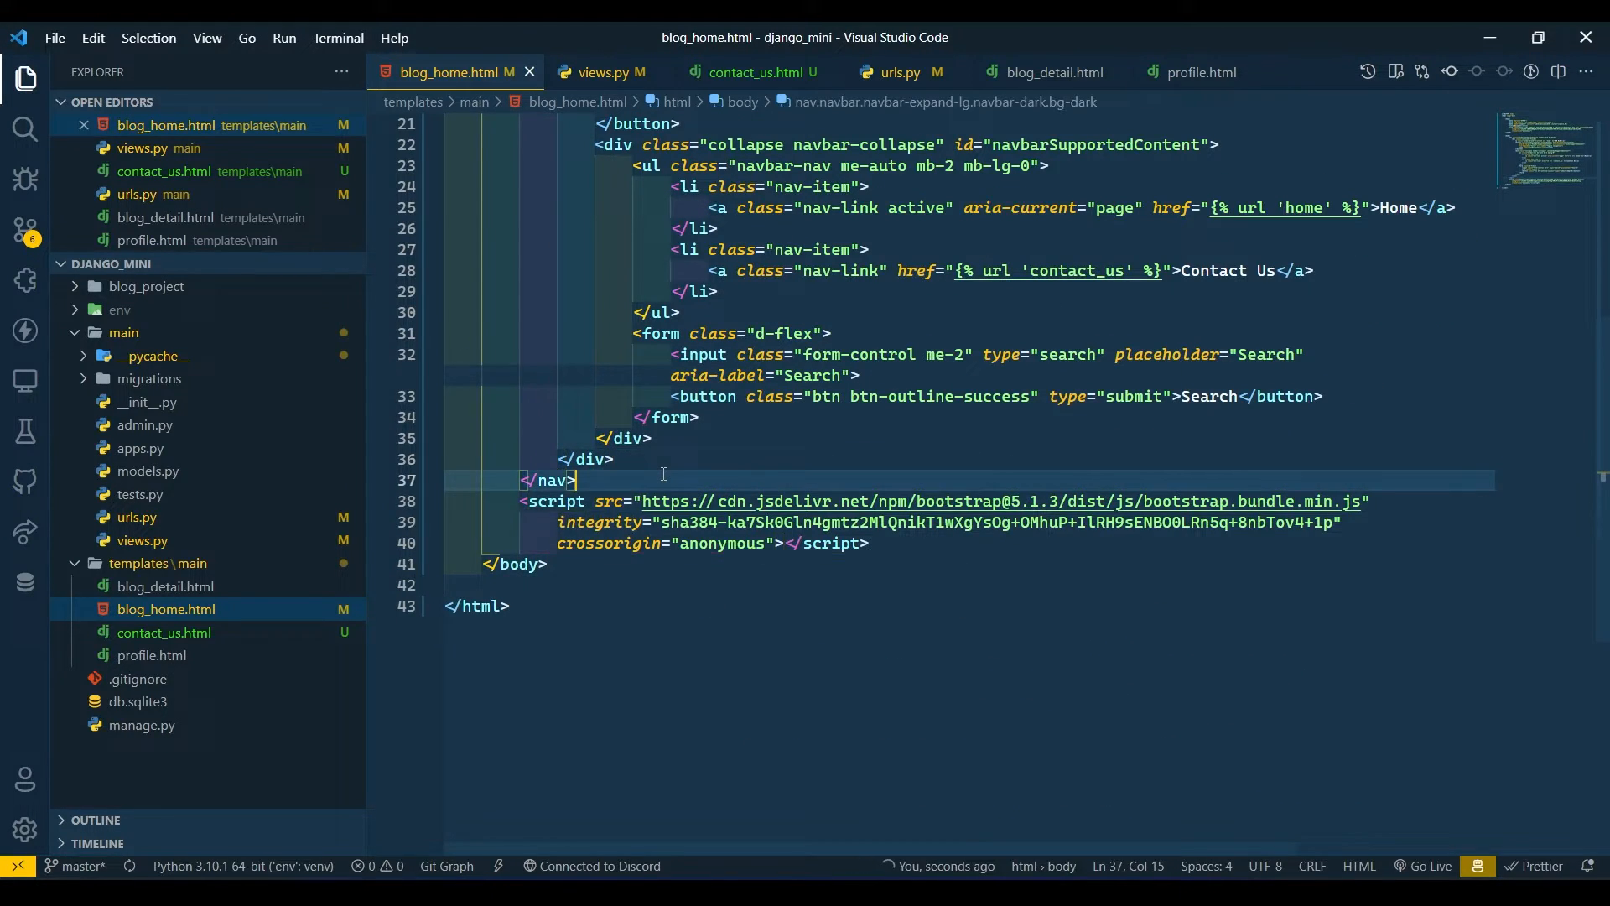
key("Enter")
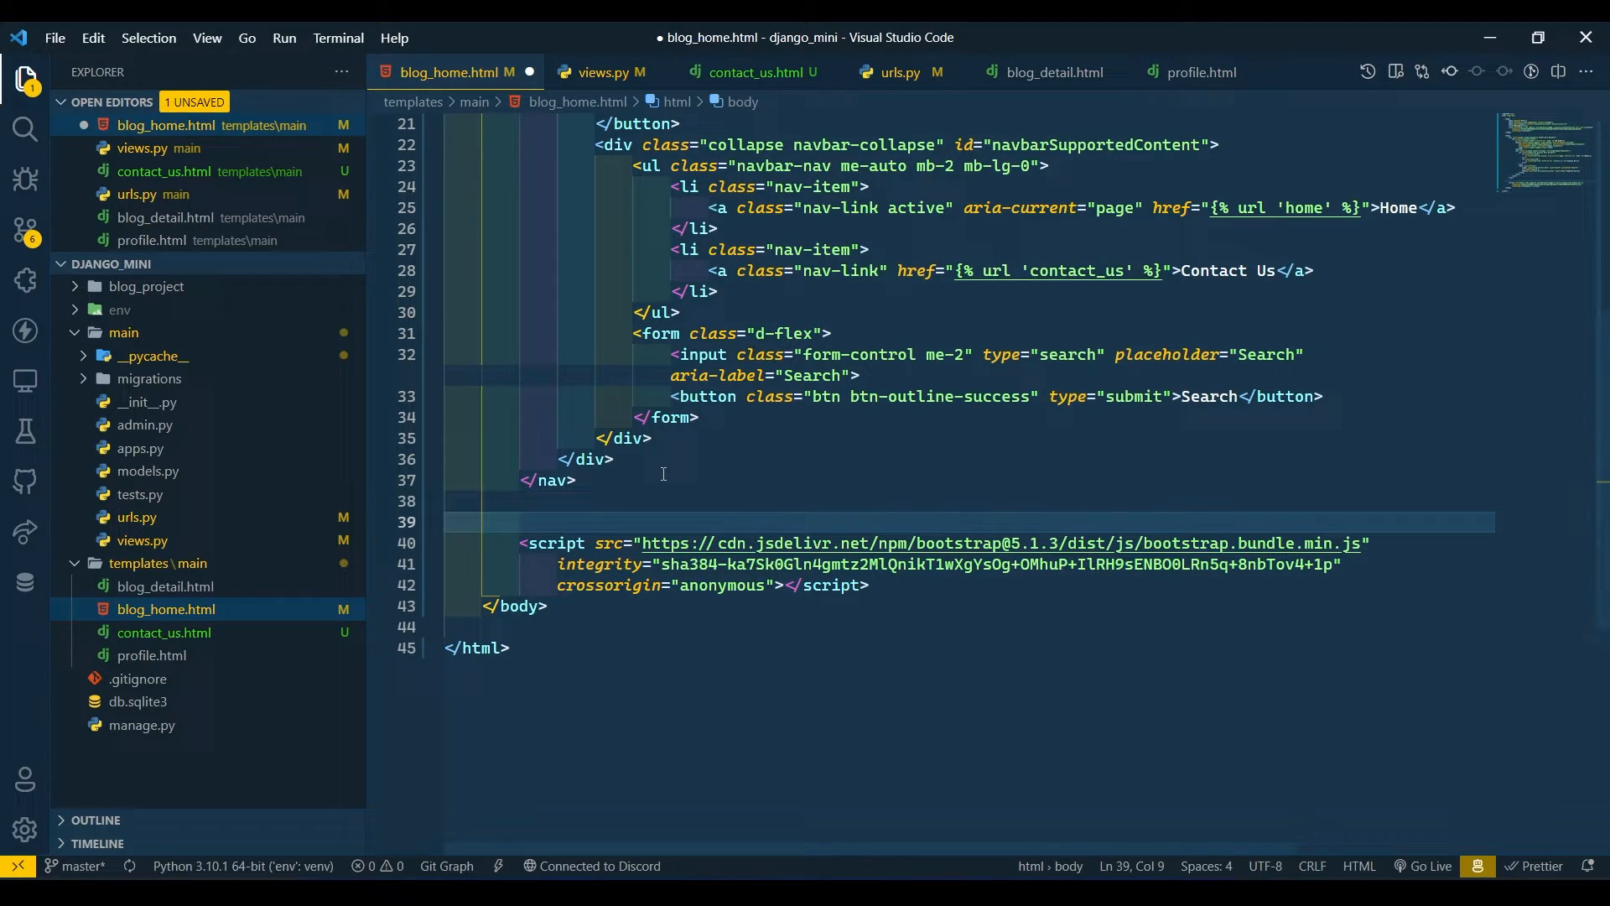
type("di")
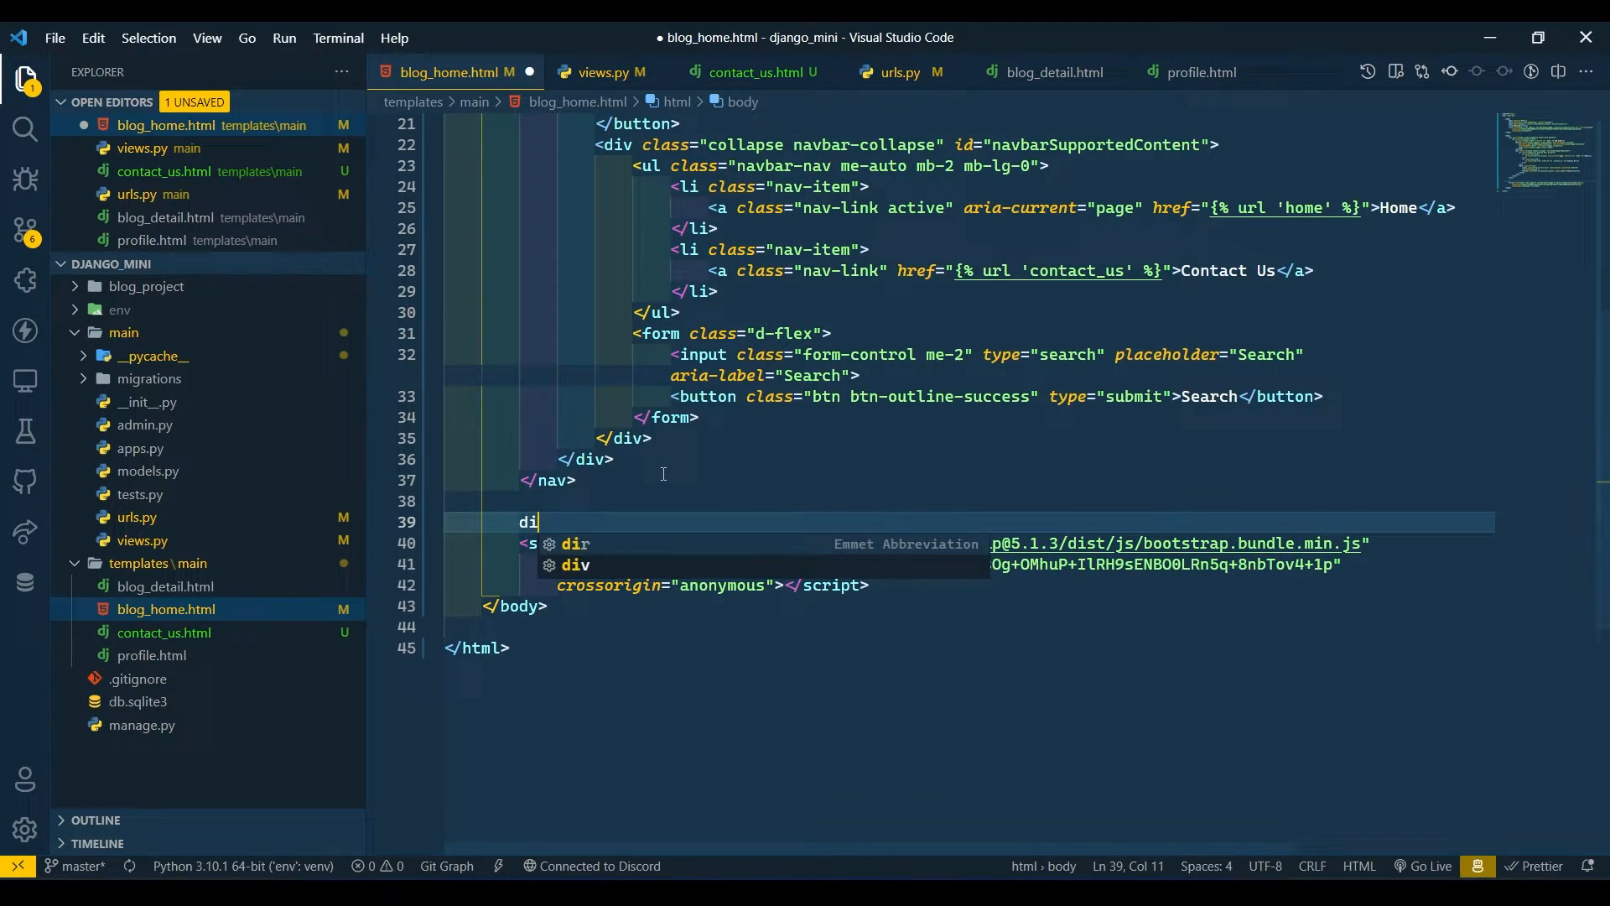
type("v.cio")
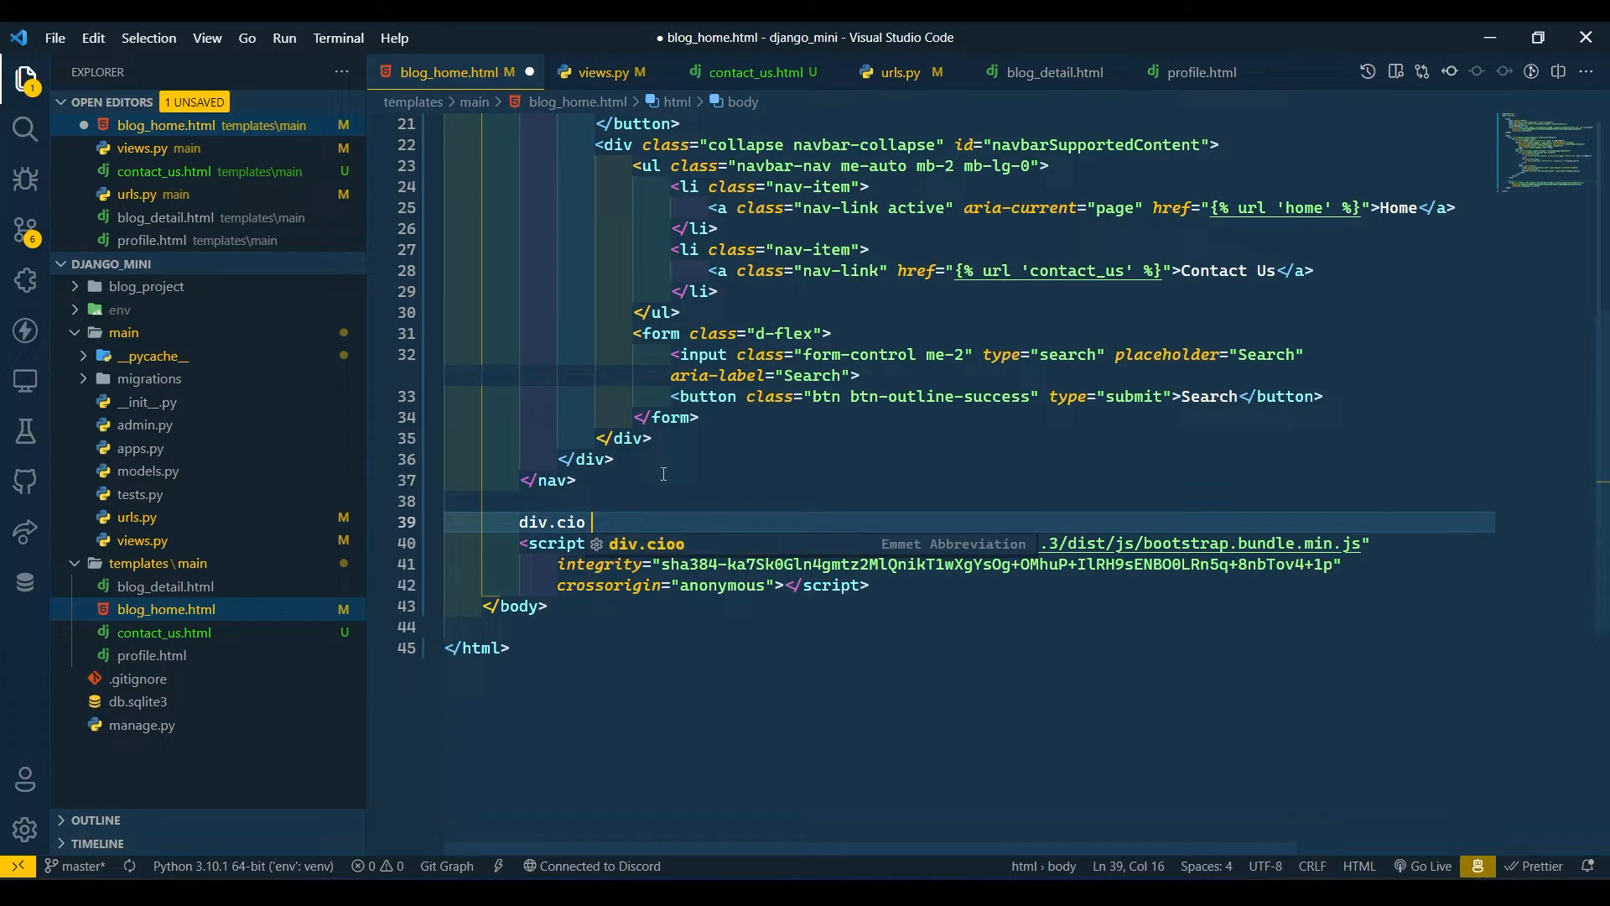
type("ntaine")
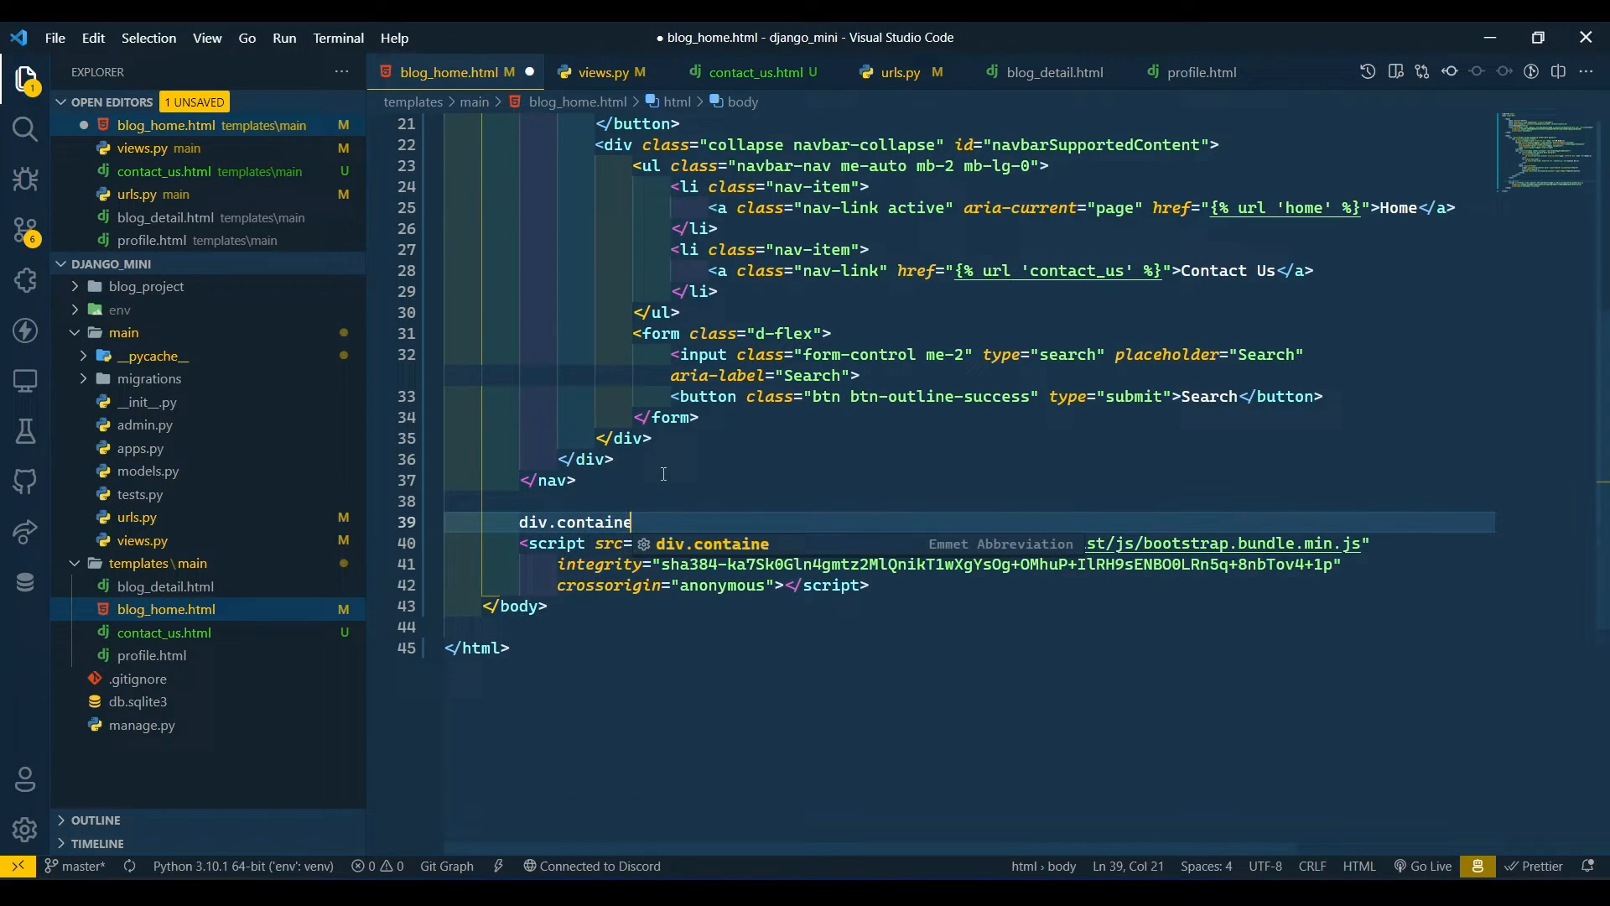
key("Tab")
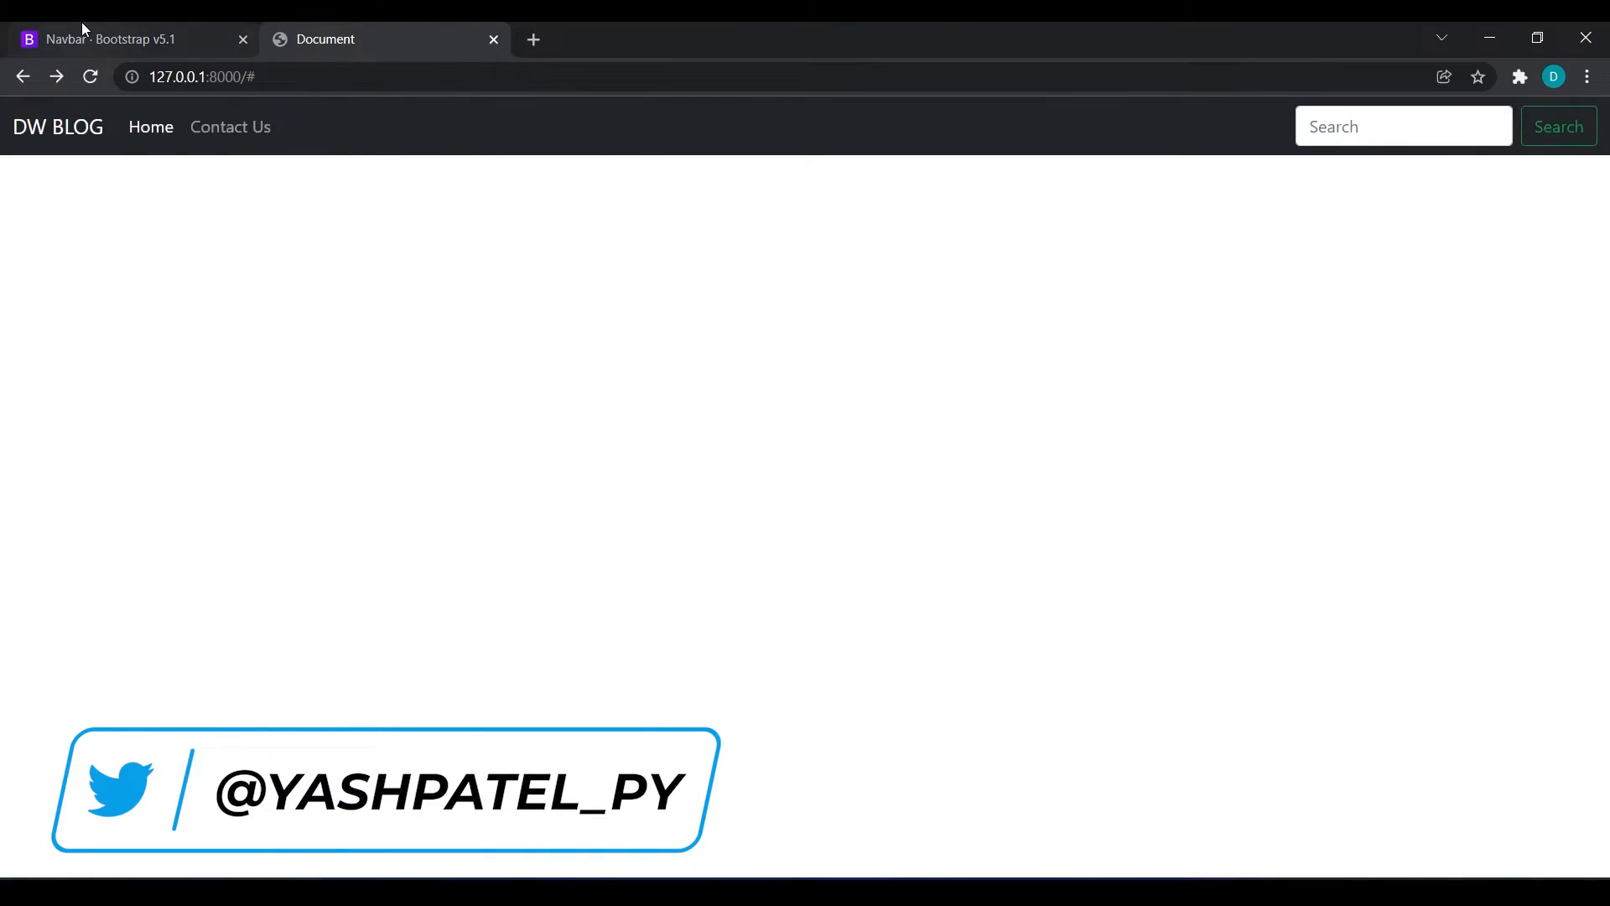
Copy the two-column grid card example from the Bootstrap Cards docs
left_click(118, 39)
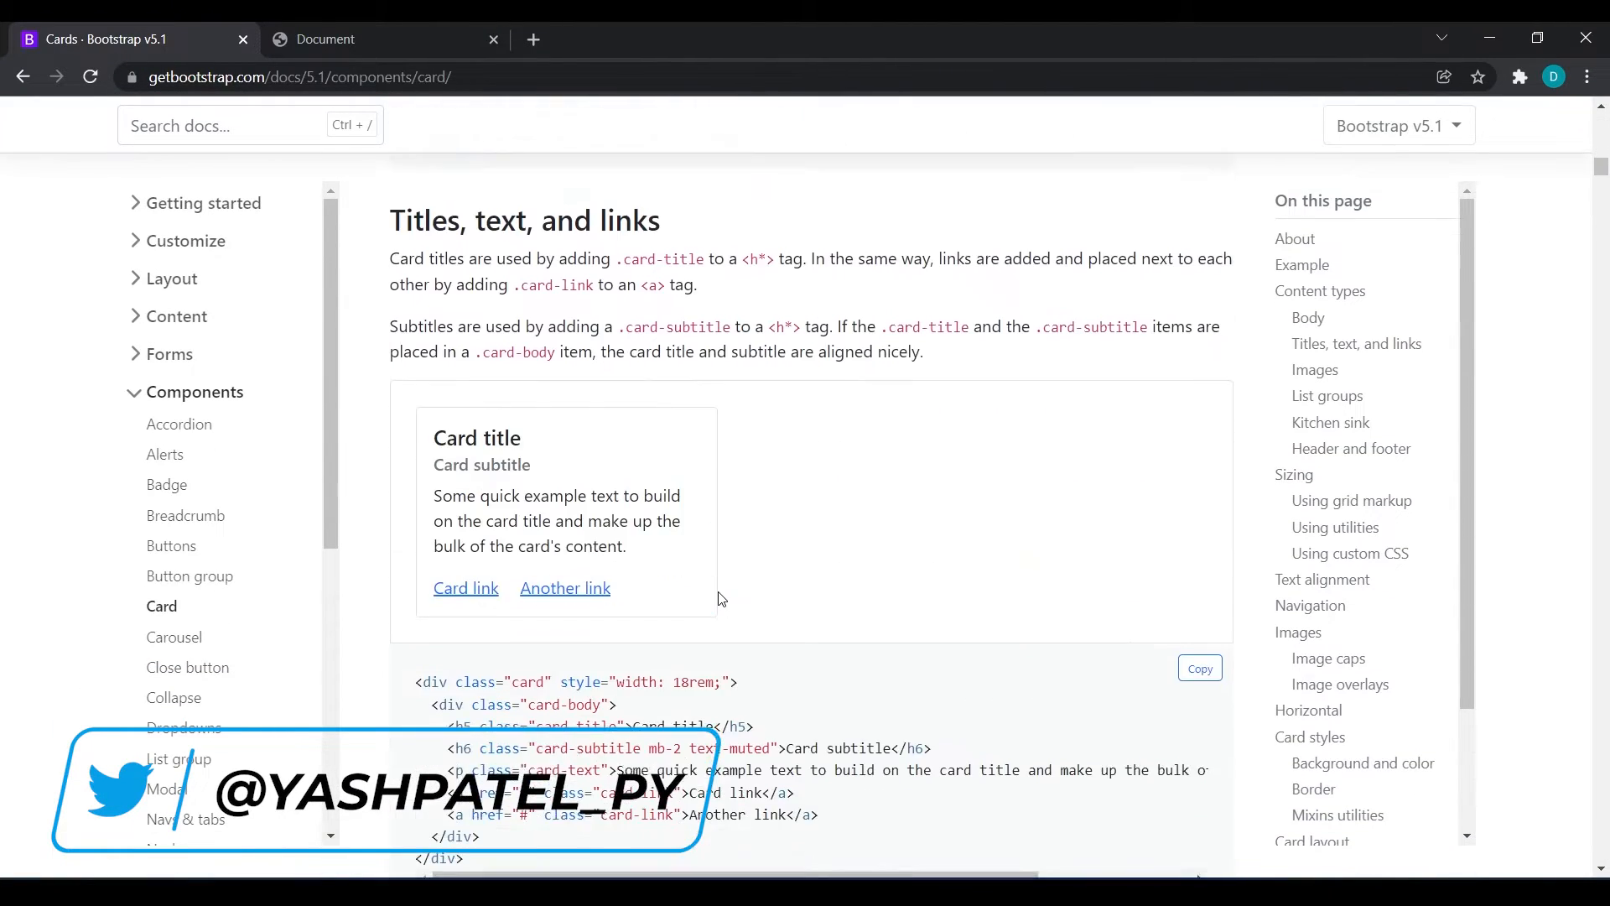
scroll("down", 3)
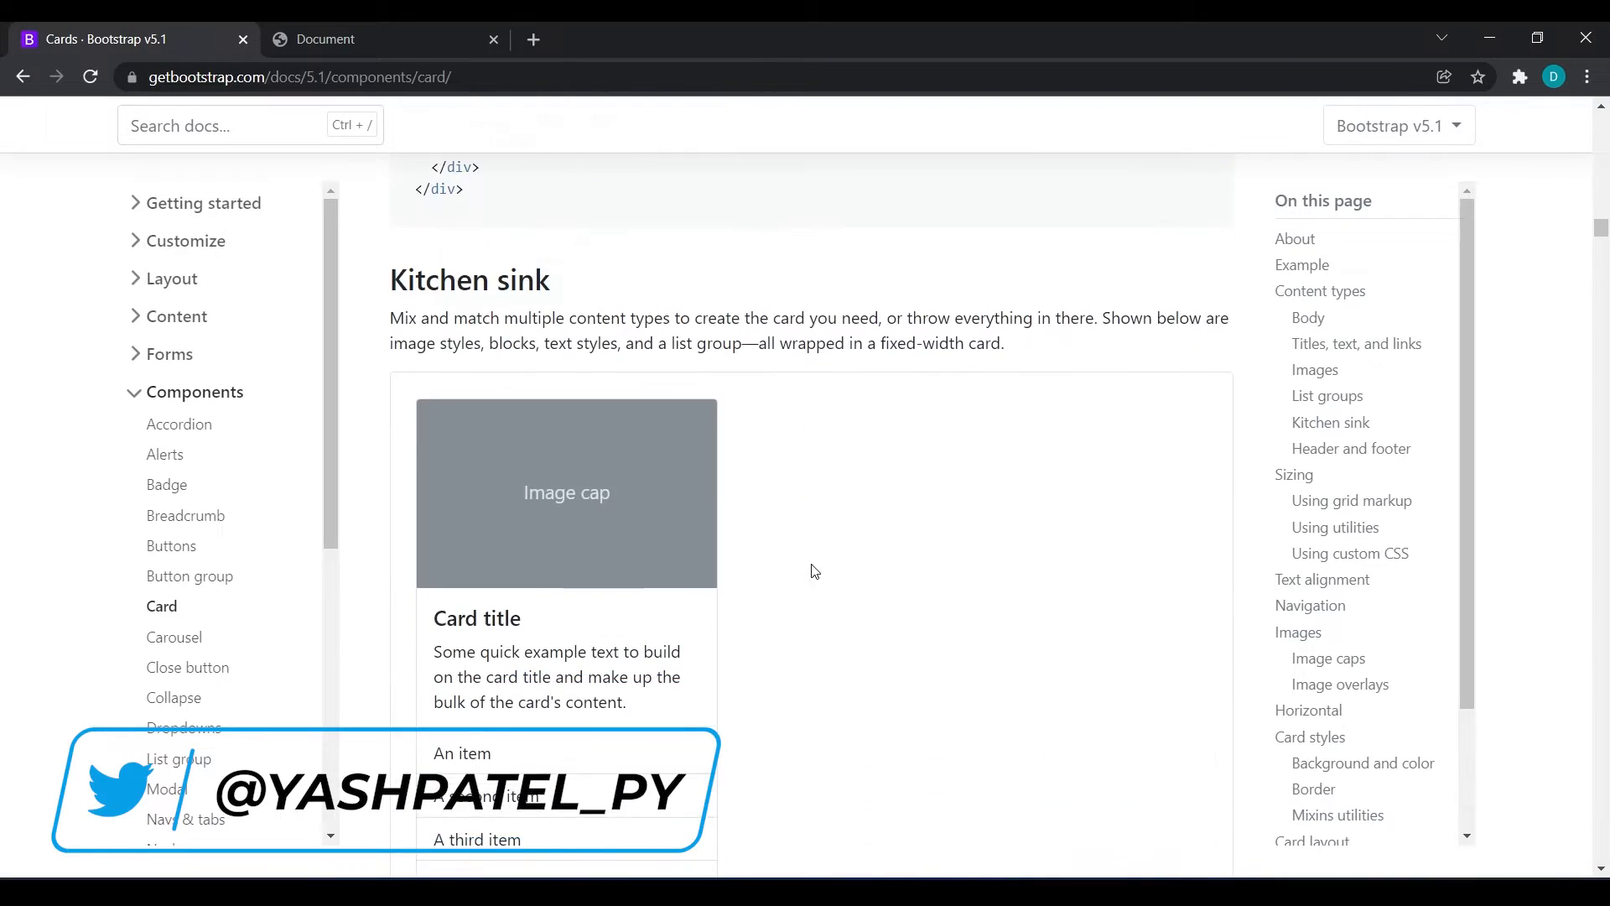
scroll("down", 3)
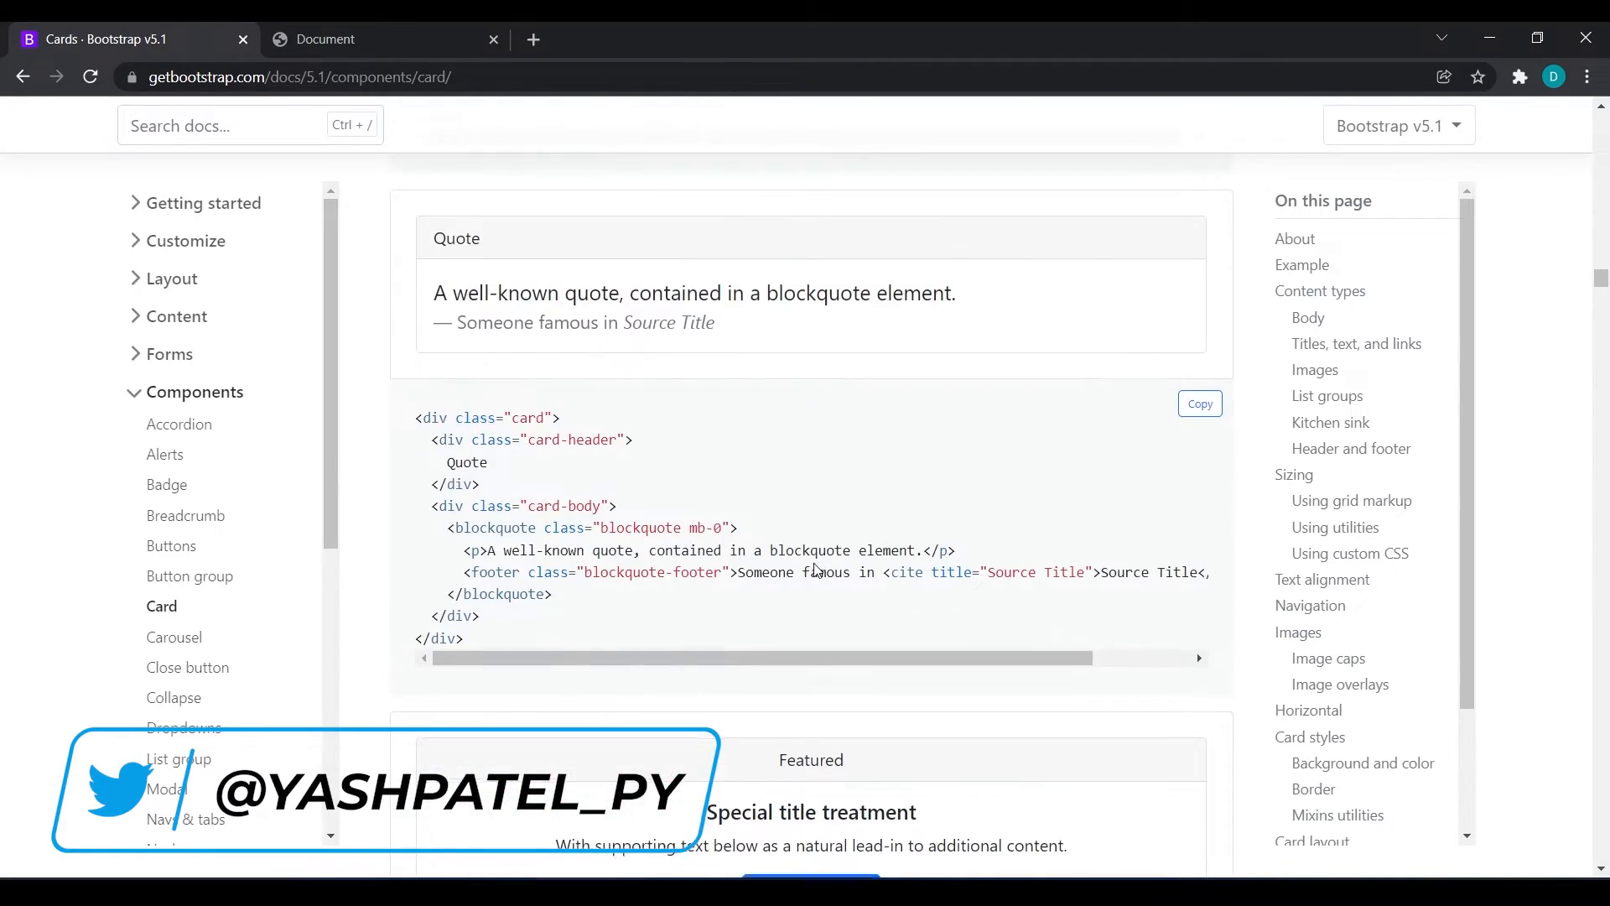
scroll("down", 3)
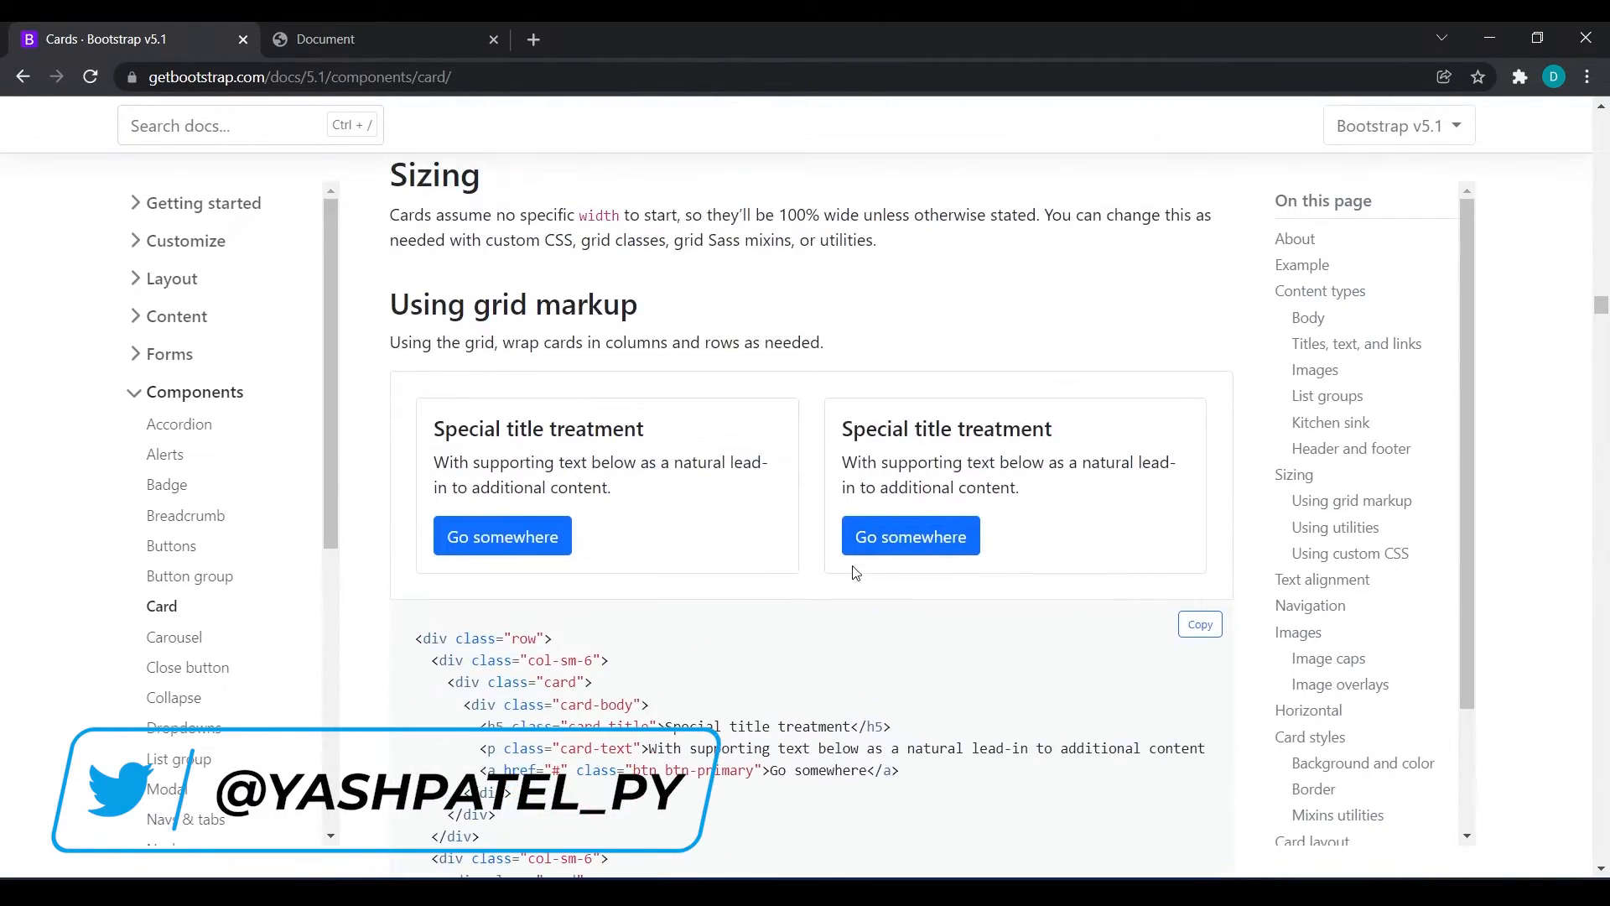
left_click(1197, 624)
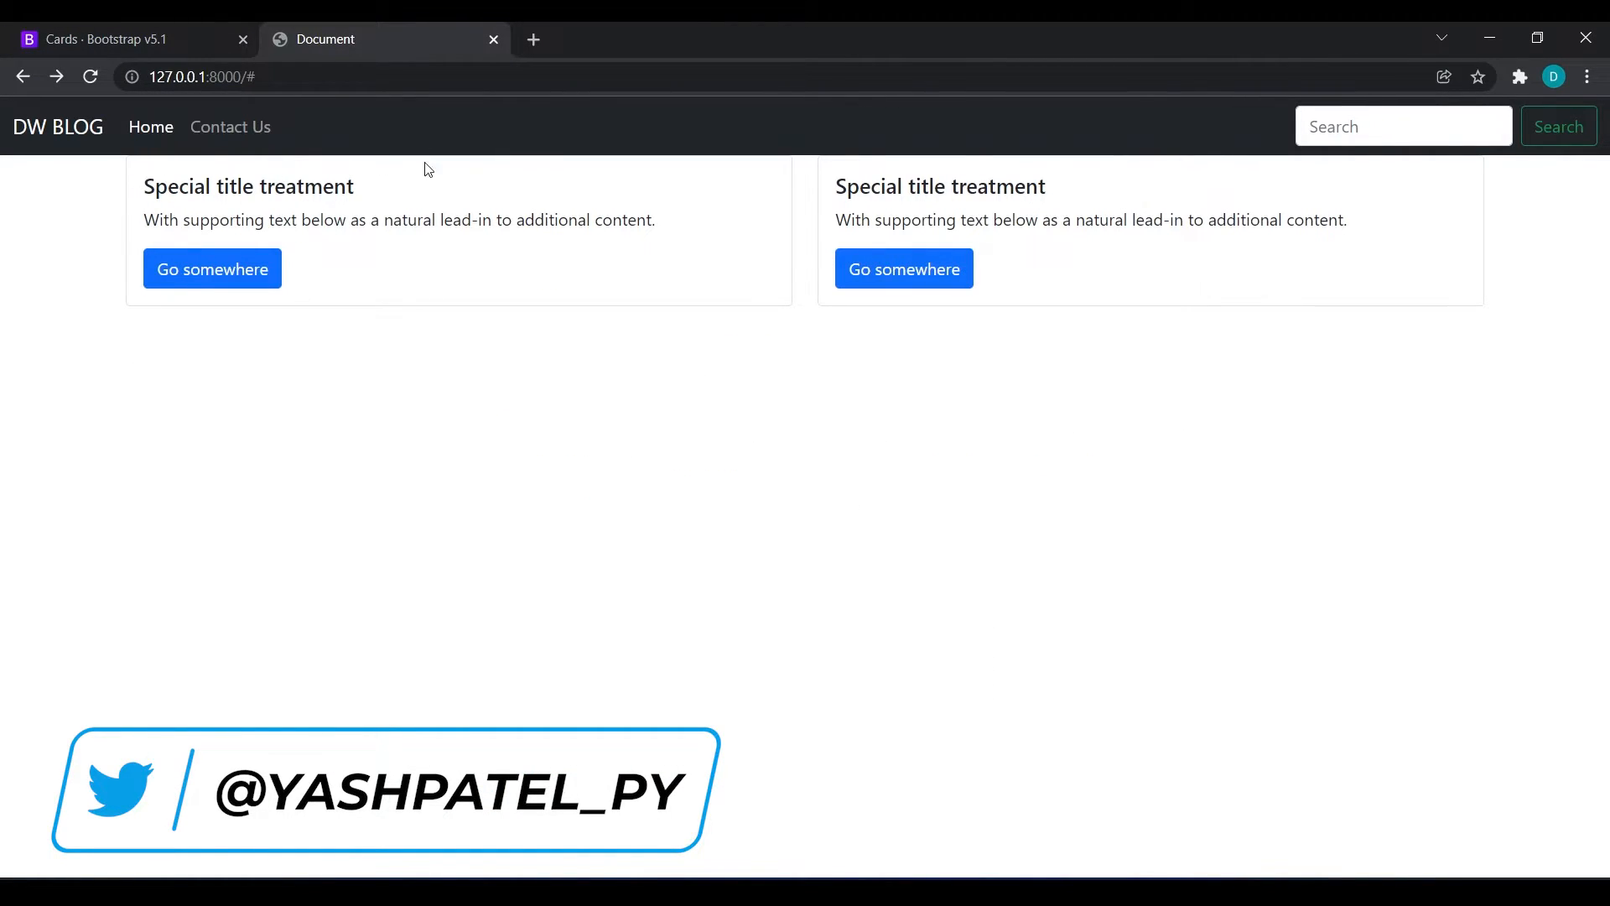
mouse_move(604, 167)
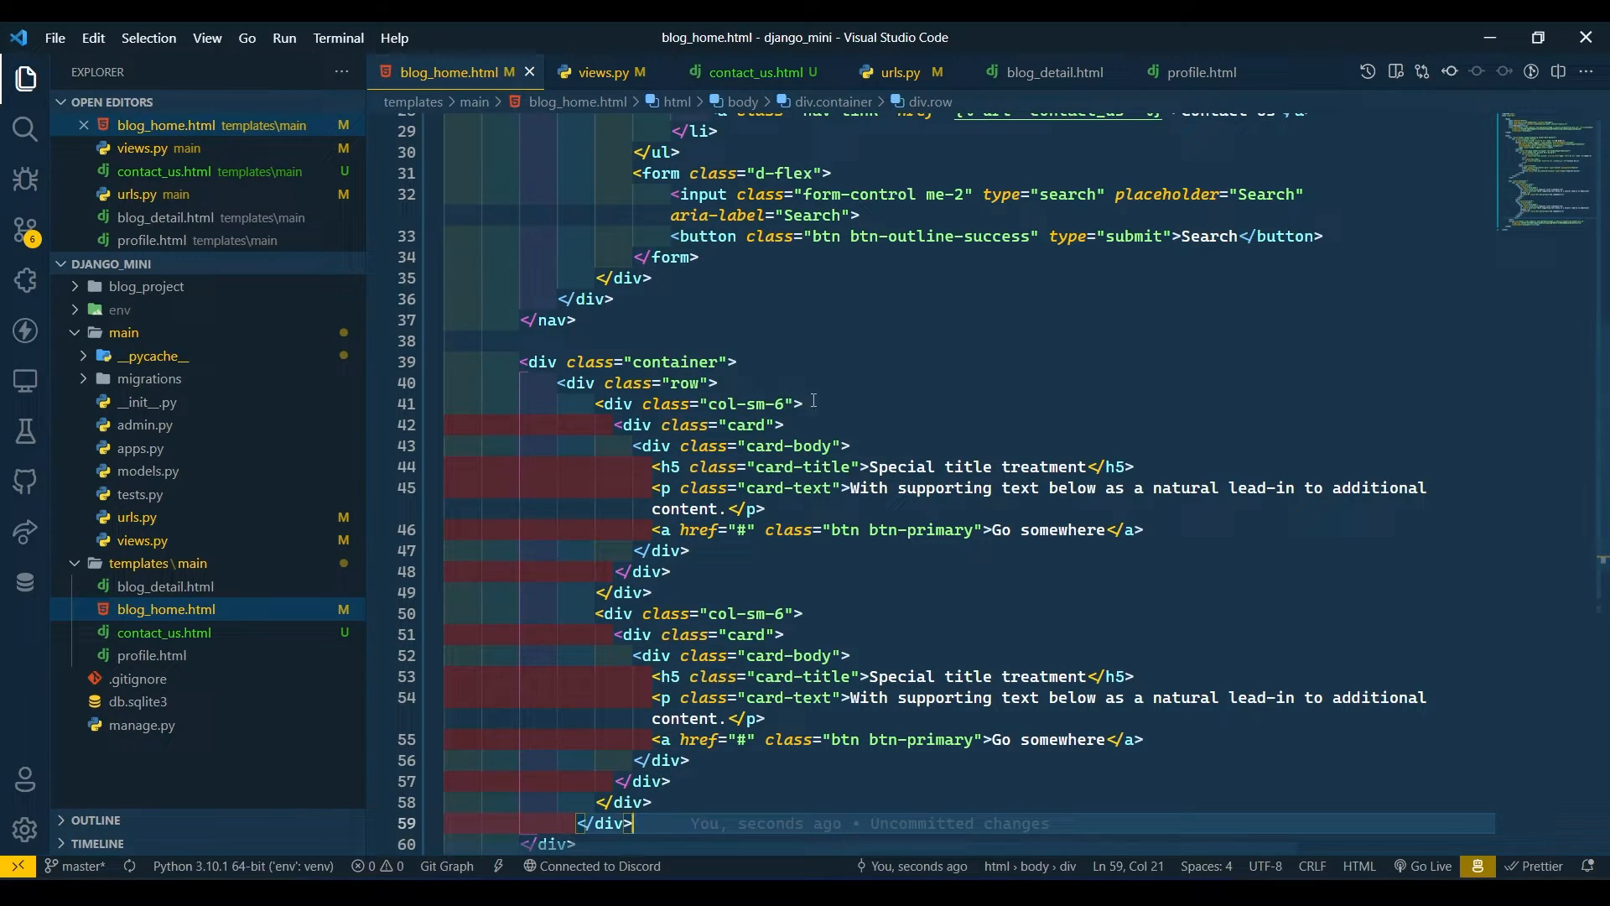
Add a my-2 margin class to the cards' container on line 39
left_click(706, 363)
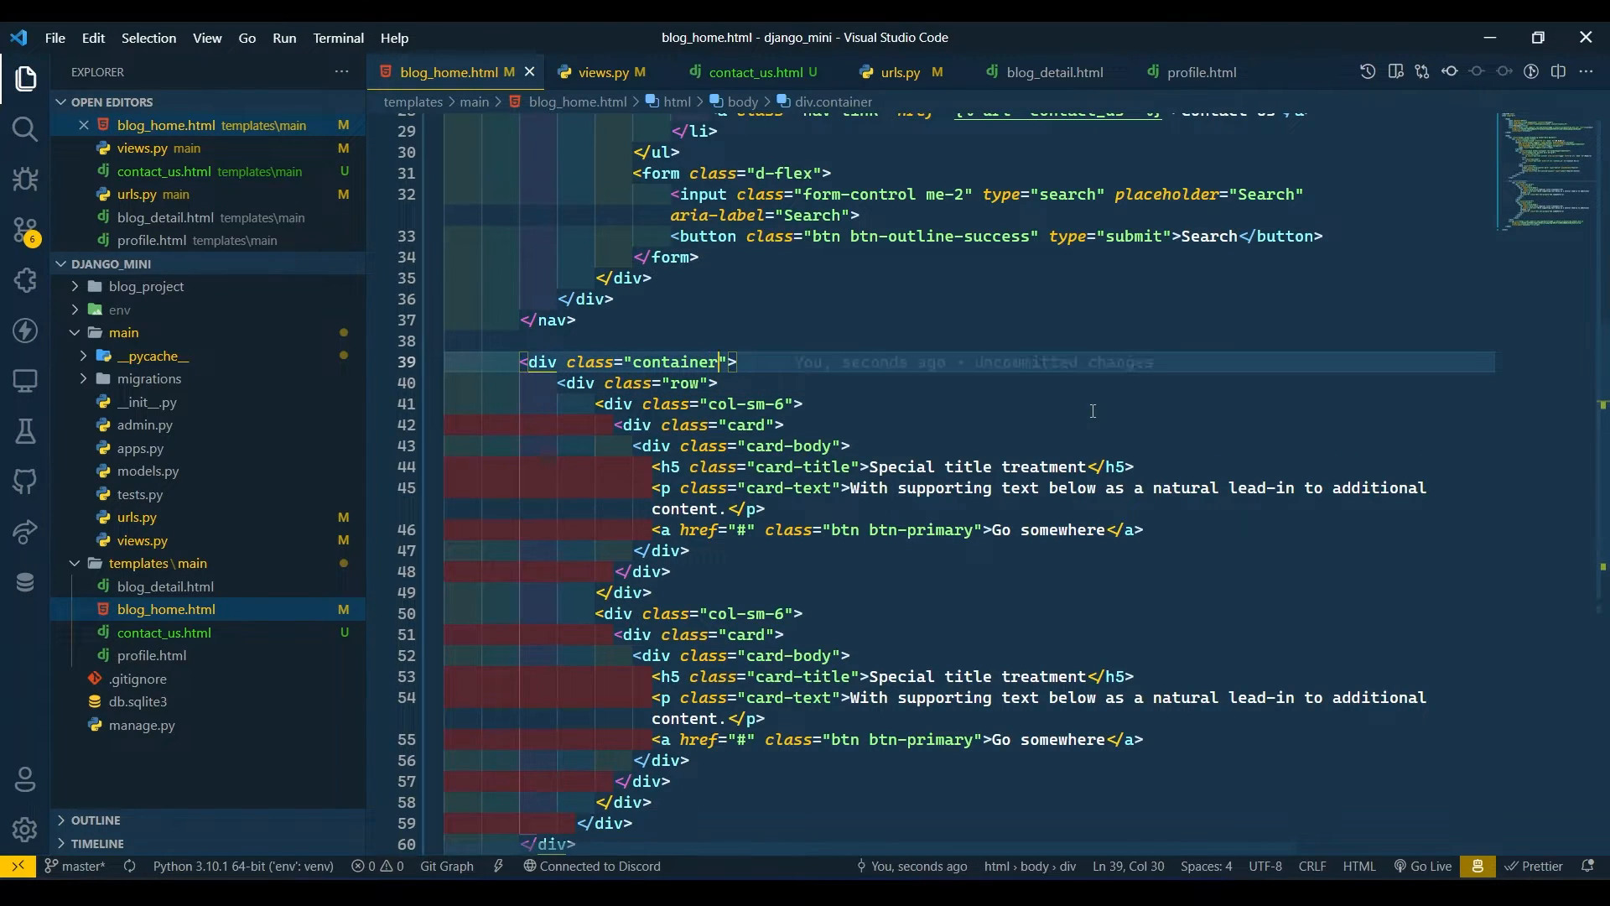
type("m")
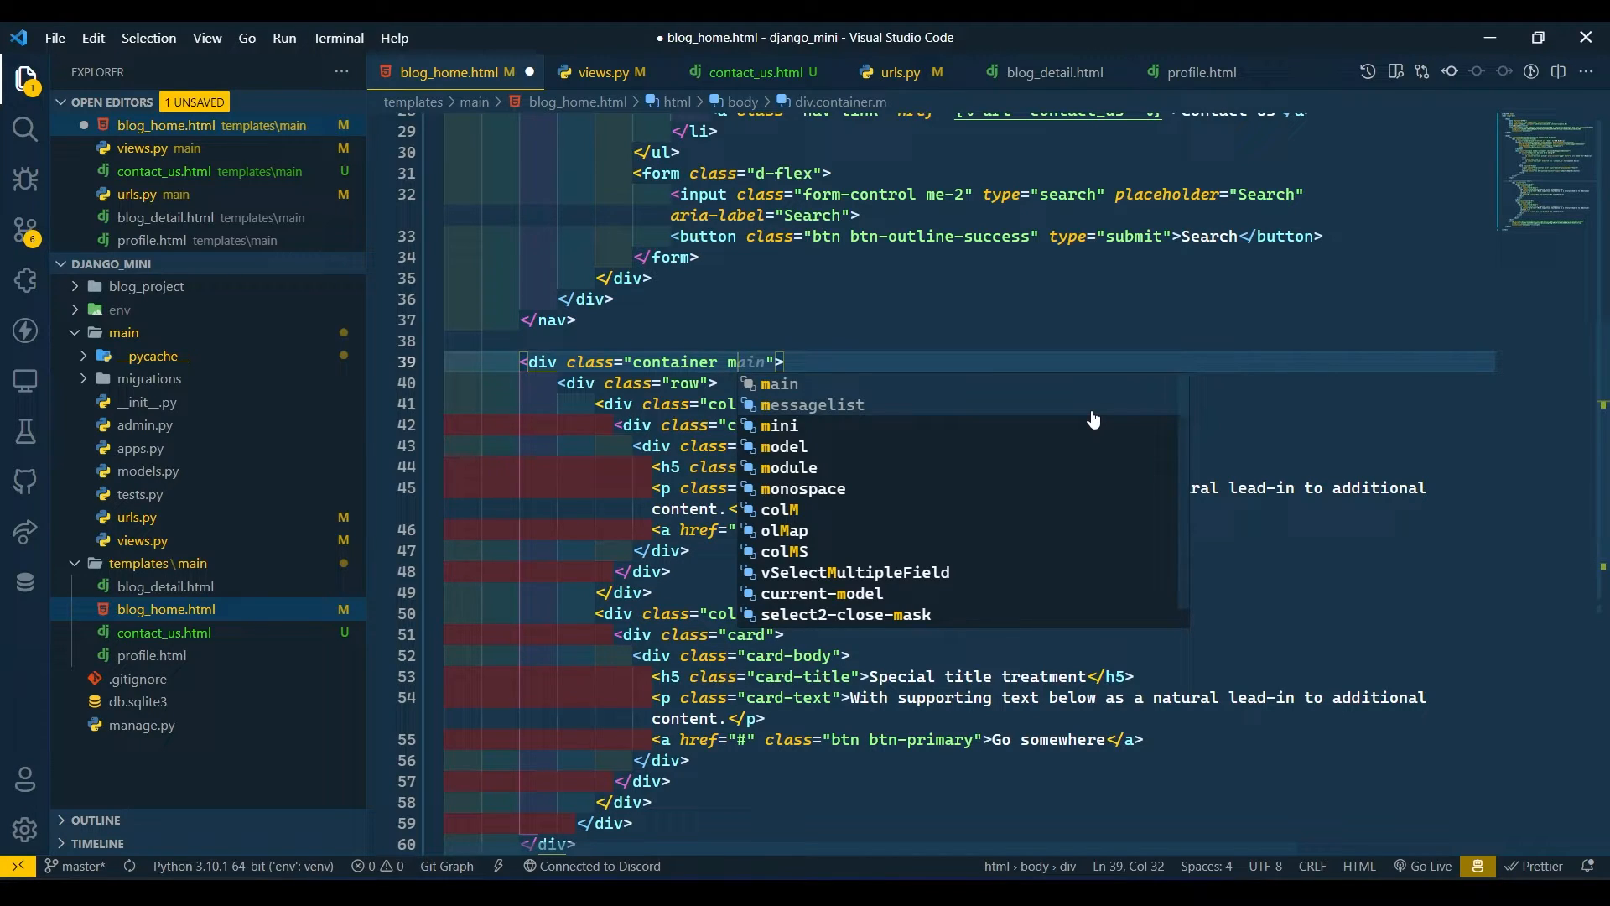
type("x")
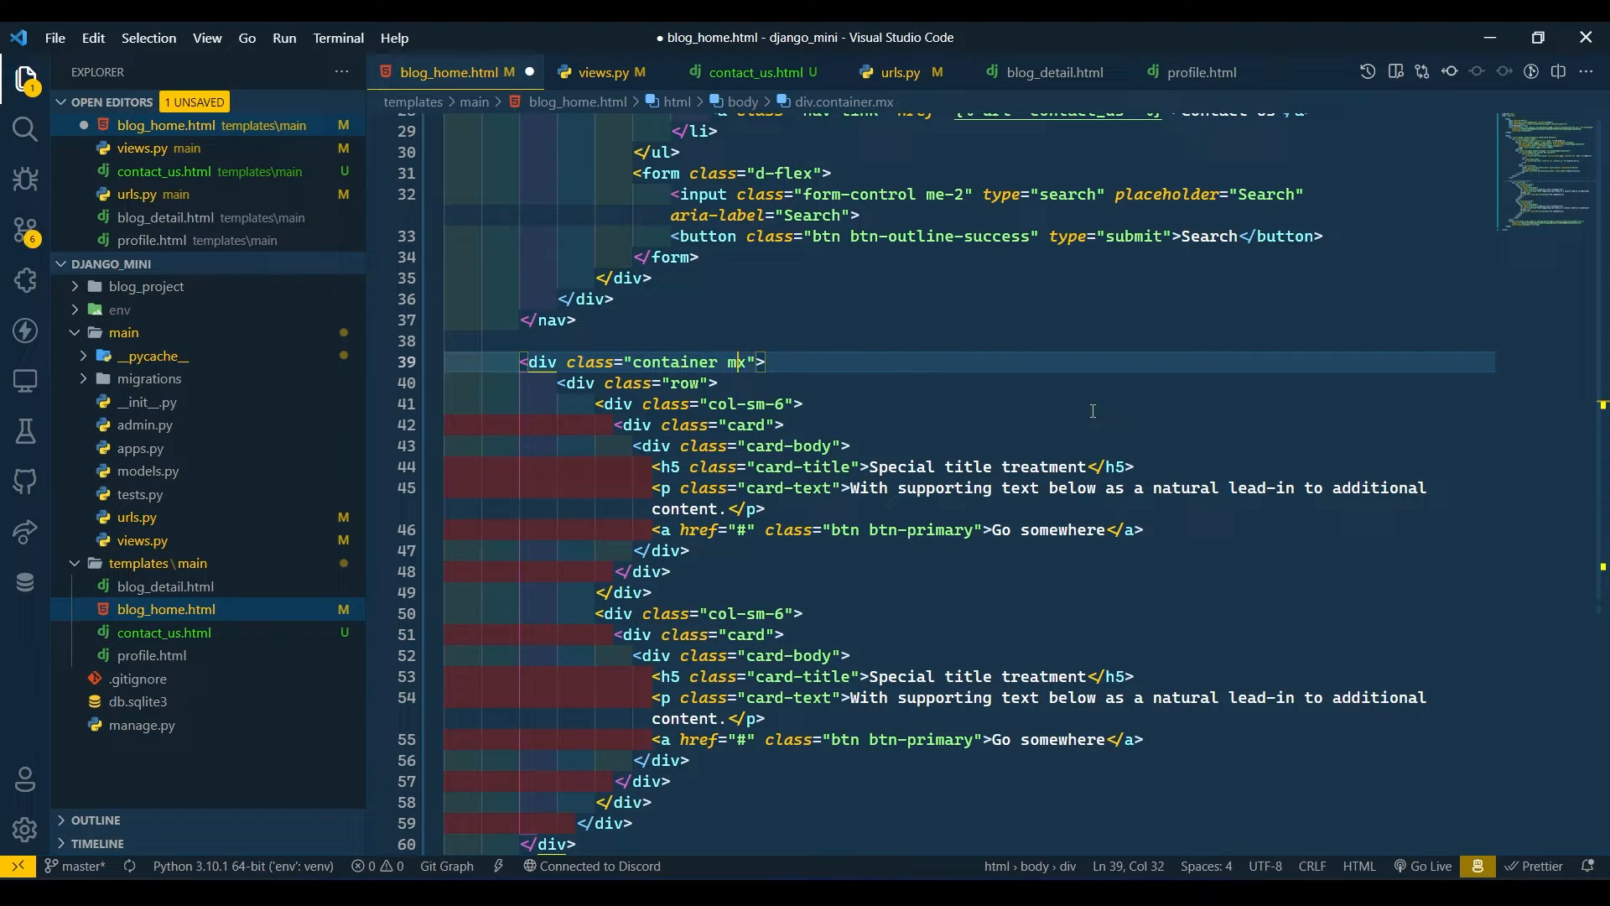
type("my")
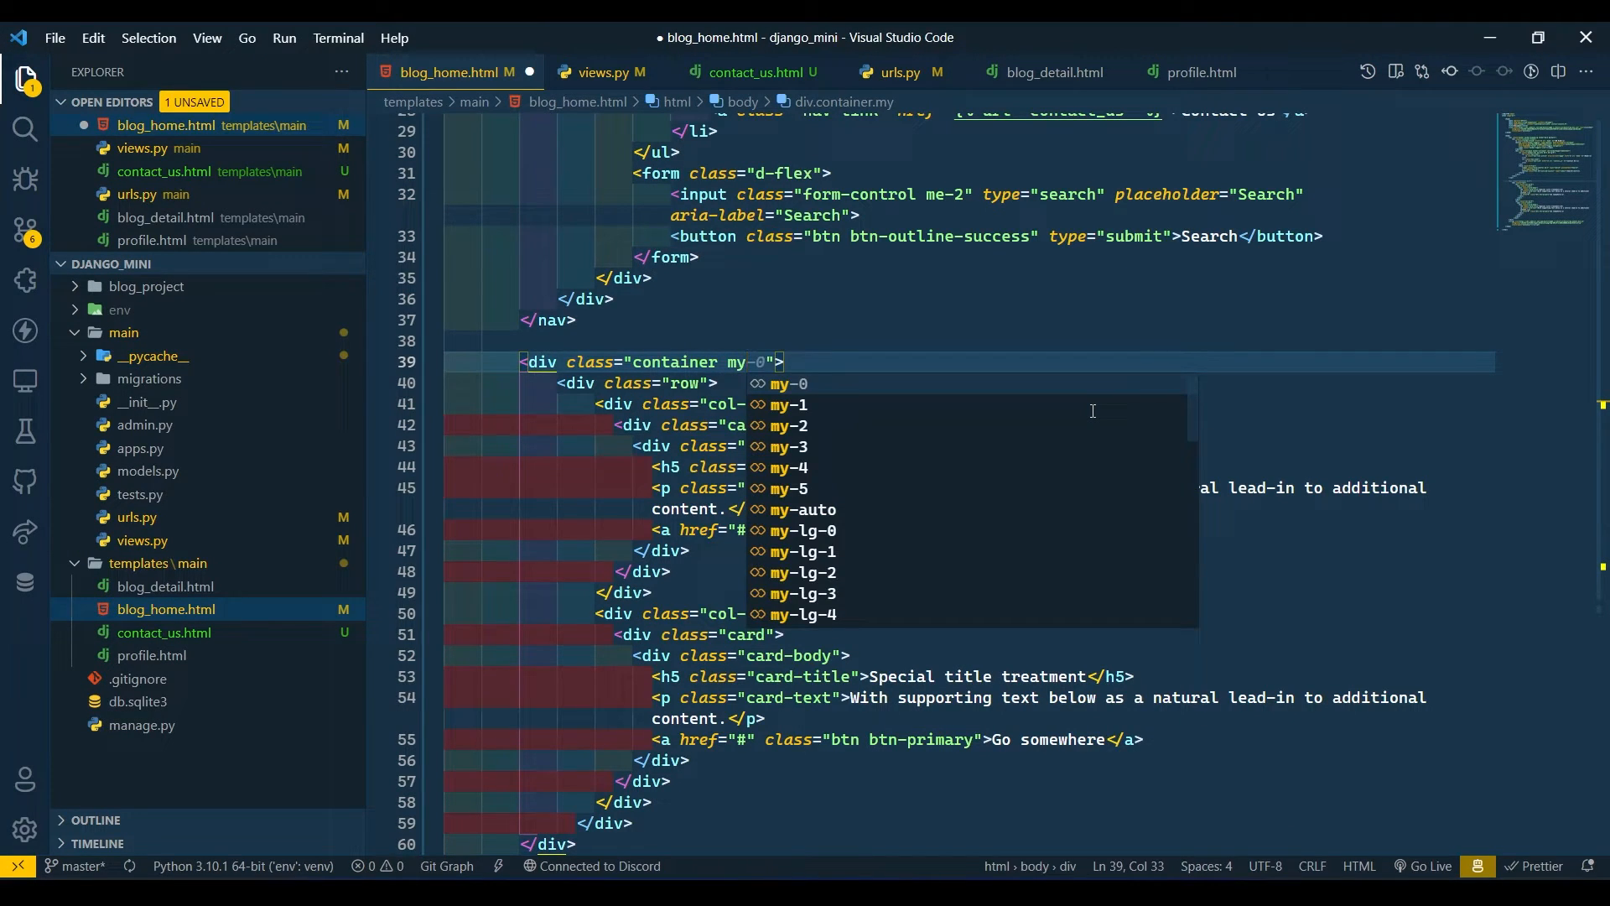
type("-2")
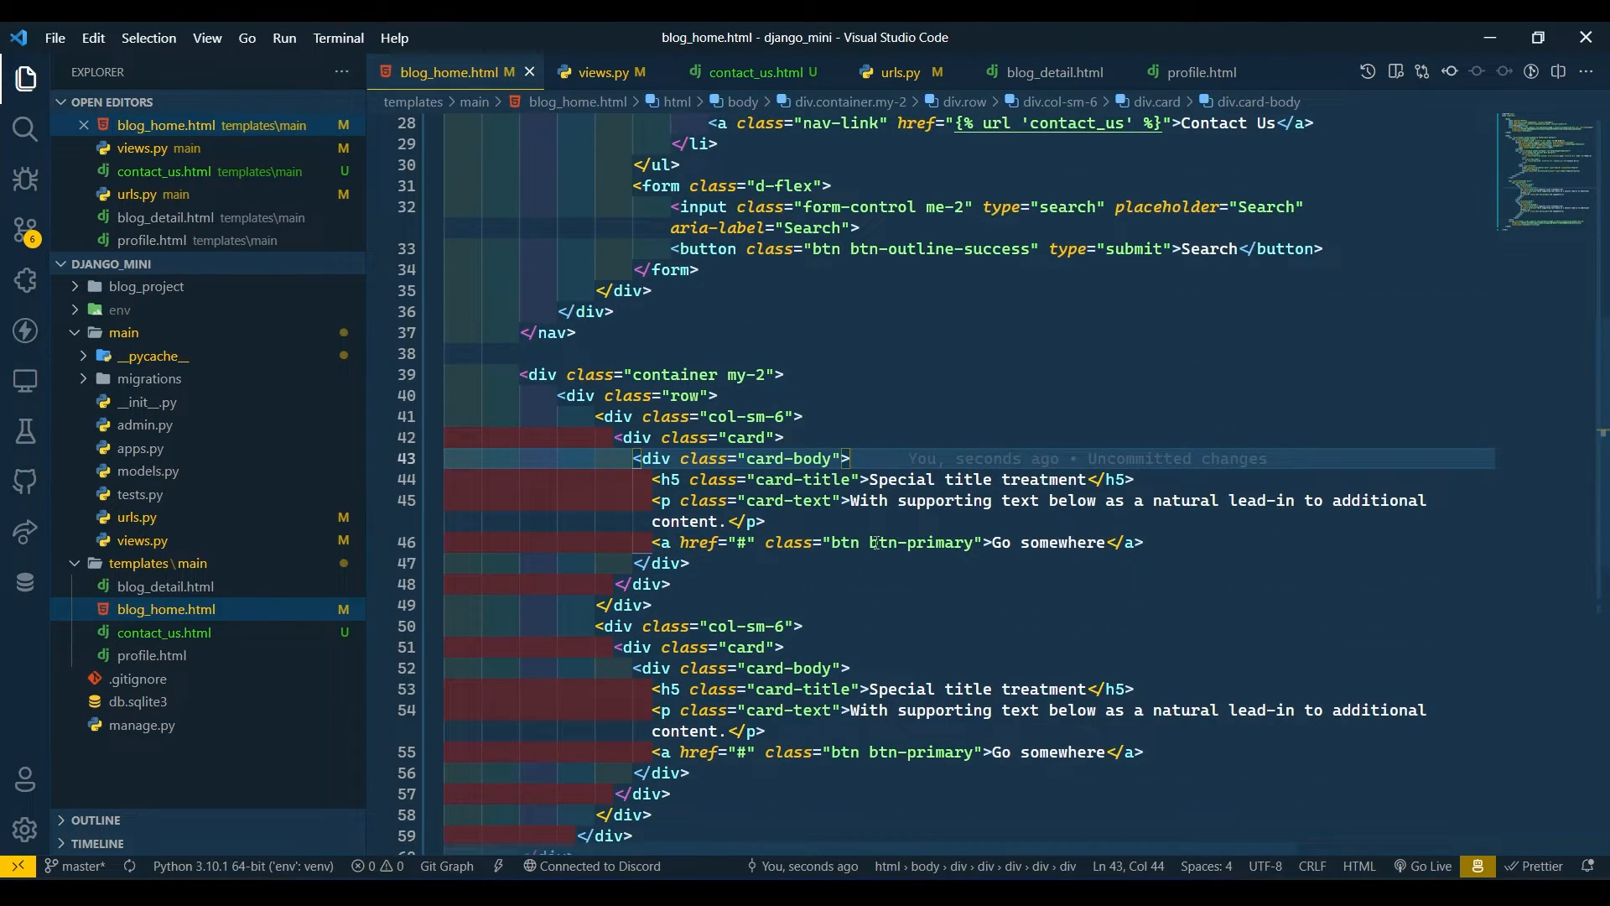
Replace the first card's Go somewhere label with Read More
double_click(1037, 541)
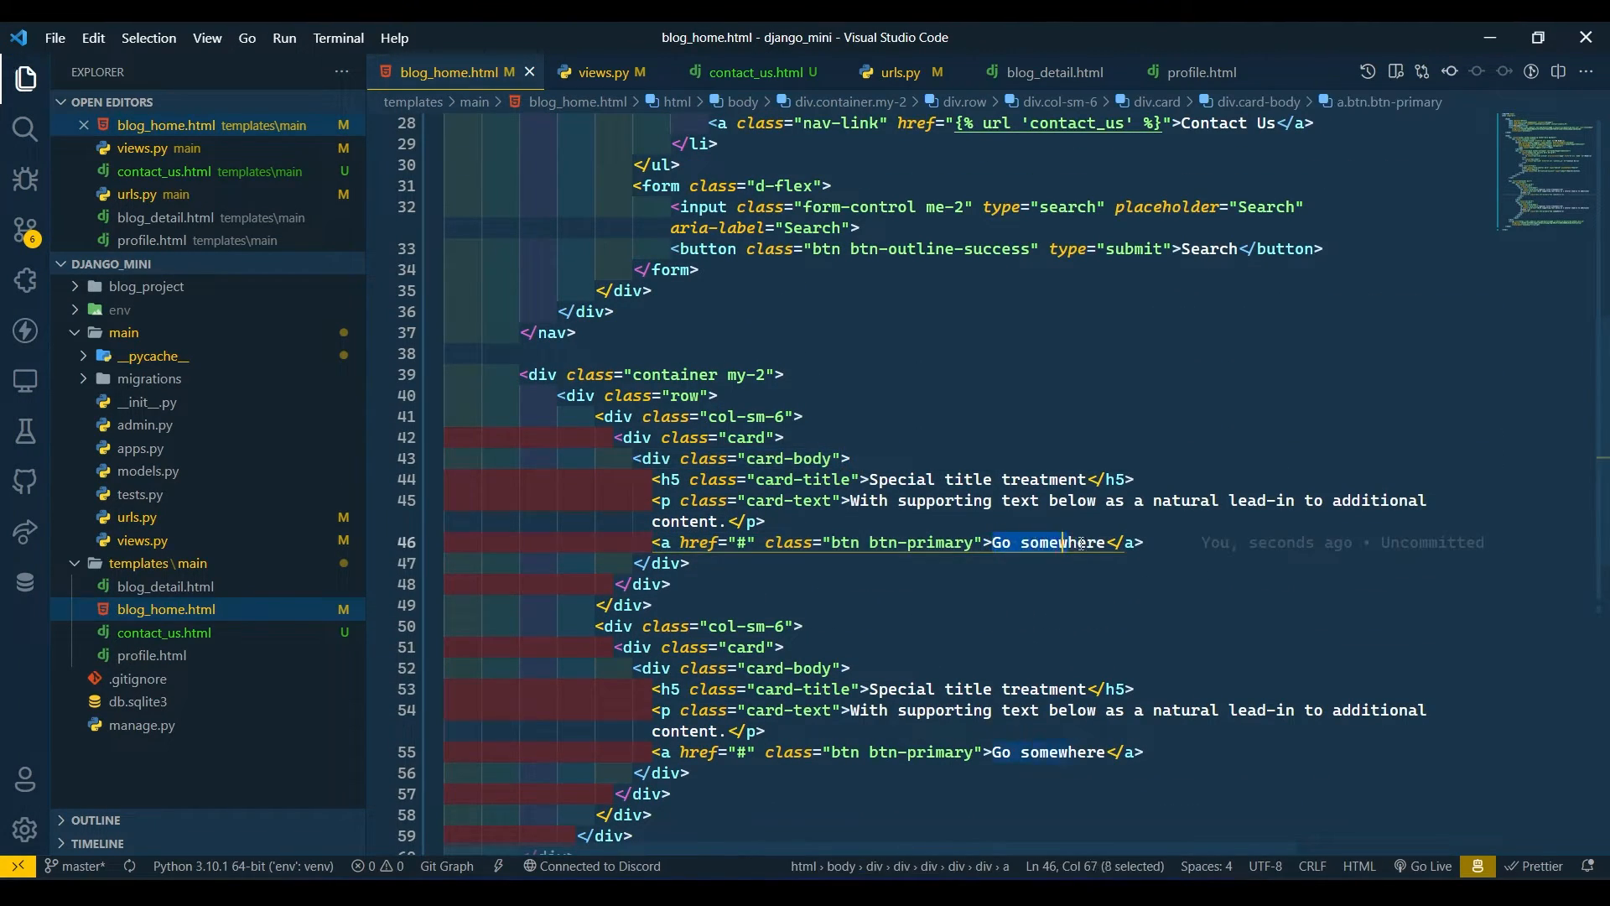
key("Delete")
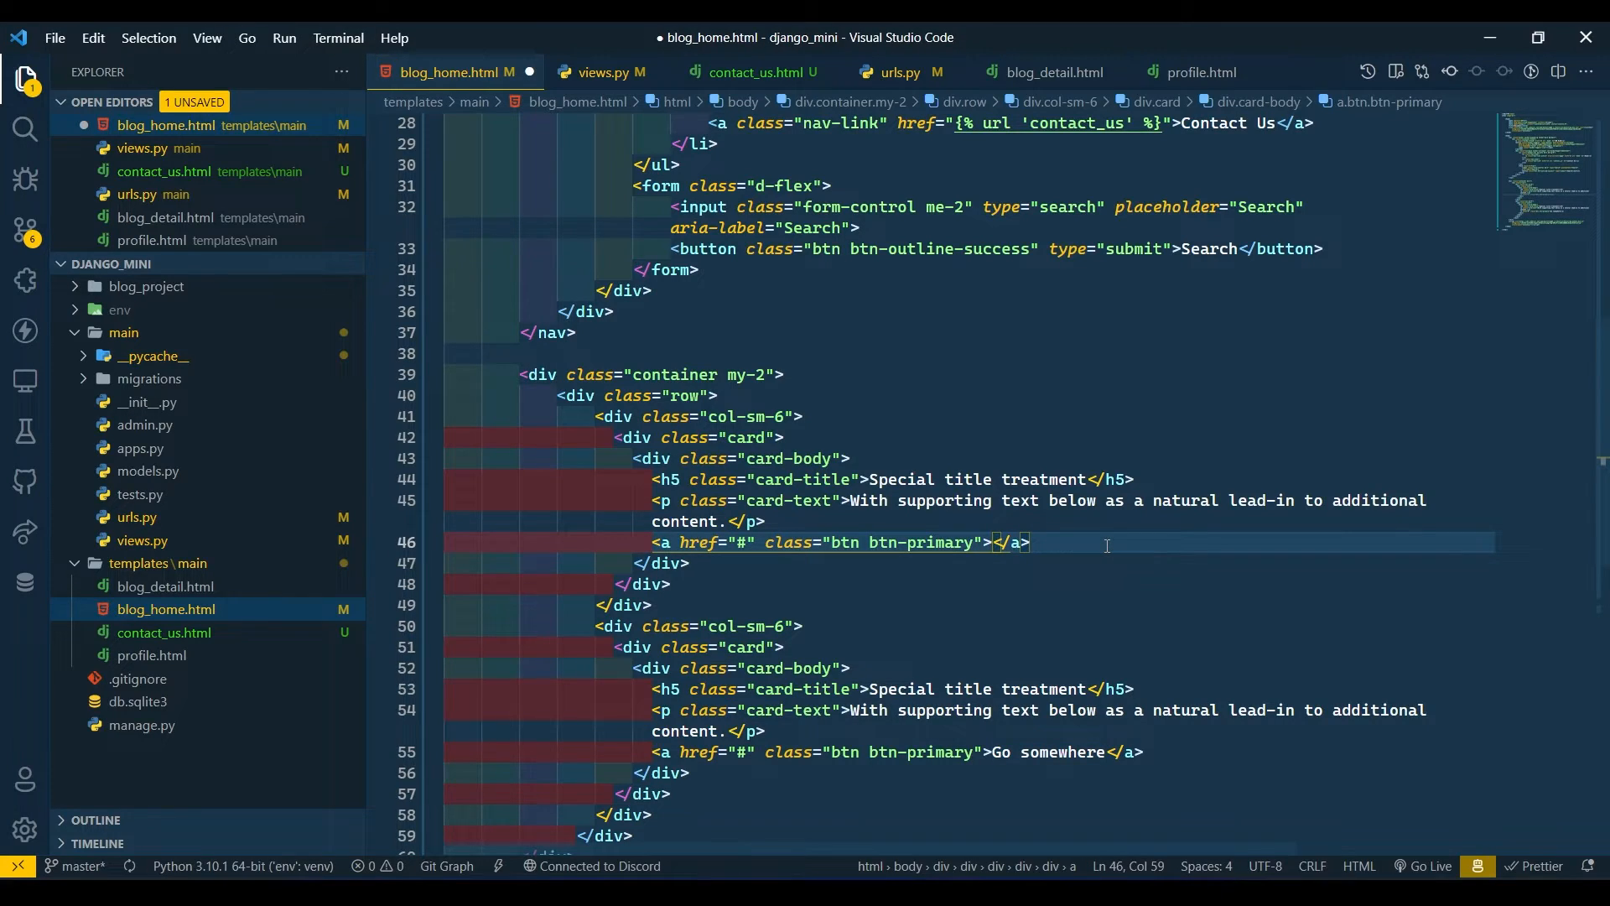
type("Read More")
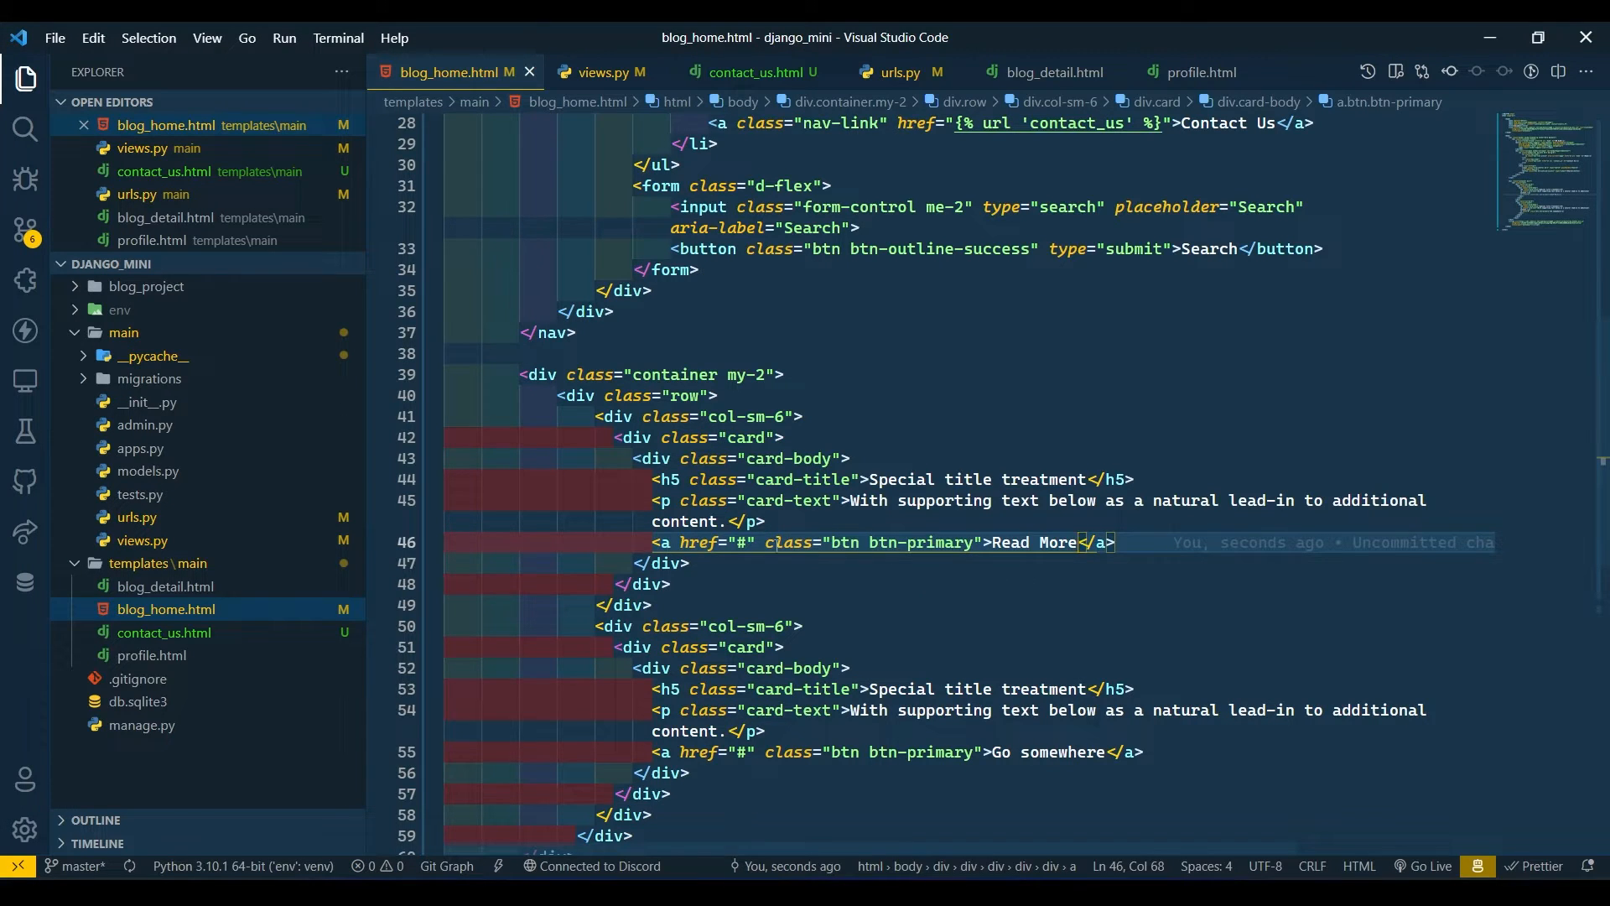
Point the first card's link href to a {% url 'blog_detail' %} tag
left_click(741, 542)
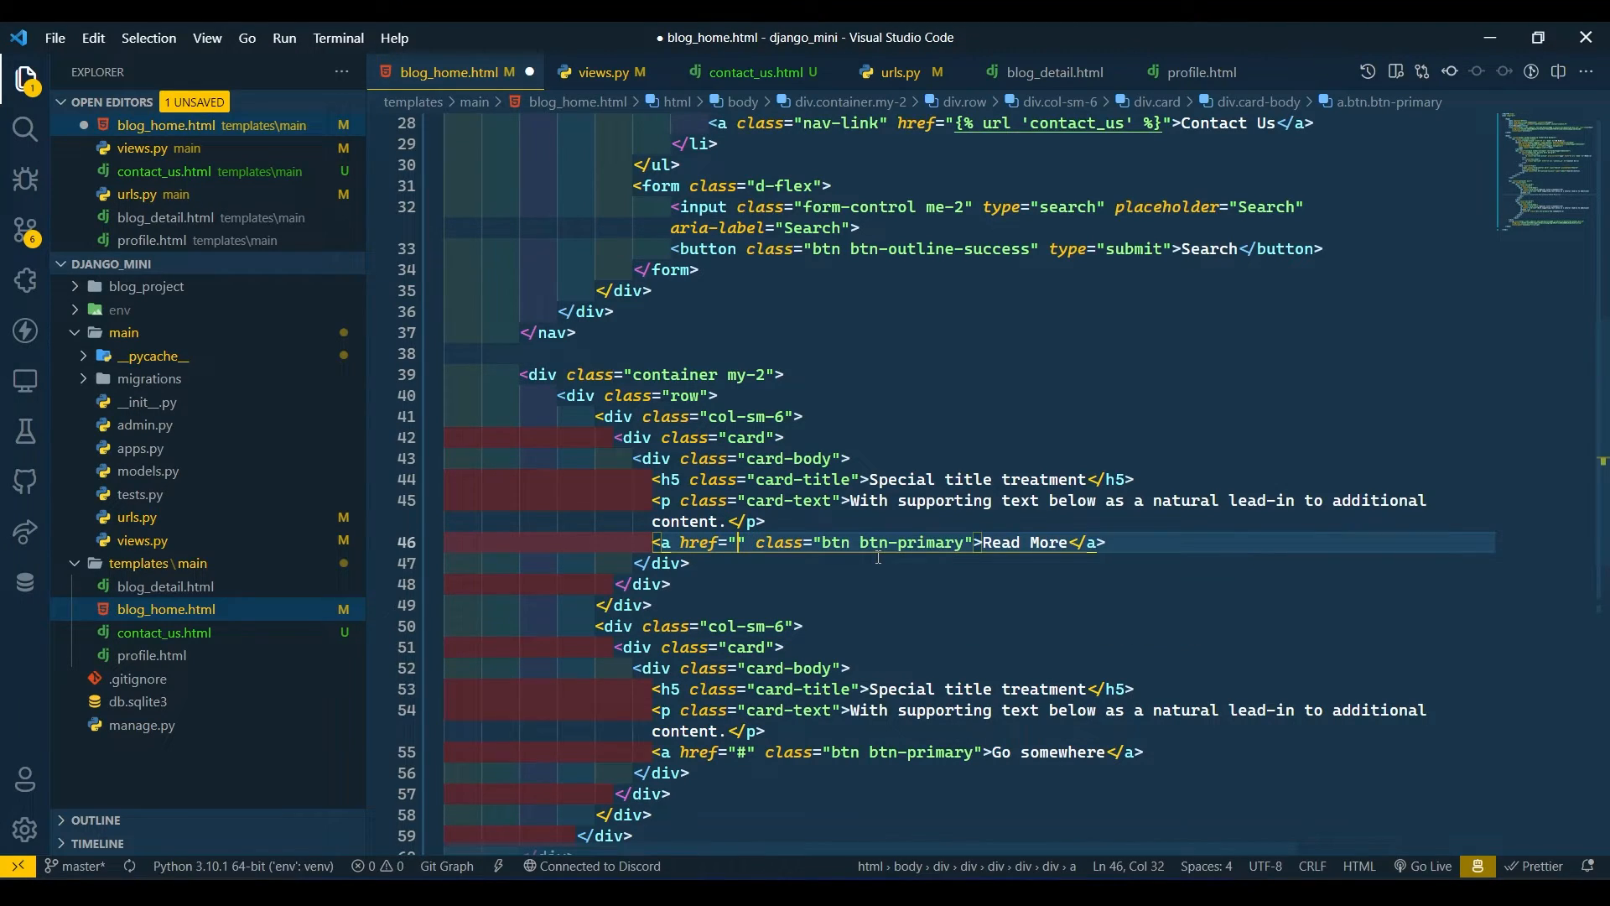
type("{% url  %}")
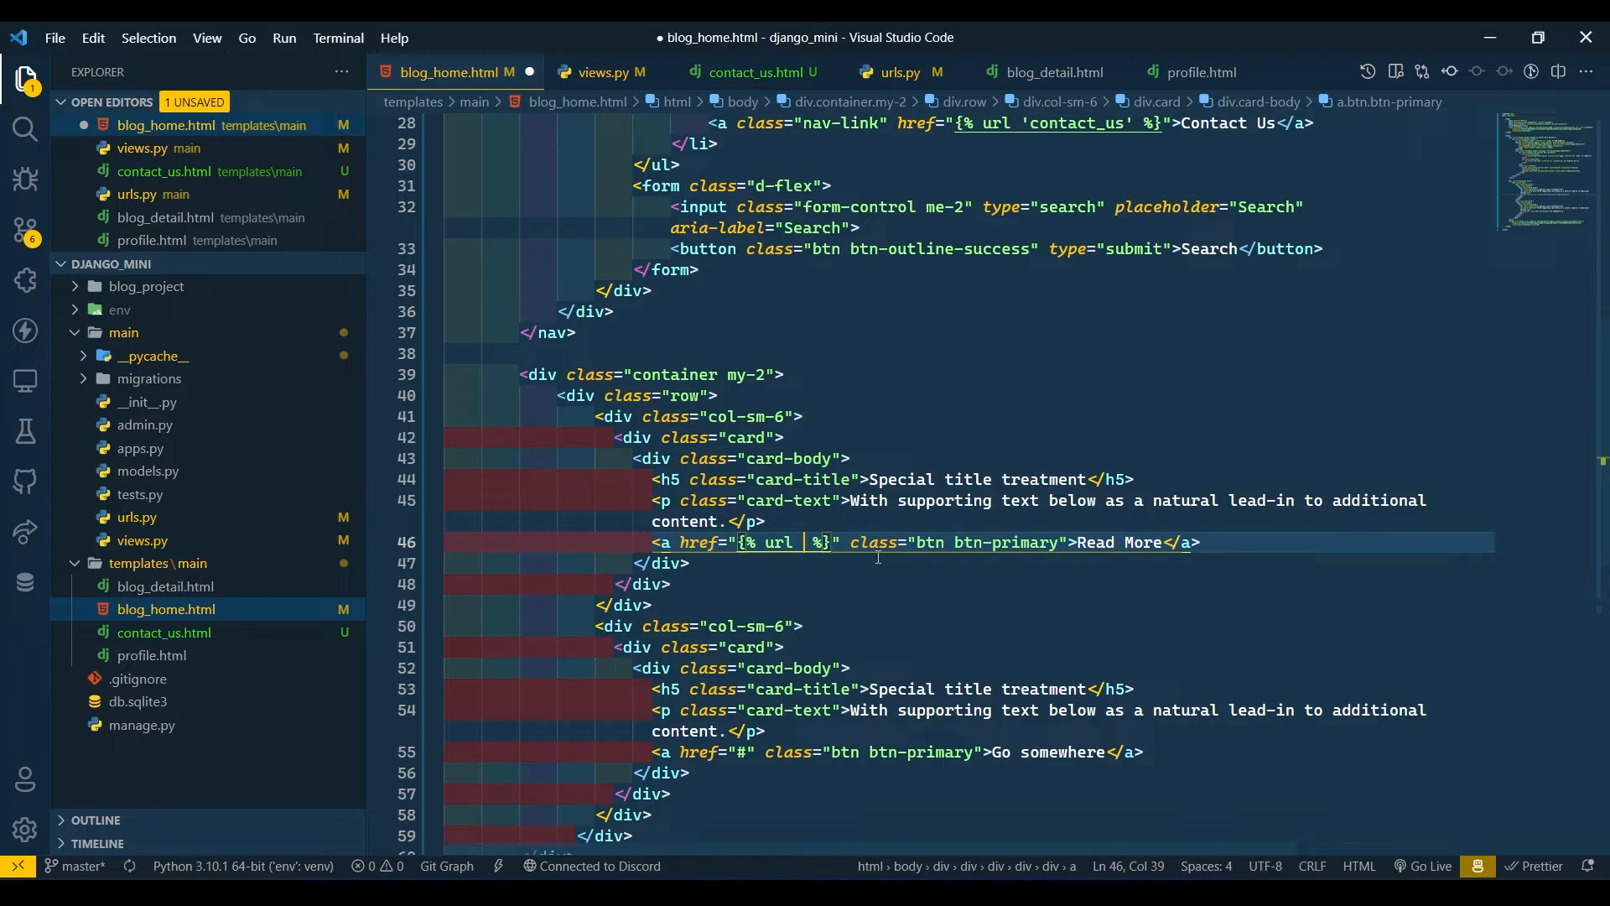
type("'blog_detail")
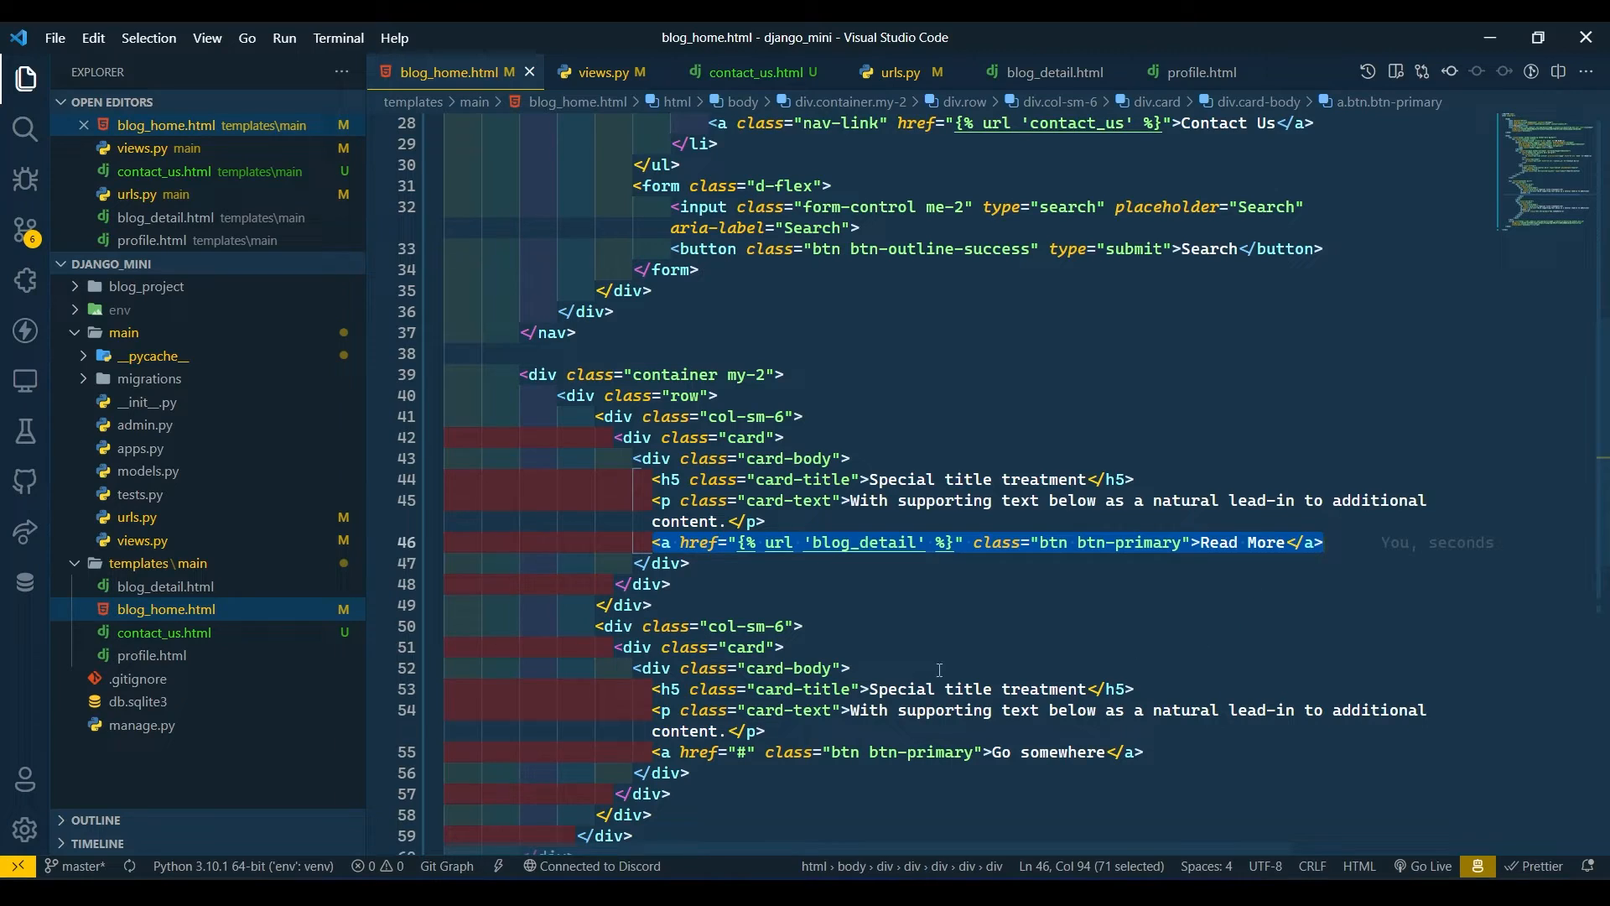
mouse_move(652, 751)
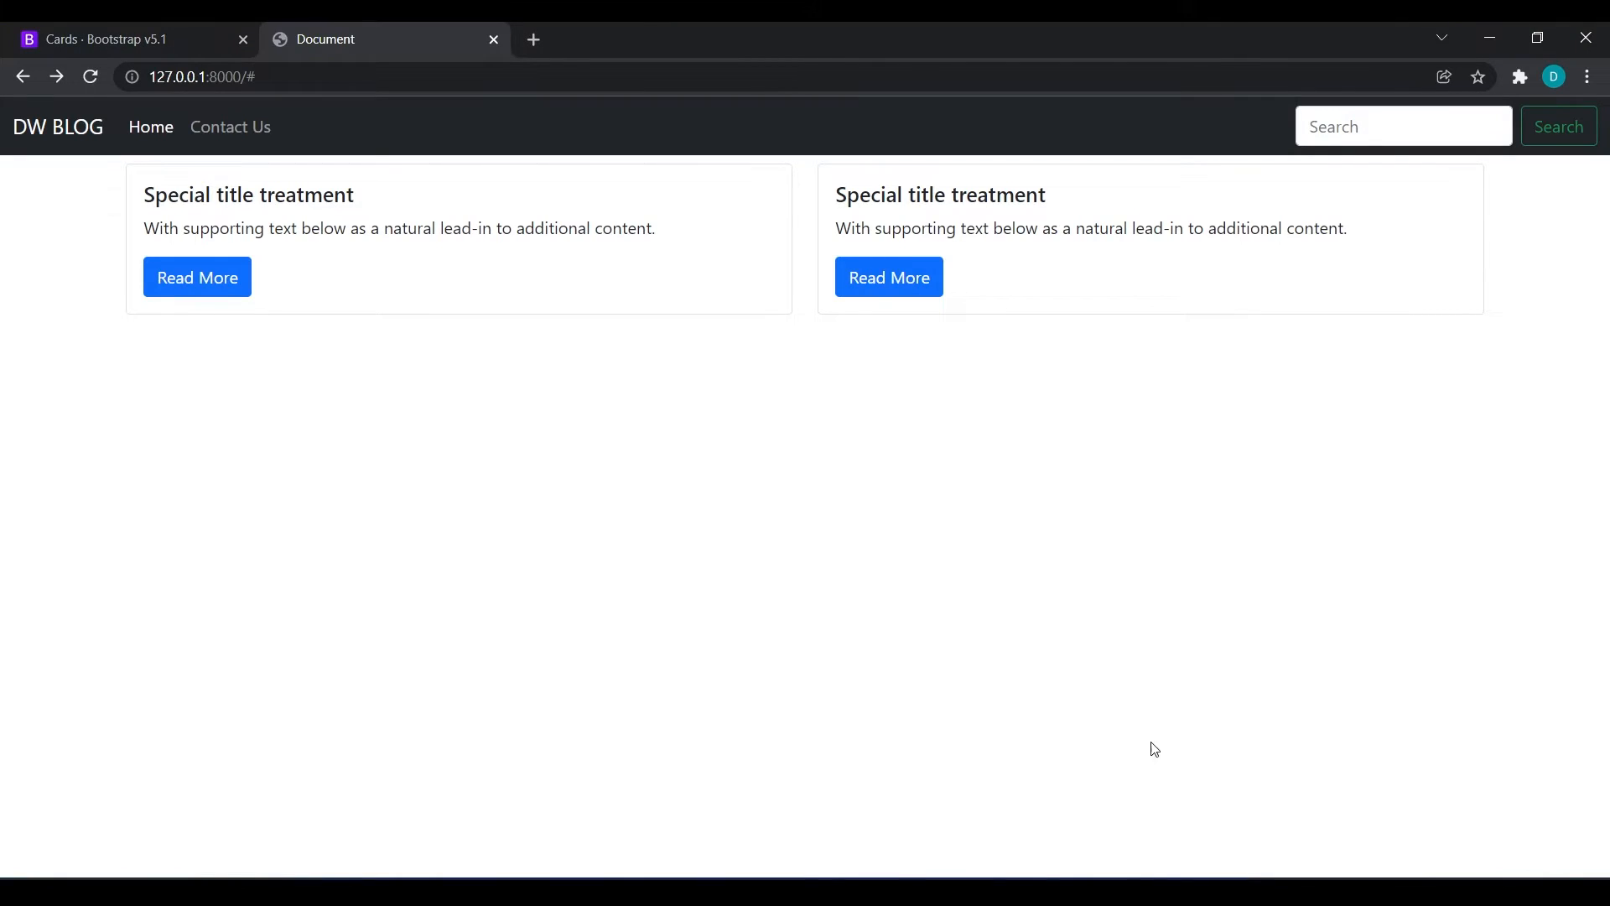
left_click(196, 276)
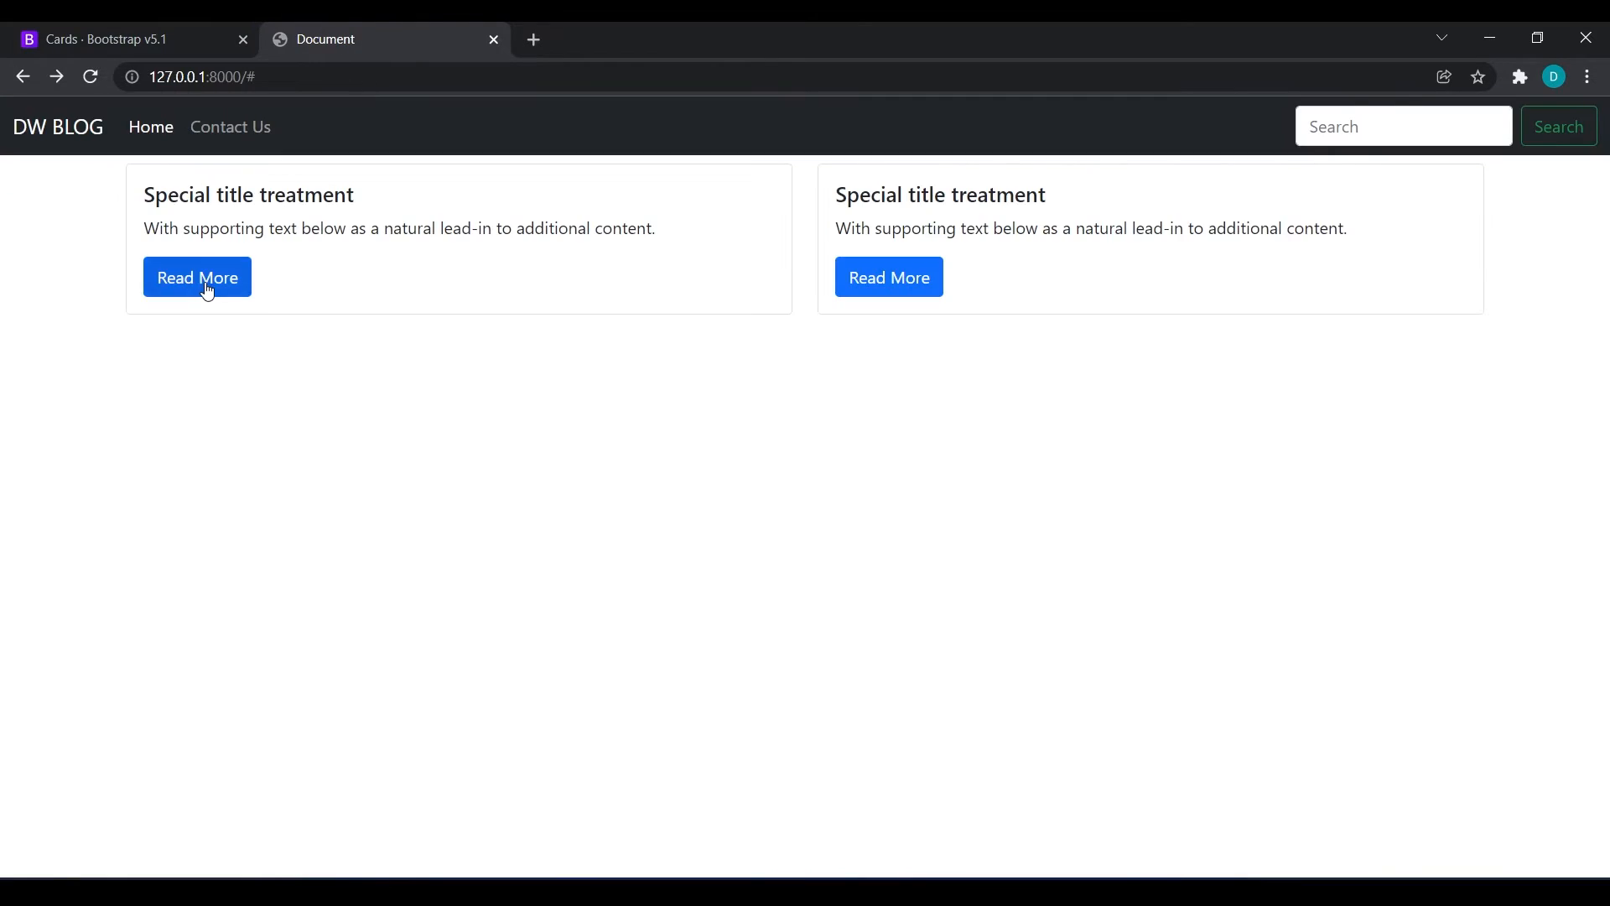
left_click(196, 277)
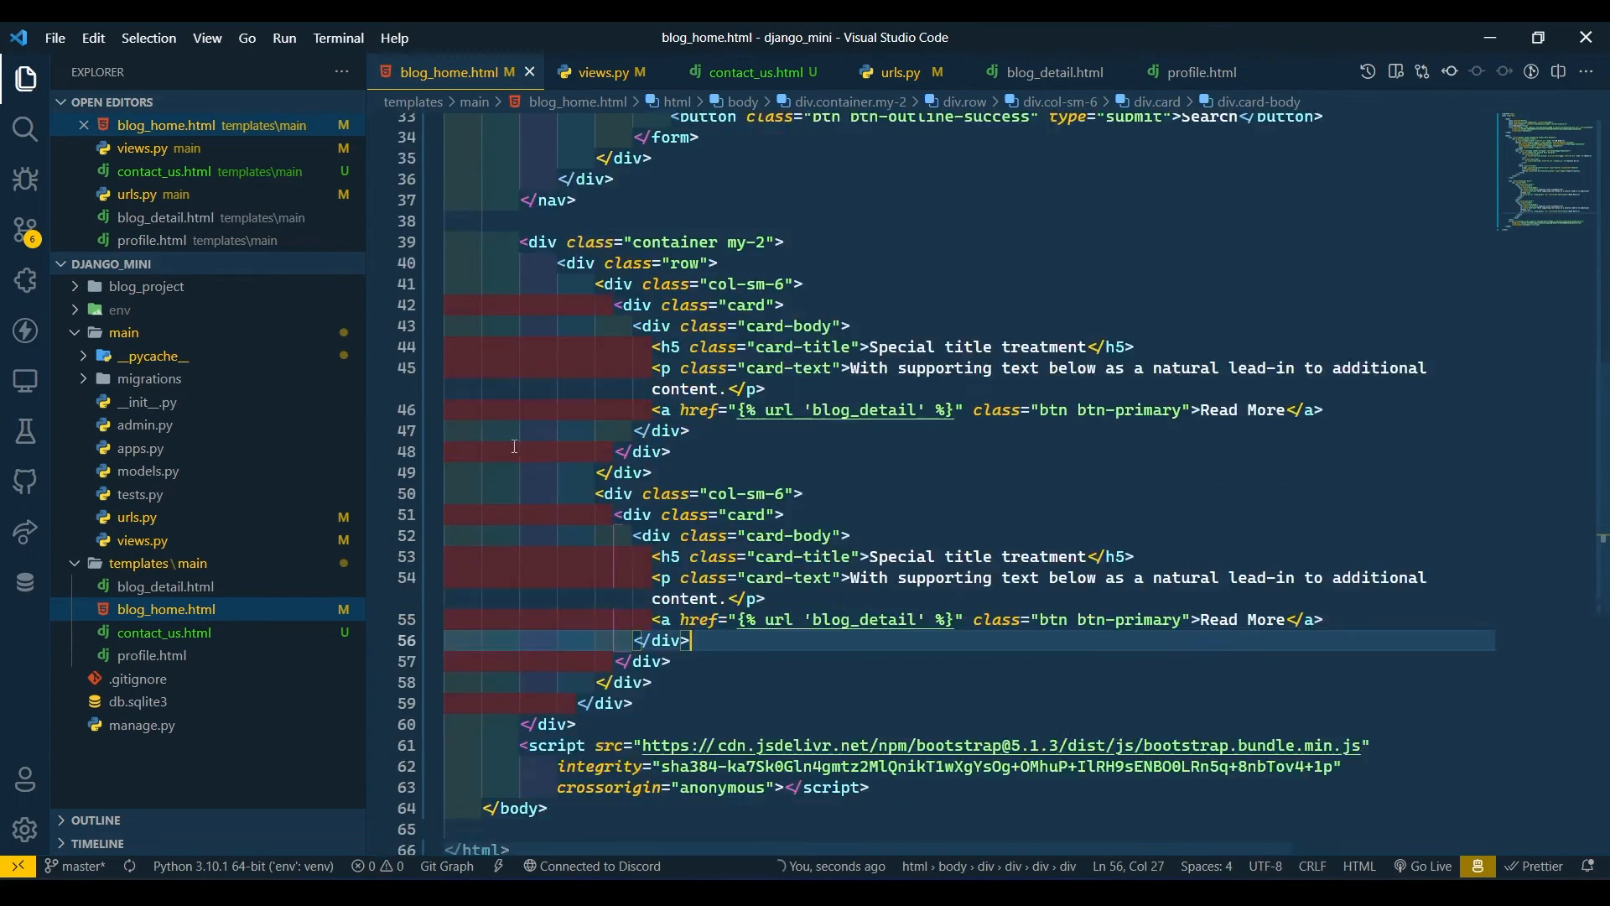
right_click(606, 350)
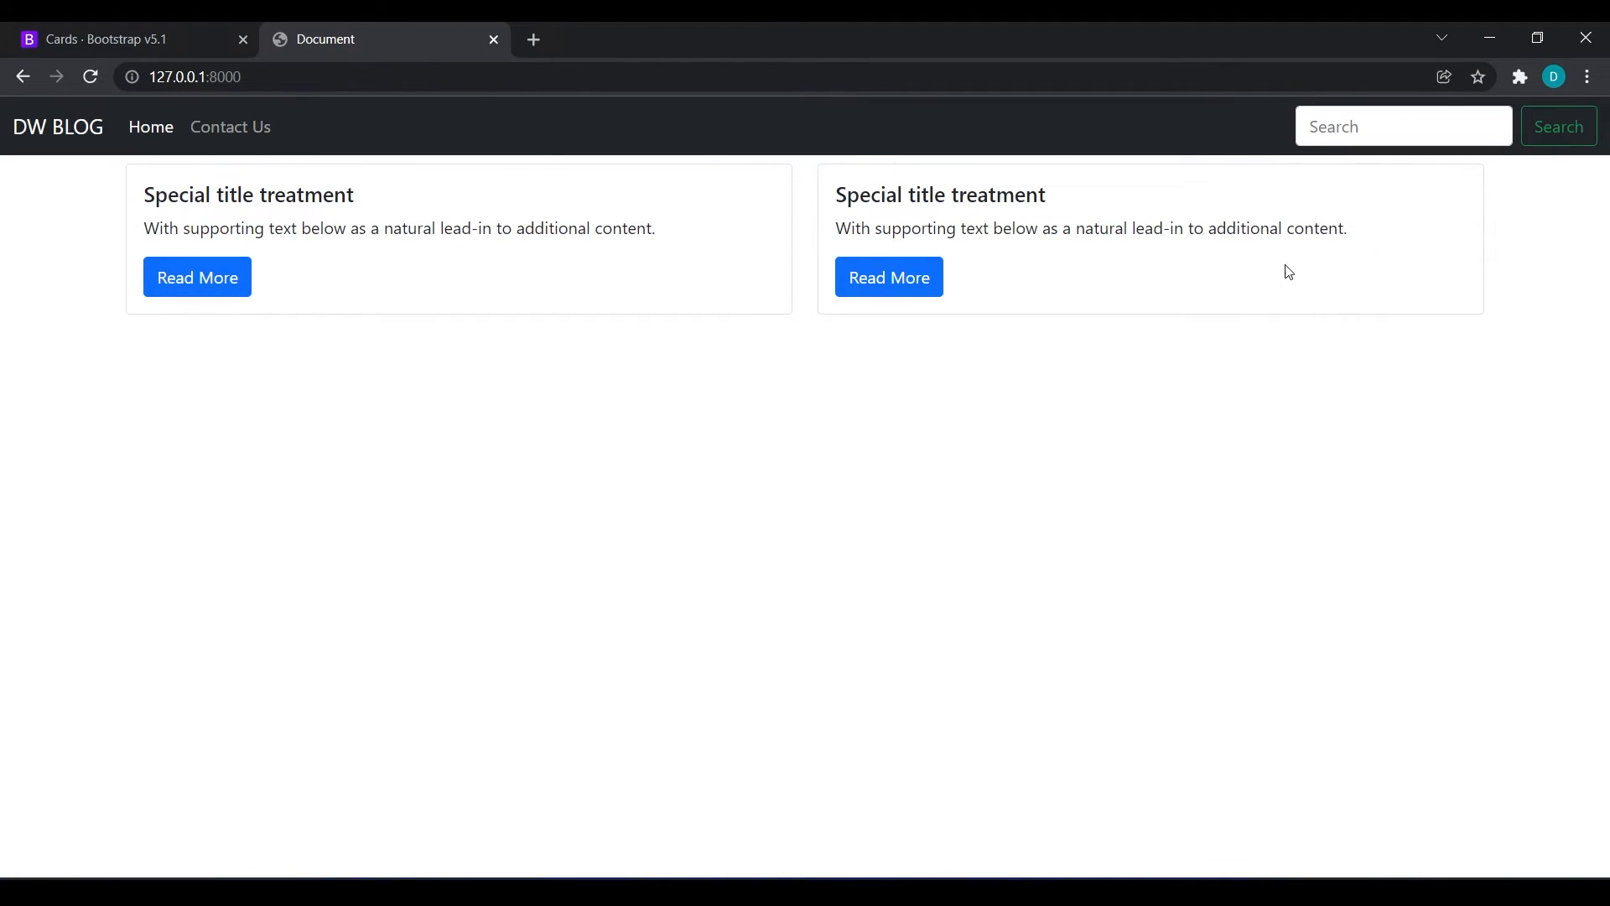
mouse_move(1096, 372)
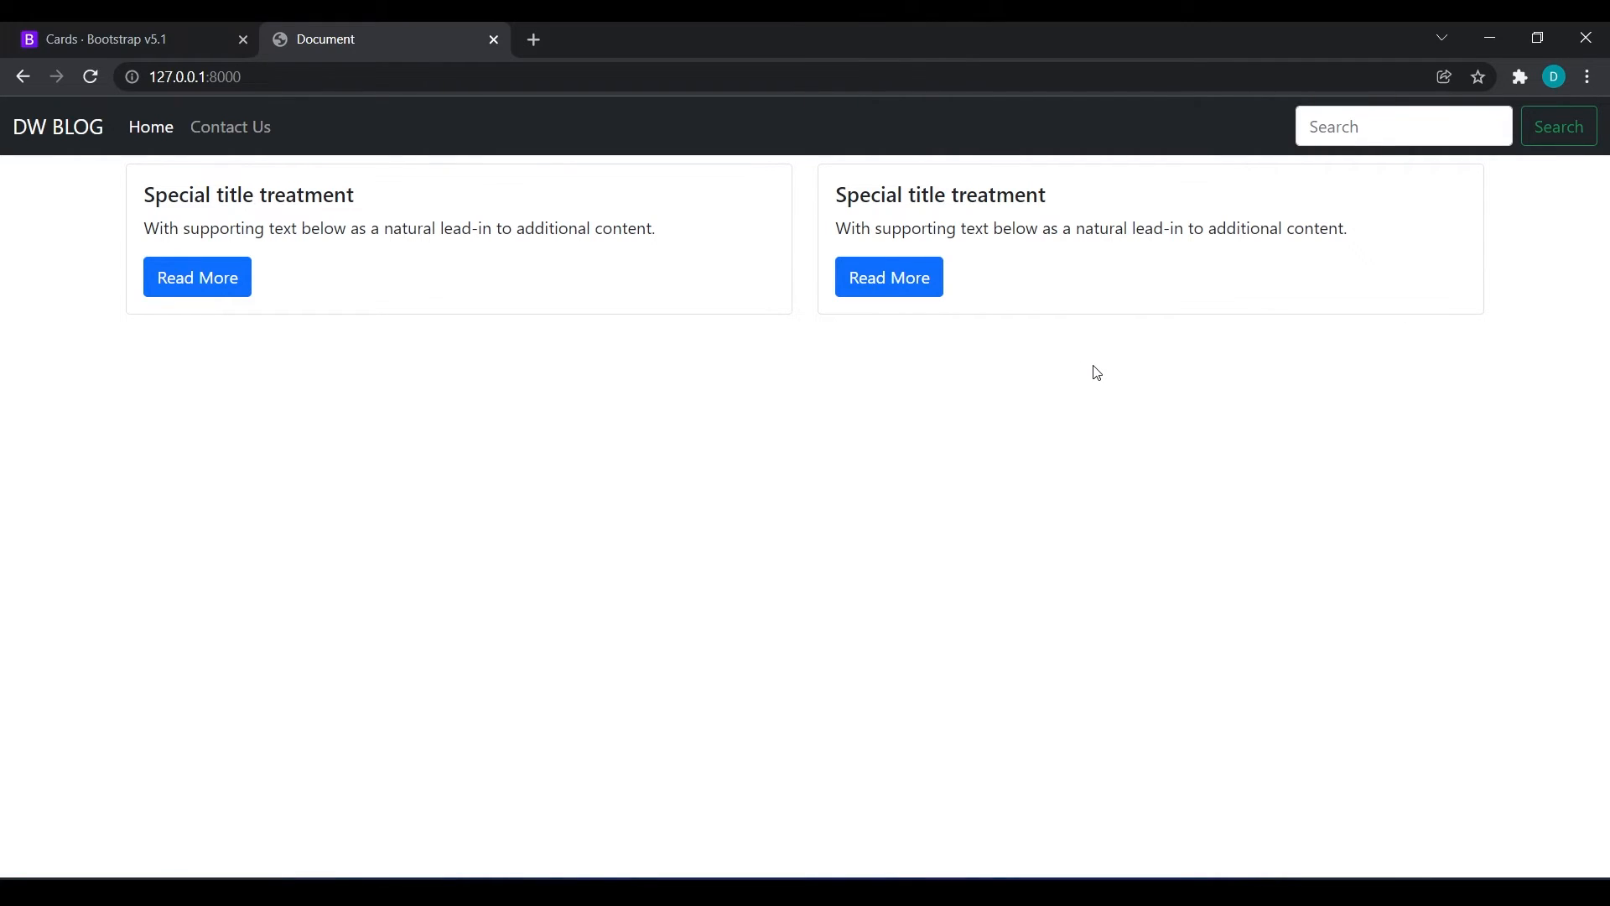
mouse_move(909, 380)
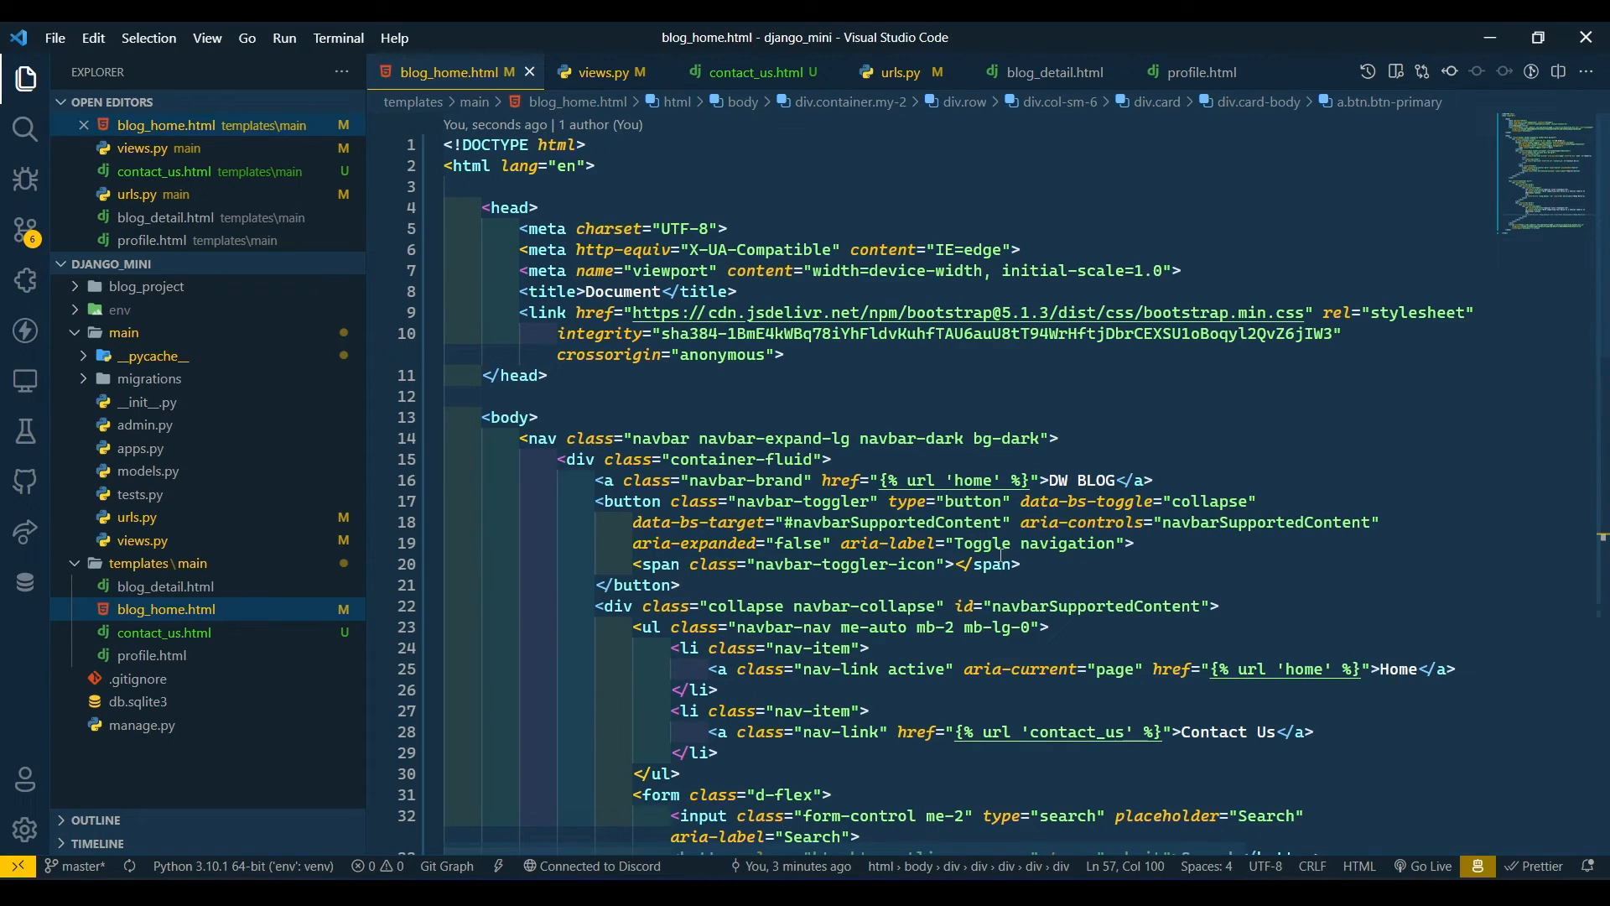
Copy the doctype/head block from blog_home.html and switch to blog_detail.html
left_click_drag(442, 166, 550, 374)
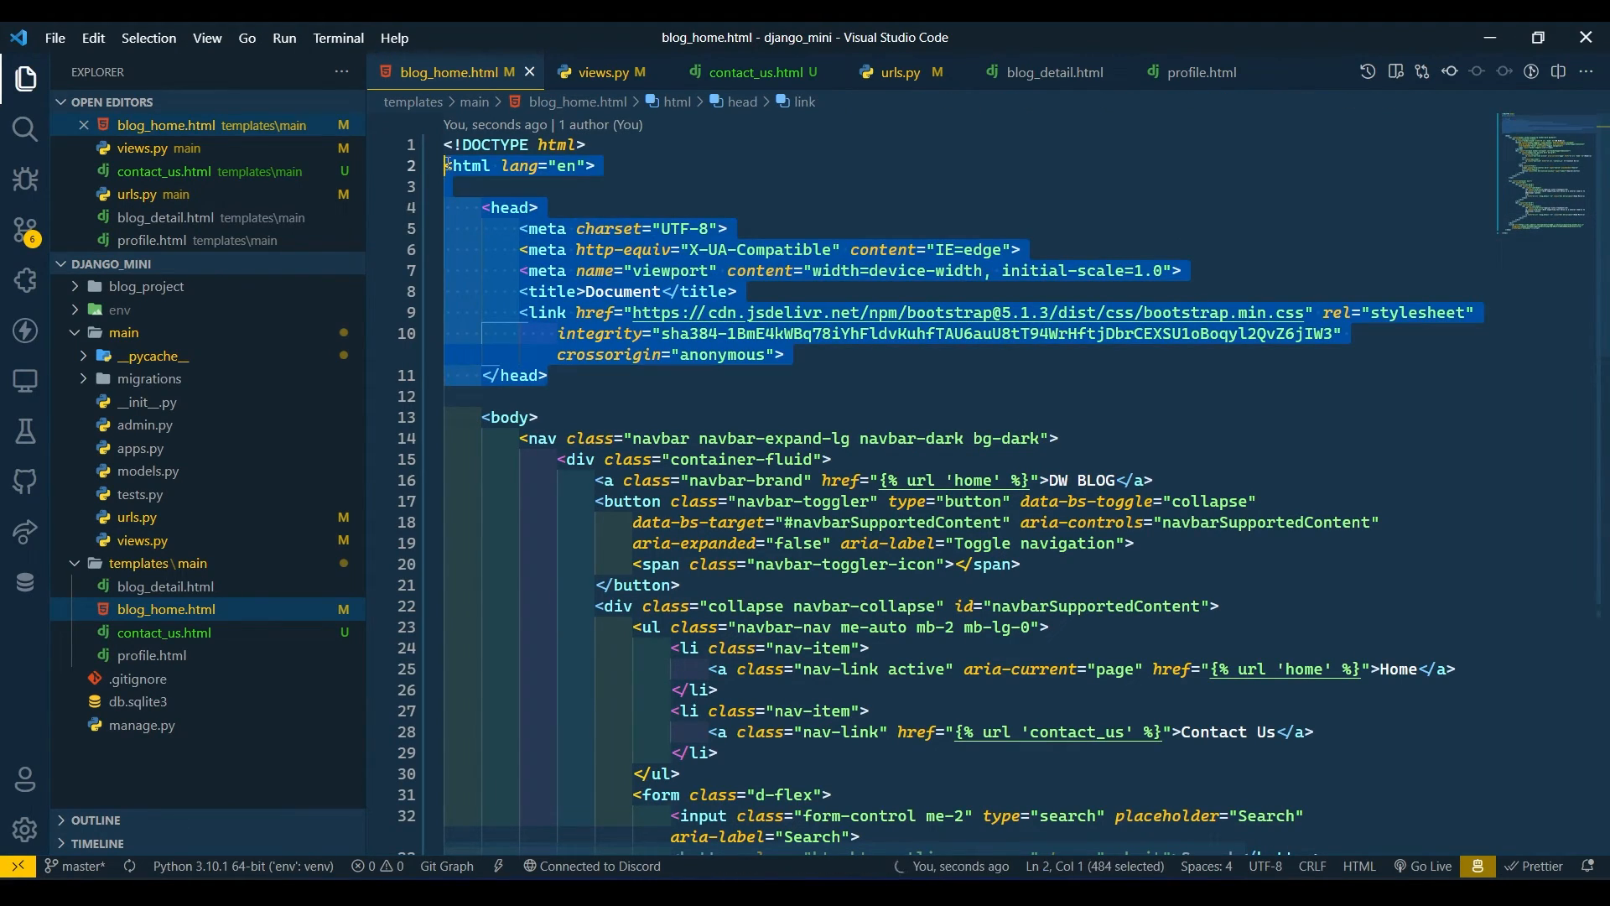
left_click(1050, 72)
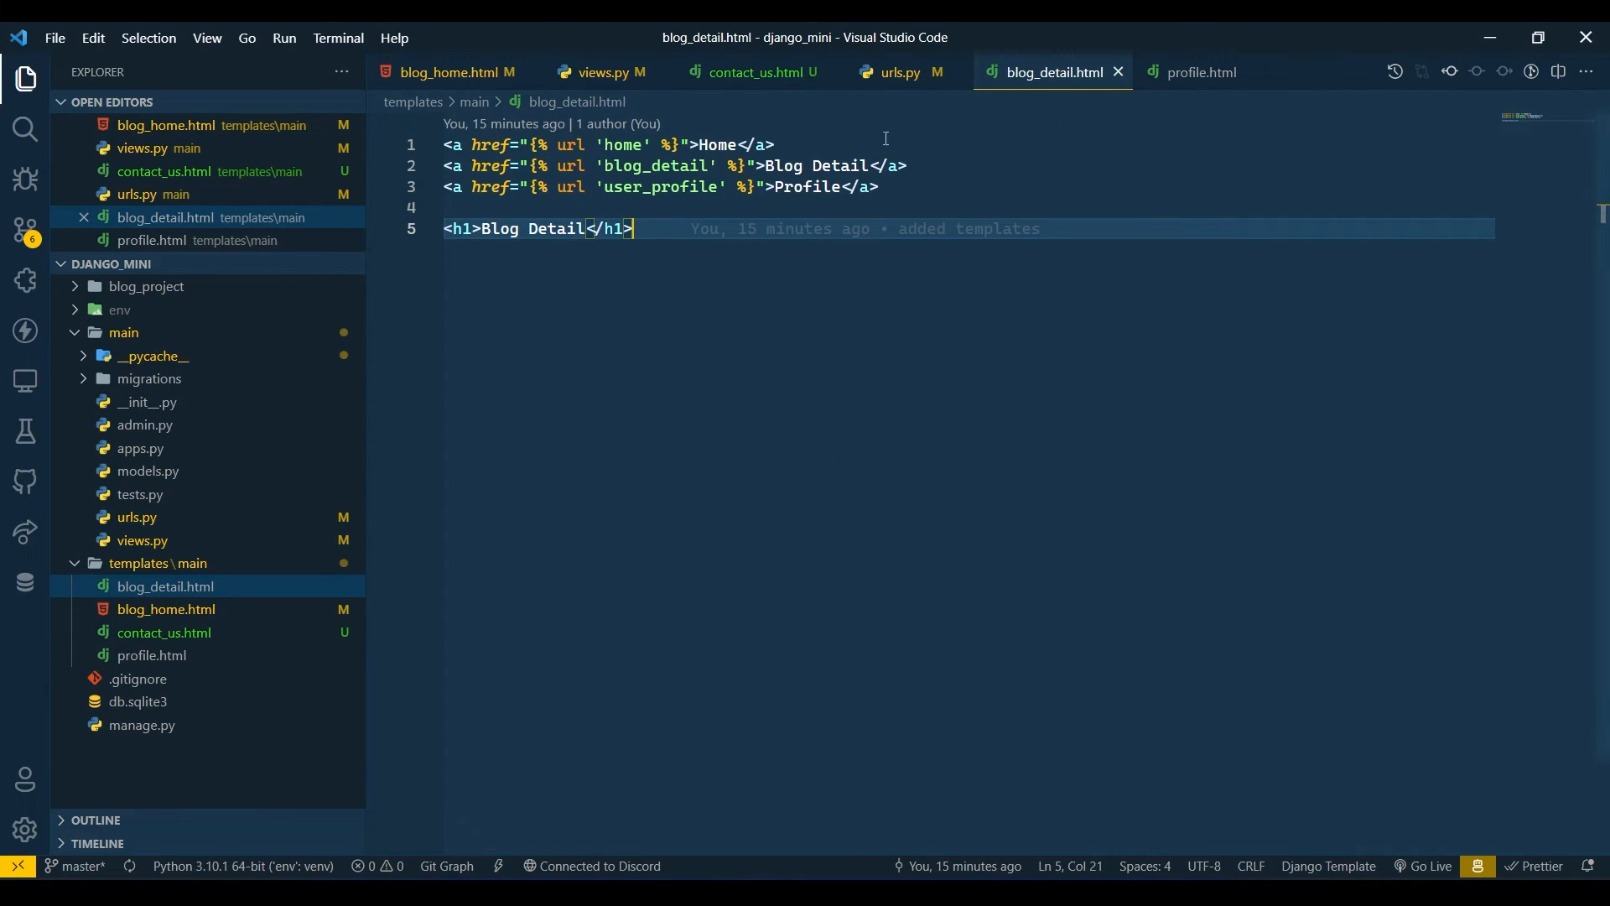